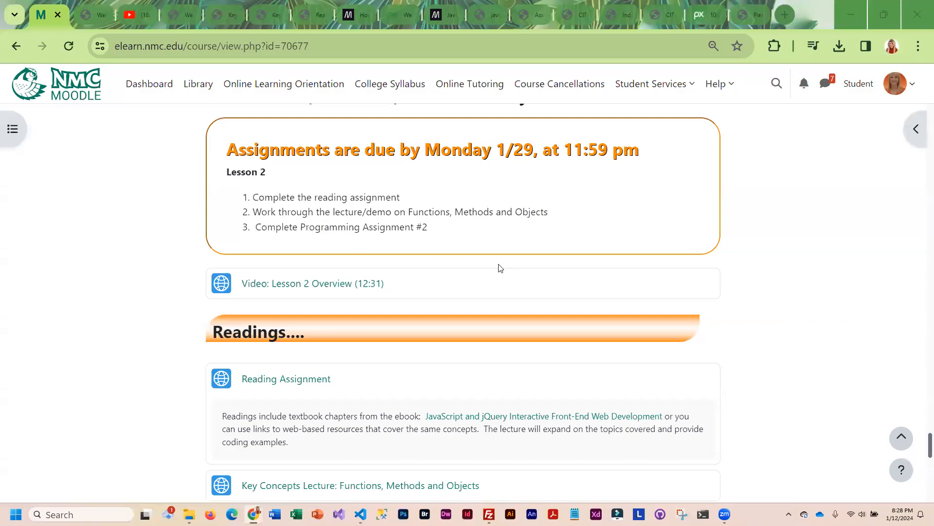
Open the Lesson 2 Reading Assignment page listing the required web readings and Chapter 3.
scroll("up", 3)
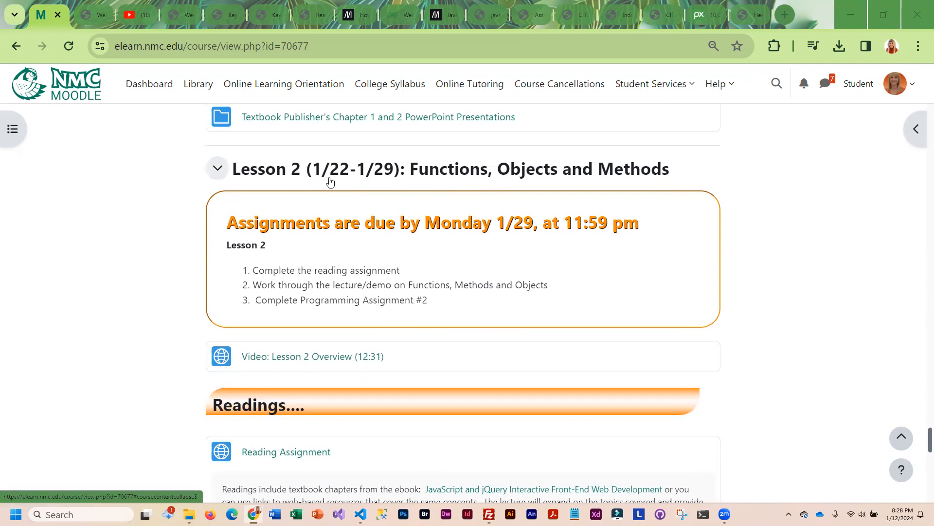
mouse_move(495, 231)
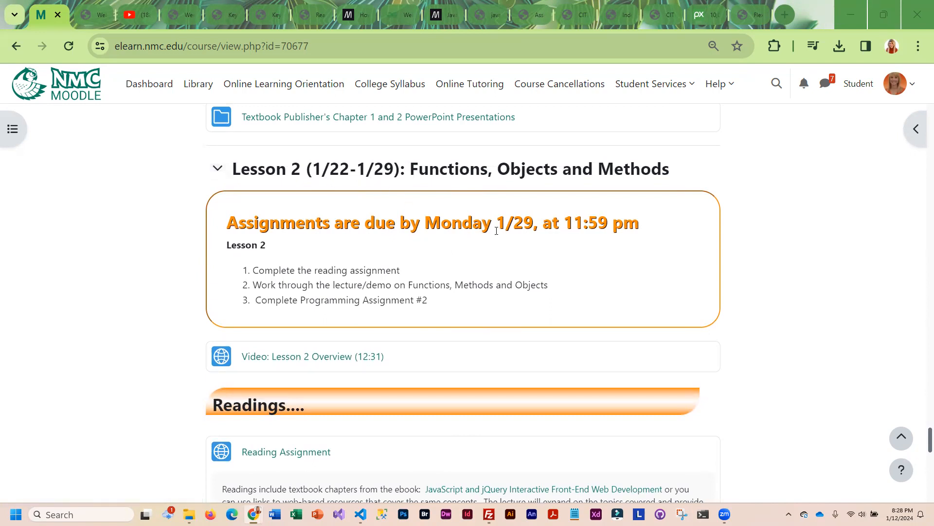
mouse_move(490, 238)
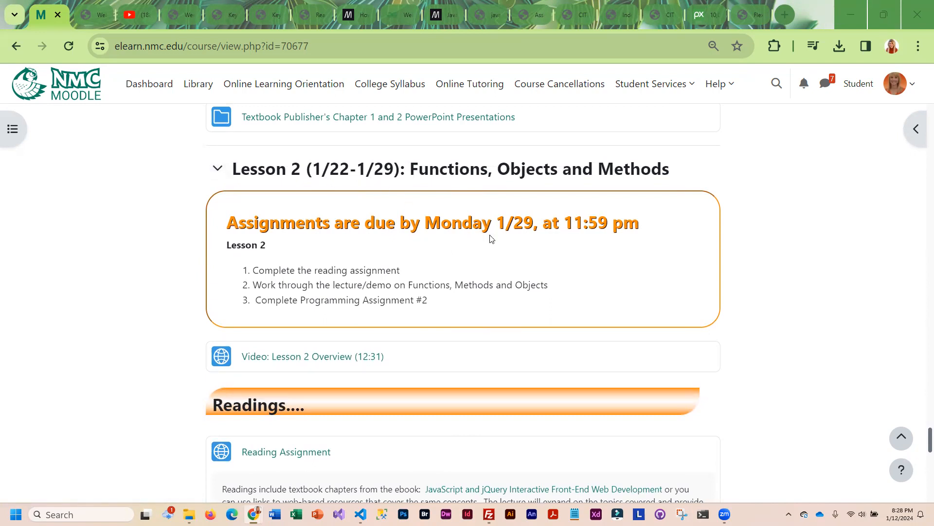
mouse_move(327, 272)
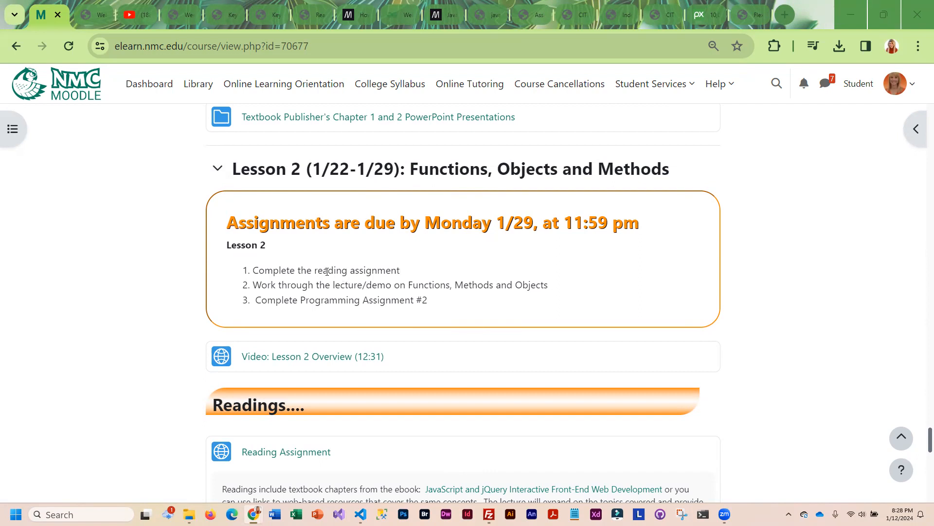
mouse_move(370, 291)
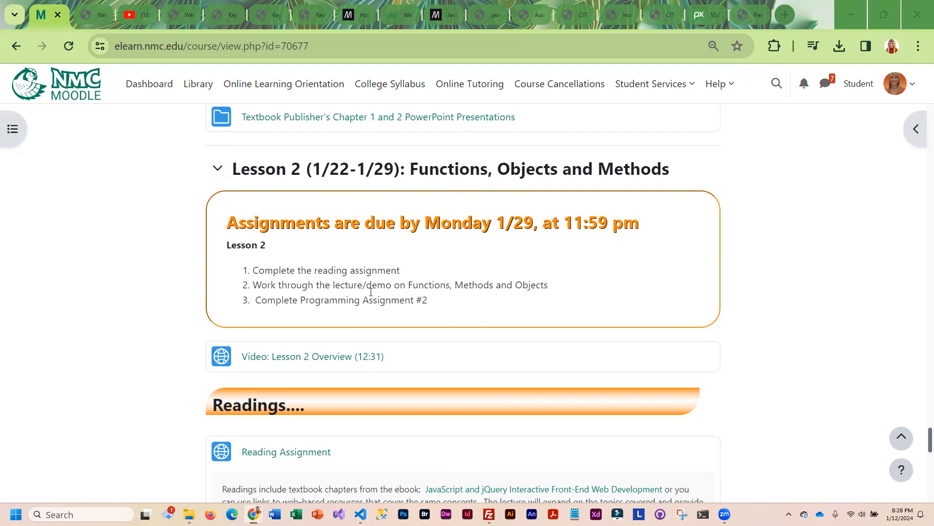
mouse_move(421, 344)
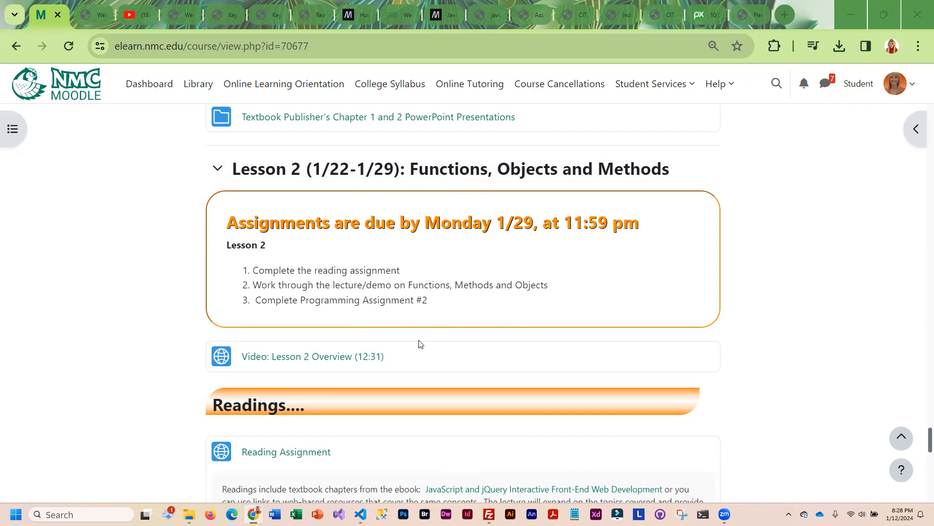
scroll("down", 3)
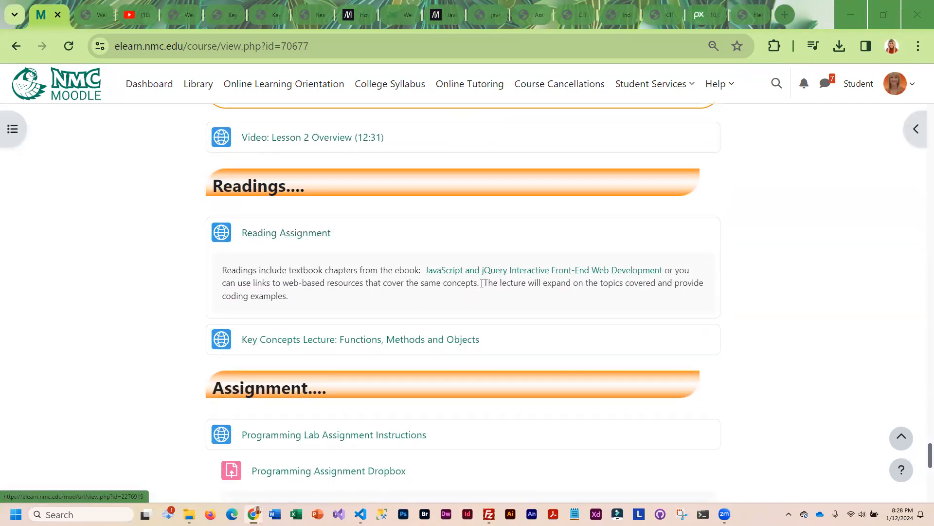
mouse_move(506, 275)
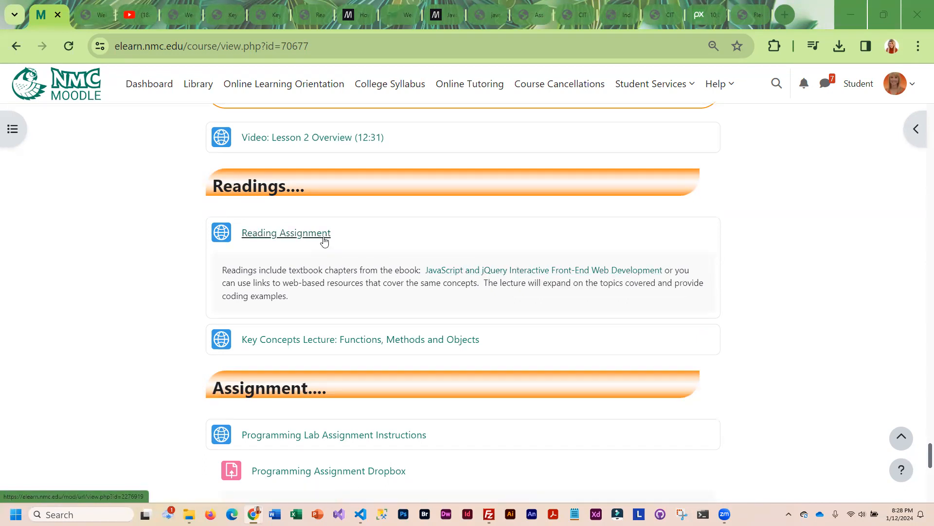
left_click(286, 232)
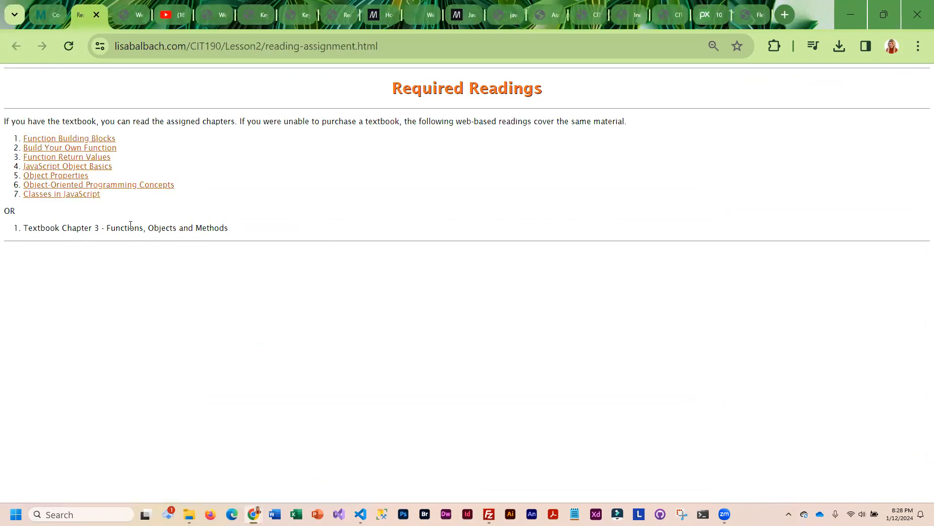
mouse_move(100, 221)
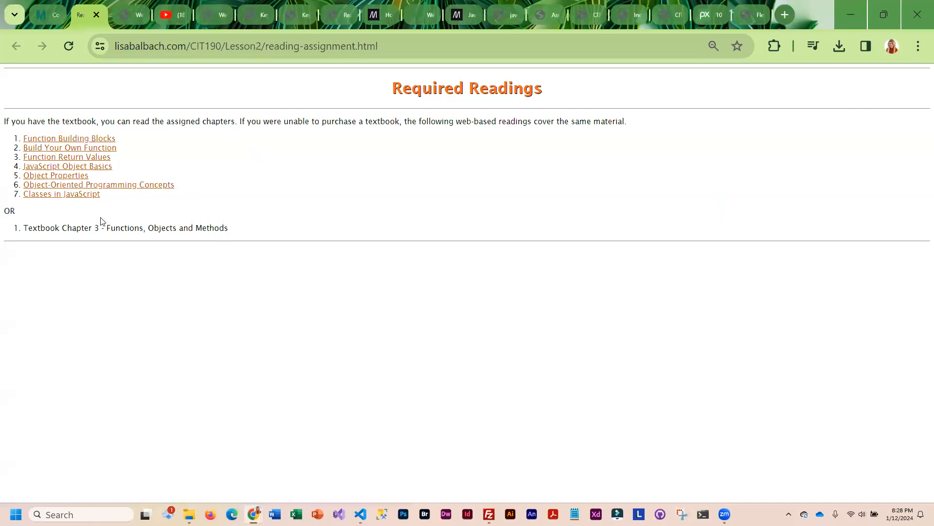
mouse_move(34, 34)
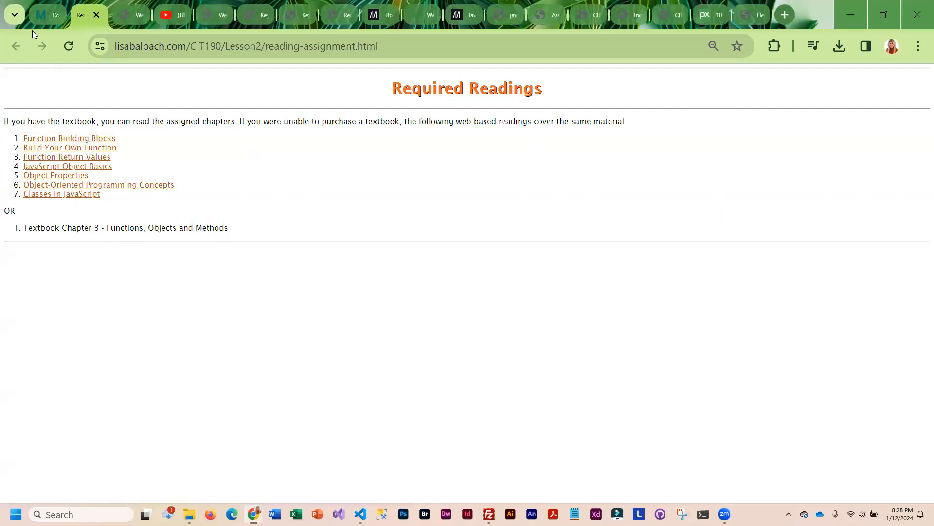
Return to the Lesson 2 Moodle course page with its readings and assignment links.
left_click(38, 15)
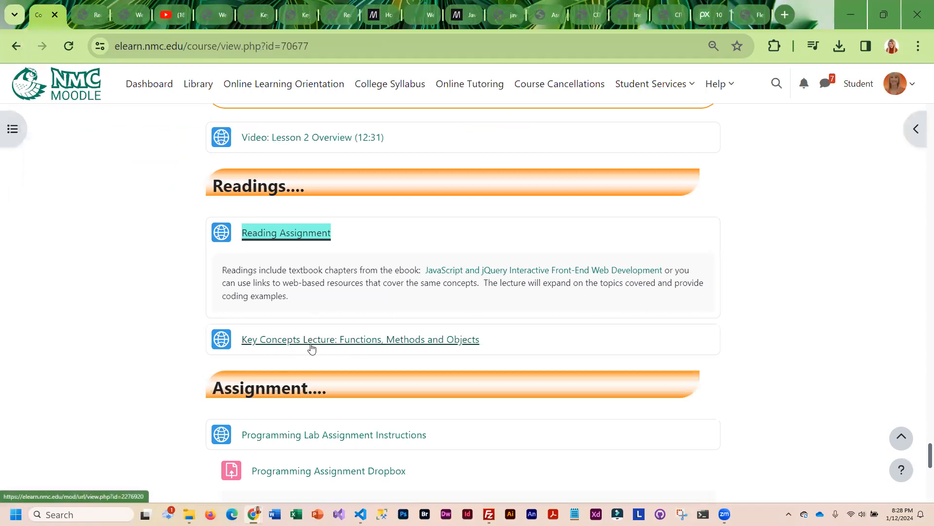
mouse_move(408, 343)
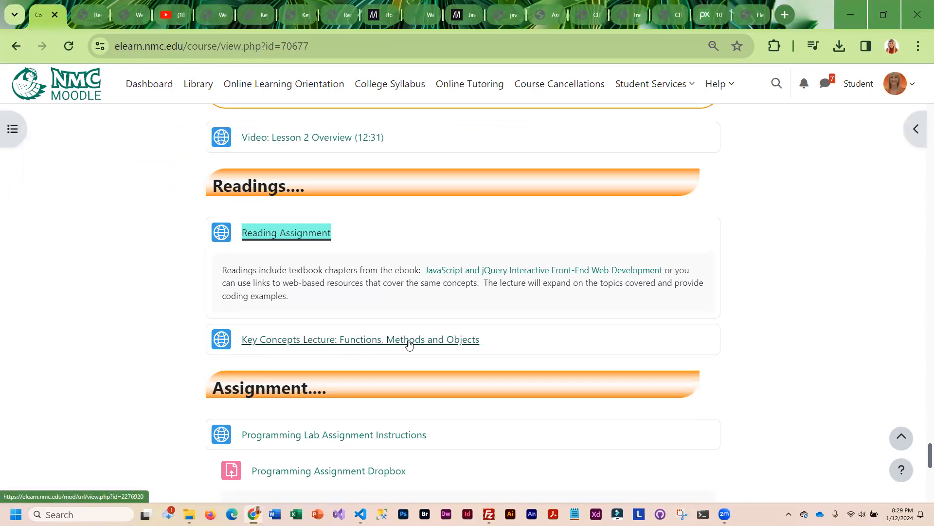
mouse_move(431, 345)
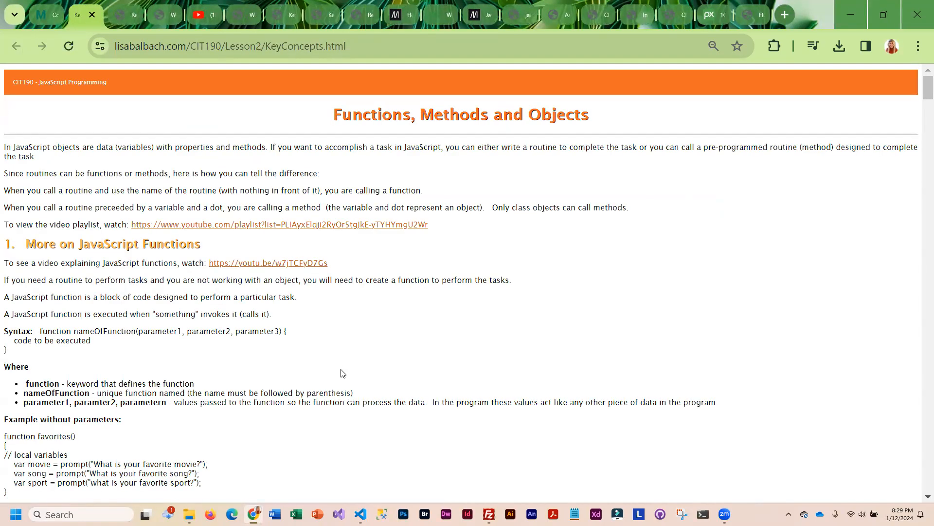
mouse_move(171, 244)
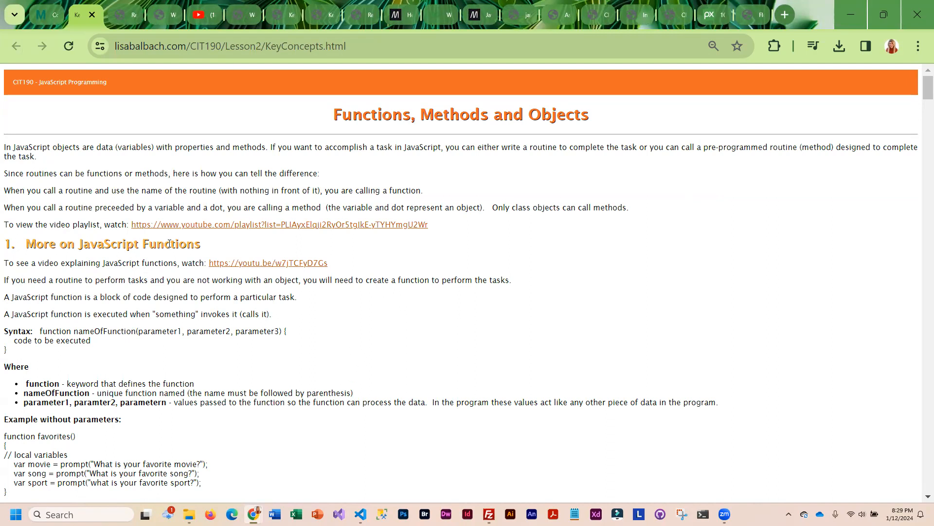
mouse_move(64, 257)
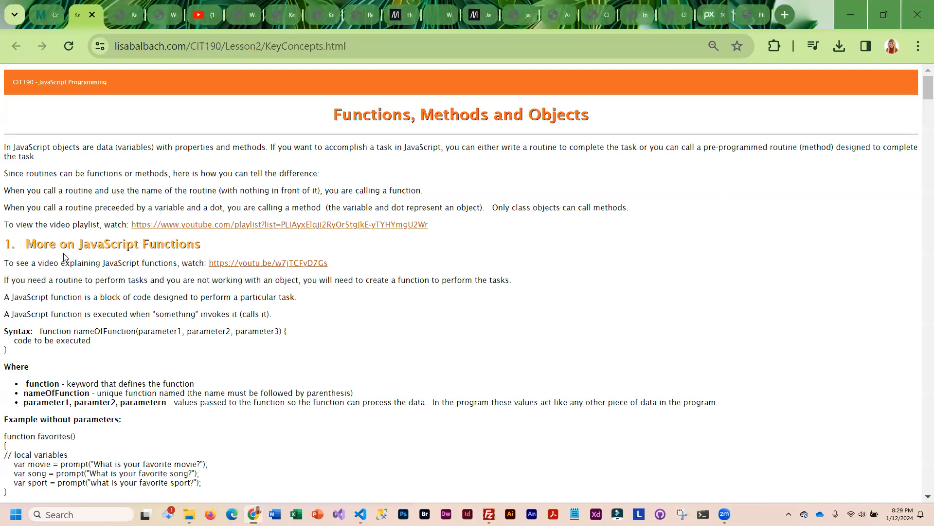
mouse_move(269, 276)
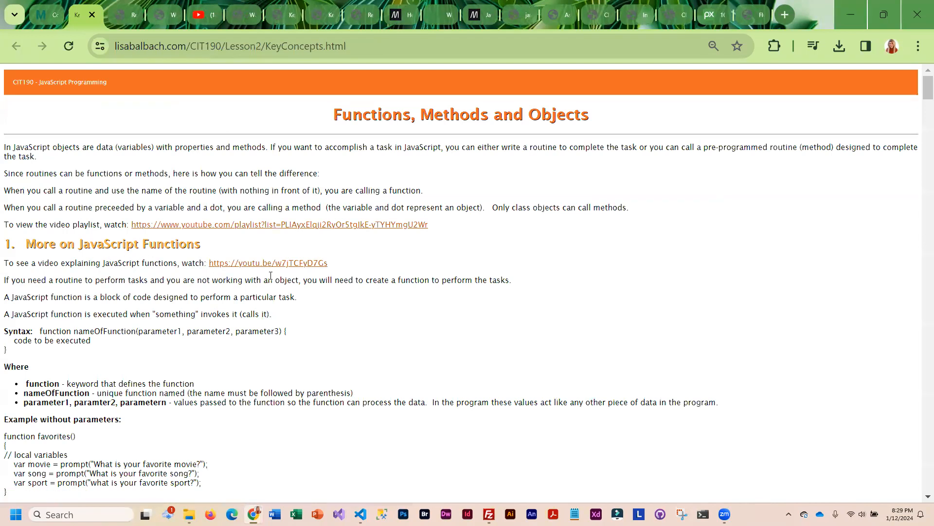
Scroll through the Key Concepts lecture's function examples down to the Variable Scope section.
scroll("down", 3)
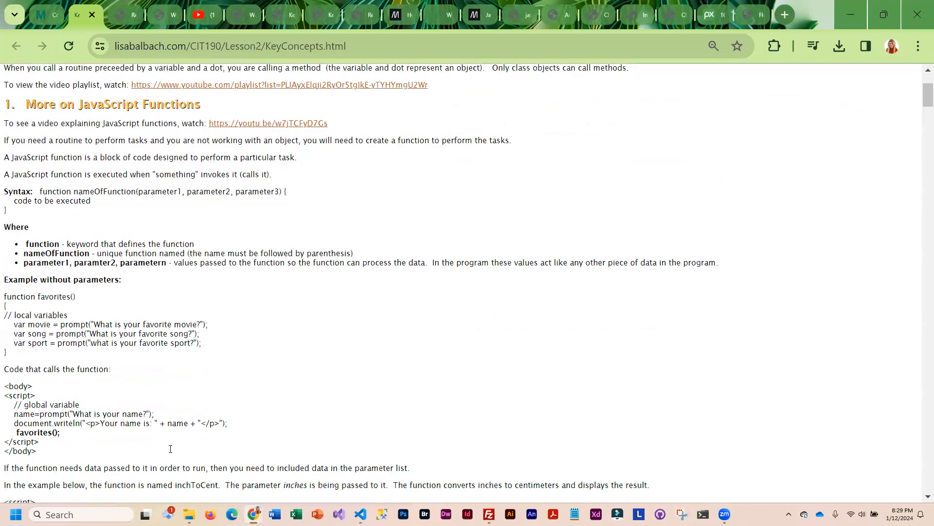
scroll("up", 3)
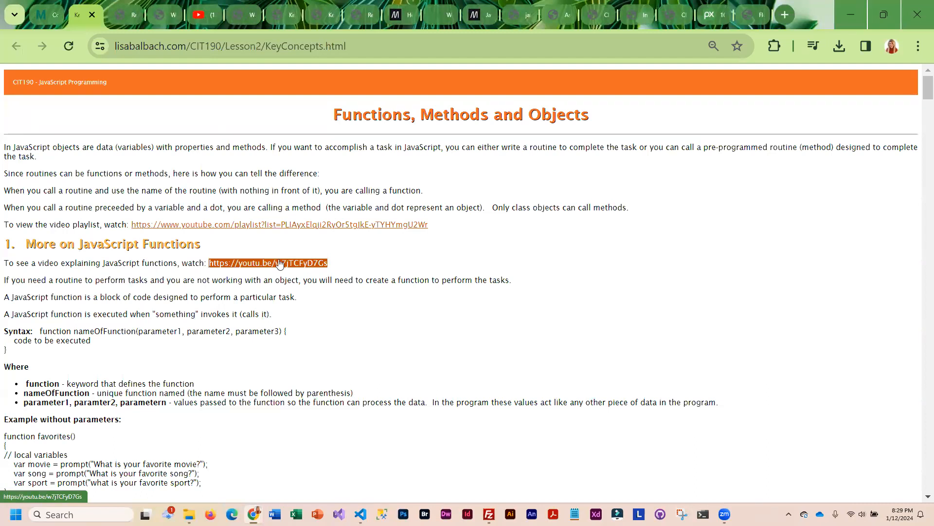
scroll("down", 3)
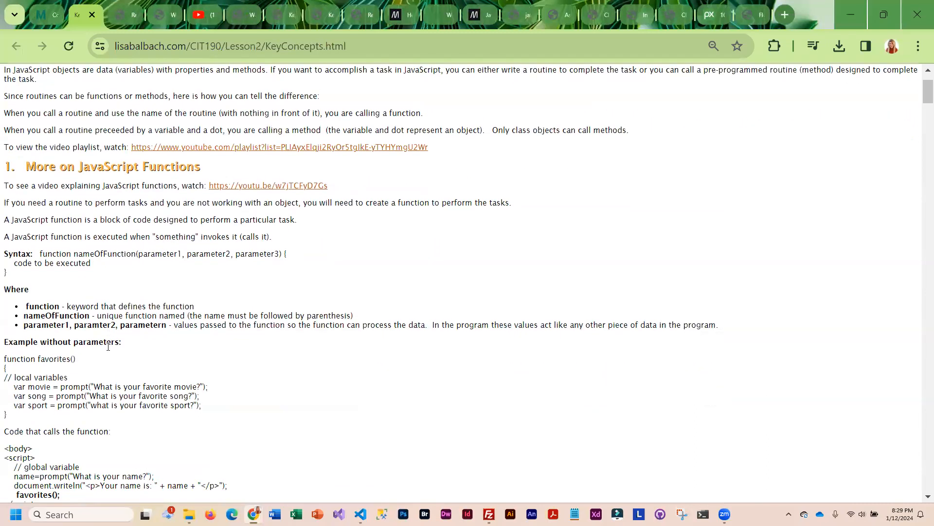
scroll("down", 3)
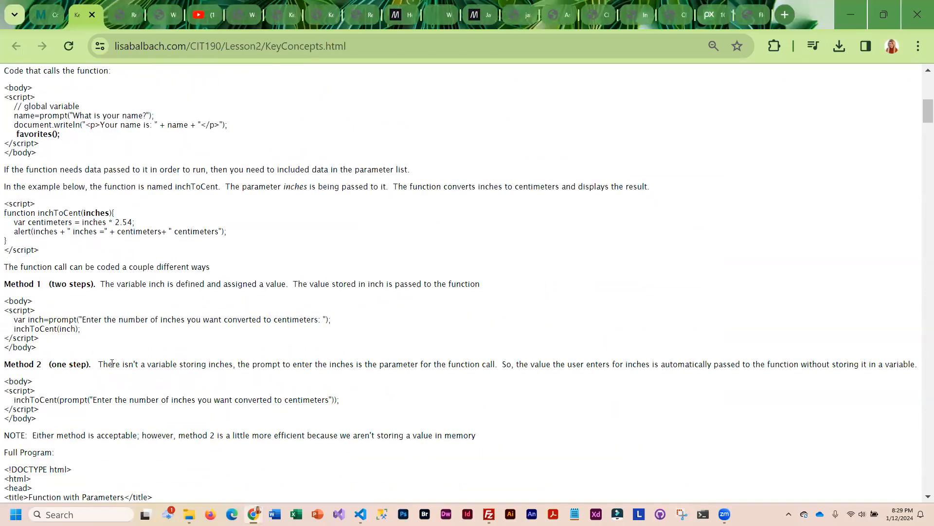
scroll("down", 3)
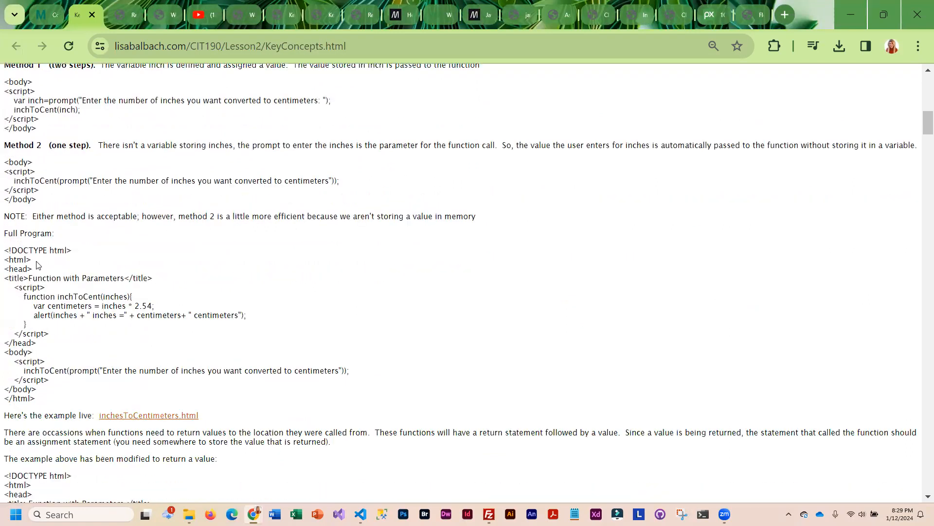
mouse_move(62, 412)
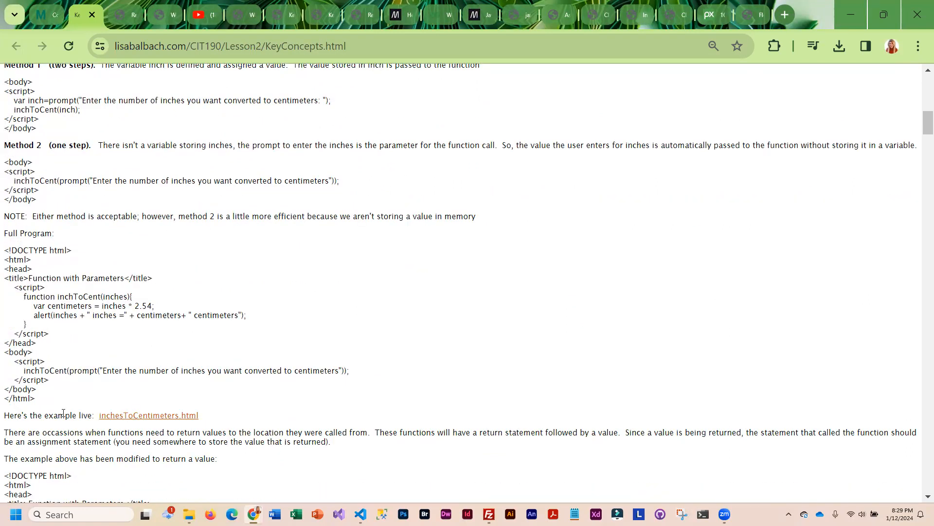
scroll("down", 3)
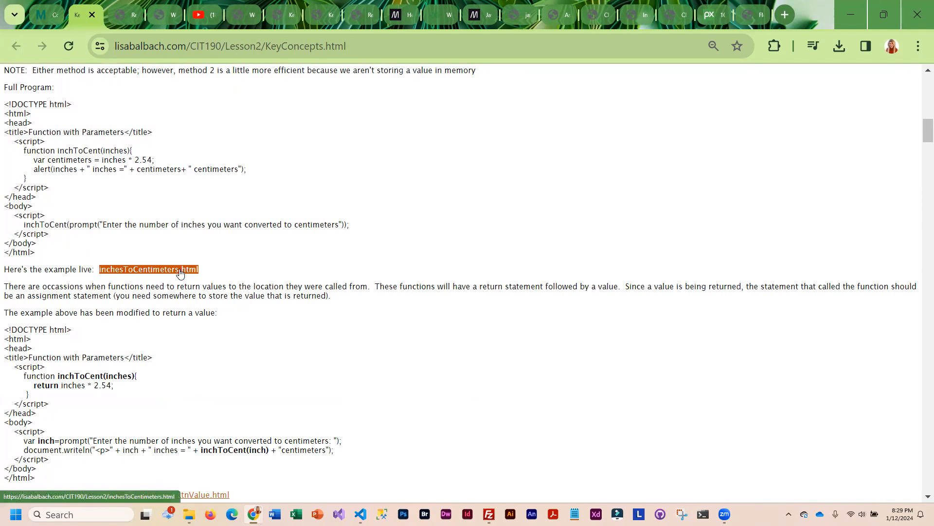
scroll("down", 3)
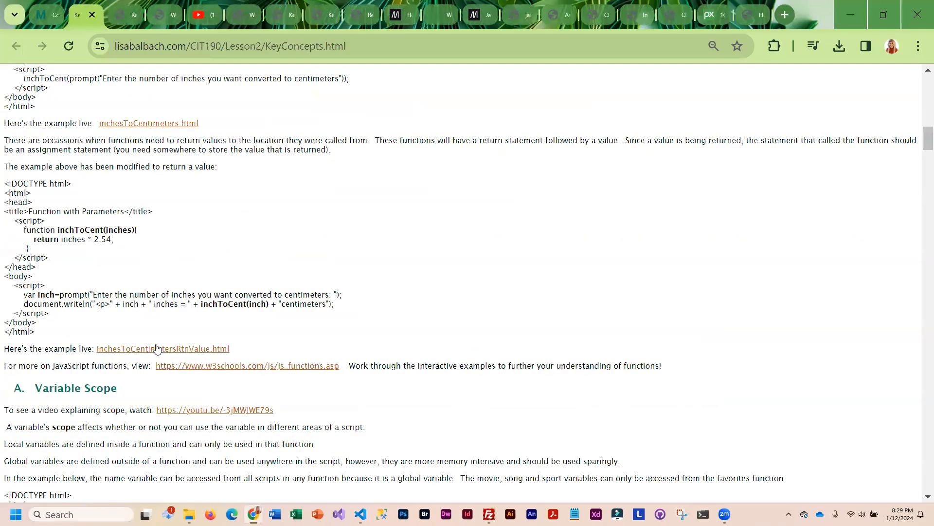
Run inchesToCentimetersRtnValue.html with 10 inches, getting 25.4 centimeters.
left_click(163, 348)
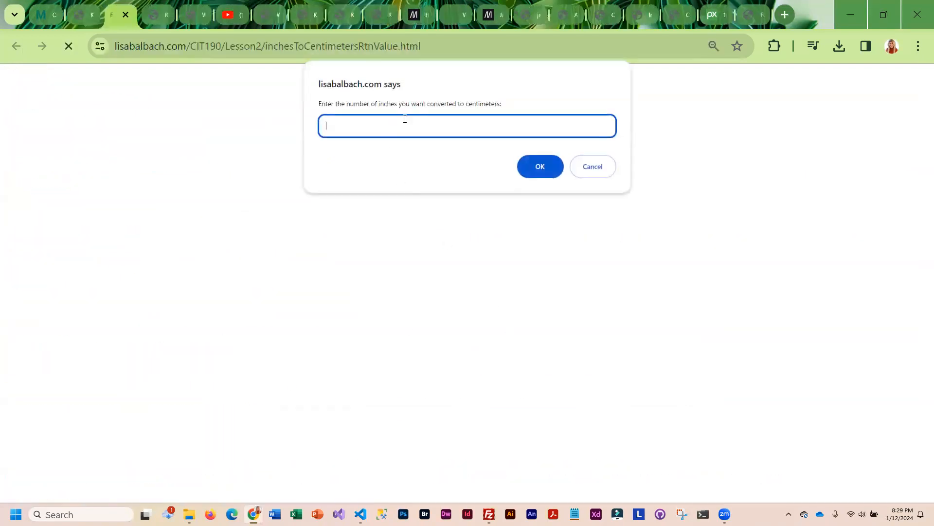
mouse_move(921, 135)
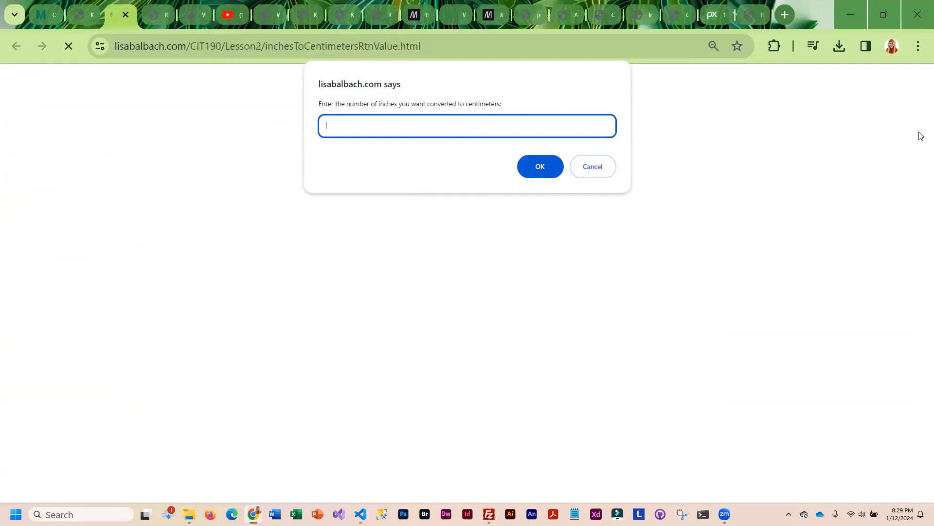
type("10")
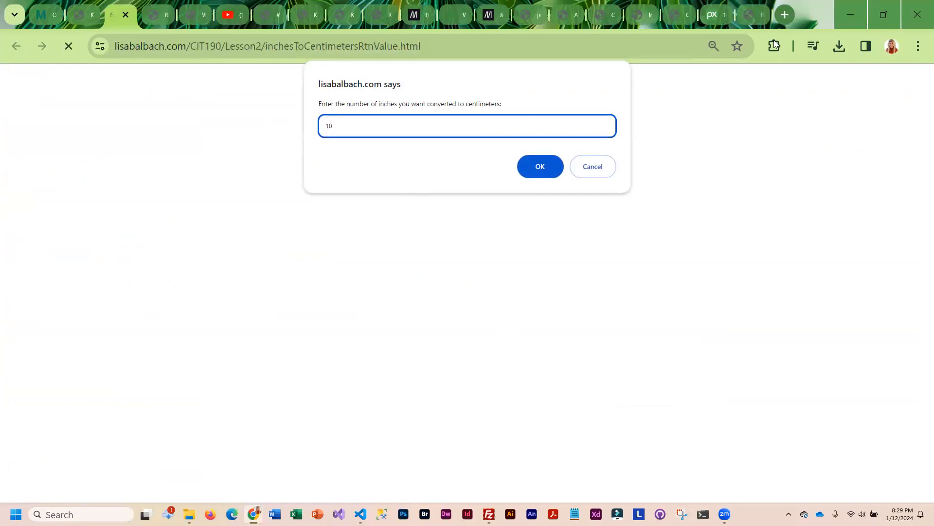
left_click(539, 166)
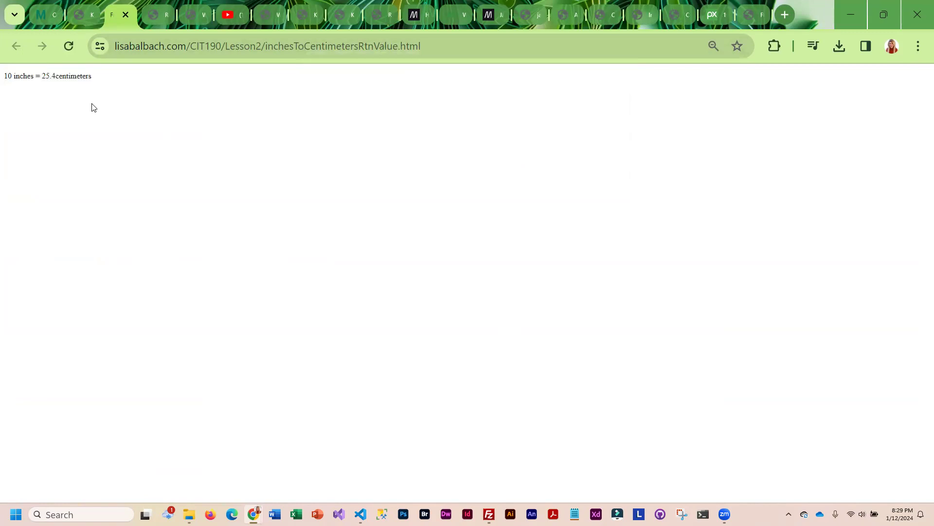
mouse_move(9, 34)
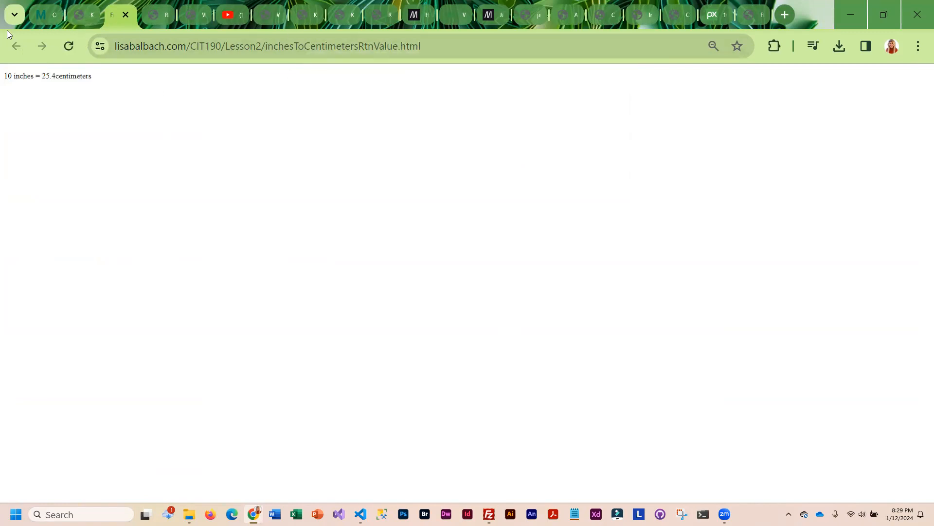
Return to the Key Concepts page and scroll to the Variable Scope section's scopeErrorExample1.html link.
left_click(75, 15)
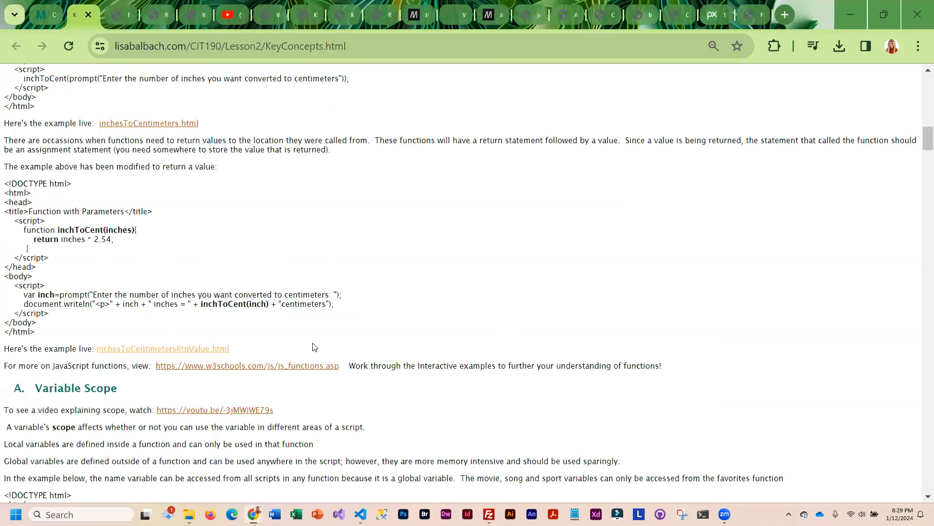
mouse_move(325, 397)
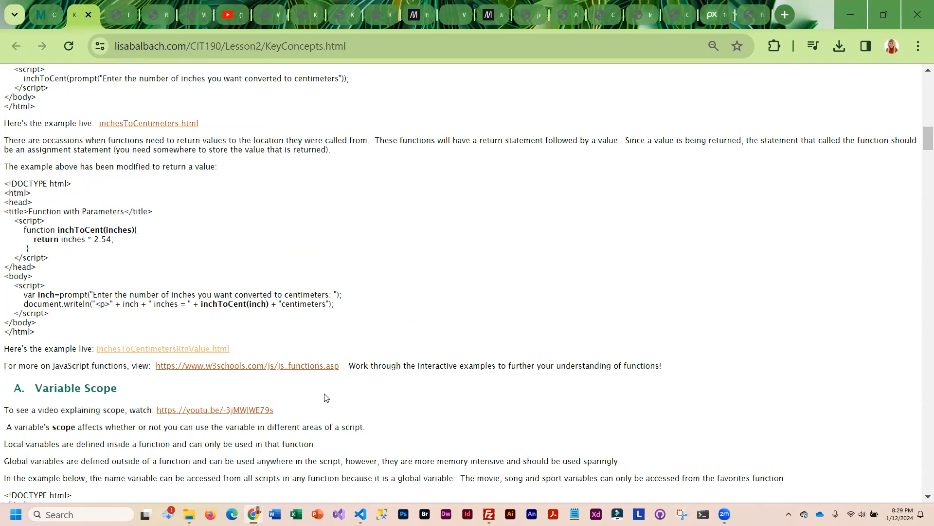
scroll("down", 3)
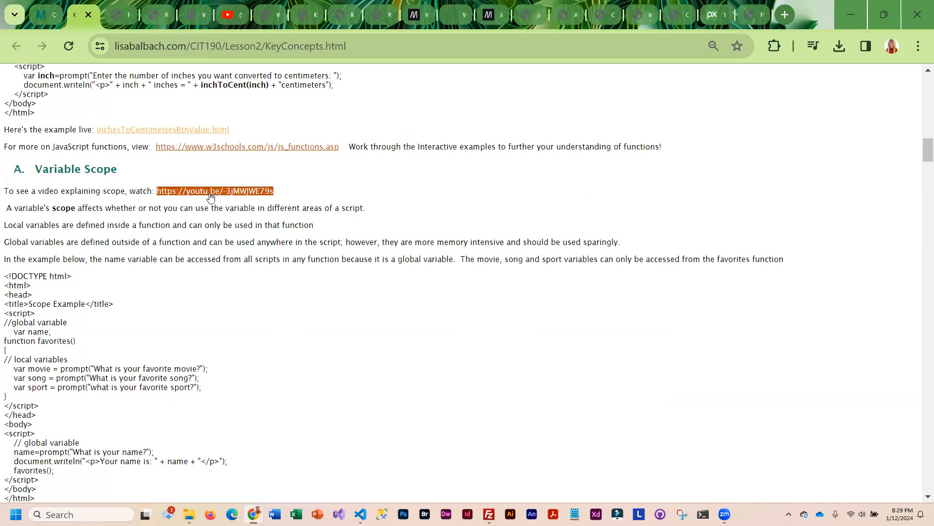
scroll("down", 3)
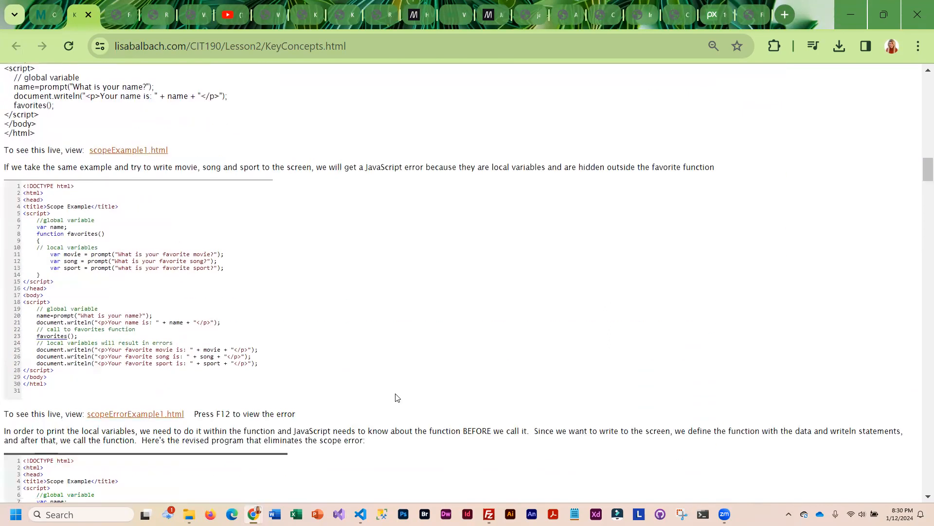
mouse_move(228, 416)
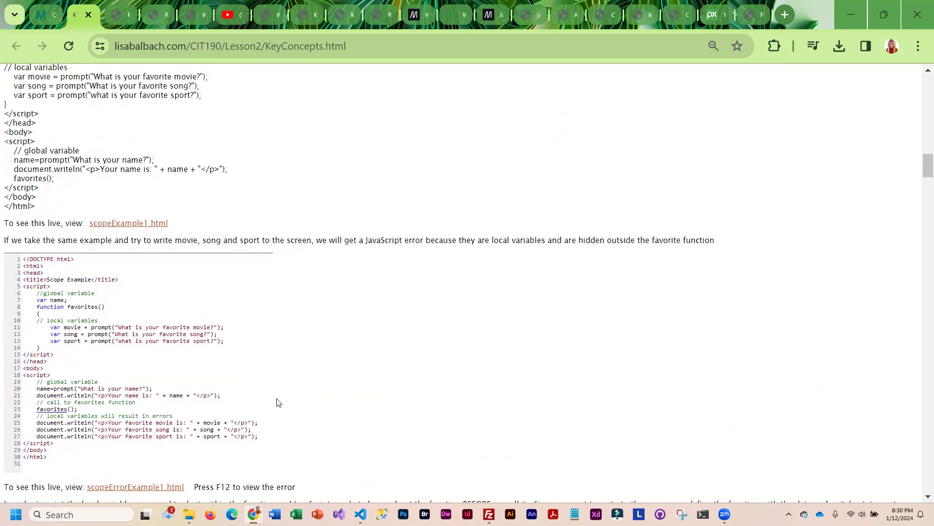
scroll("down", 3)
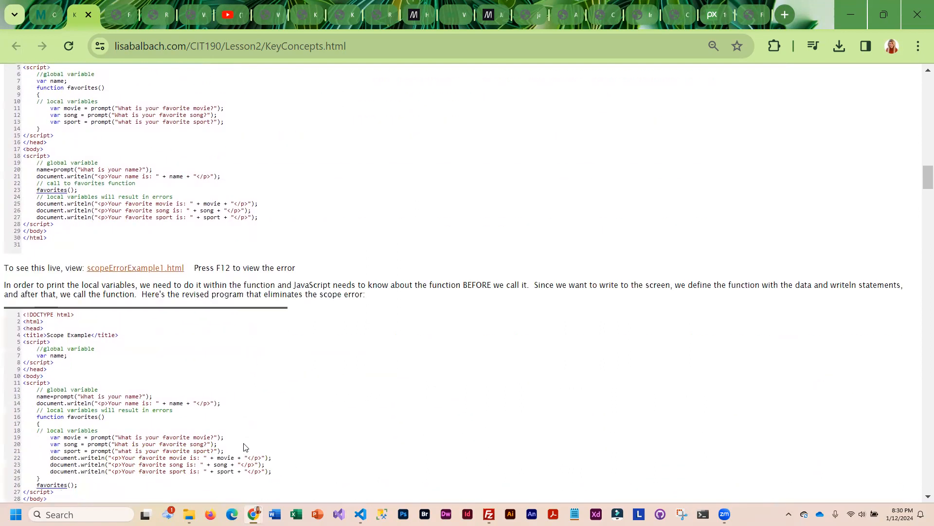
scroll("down", 3)
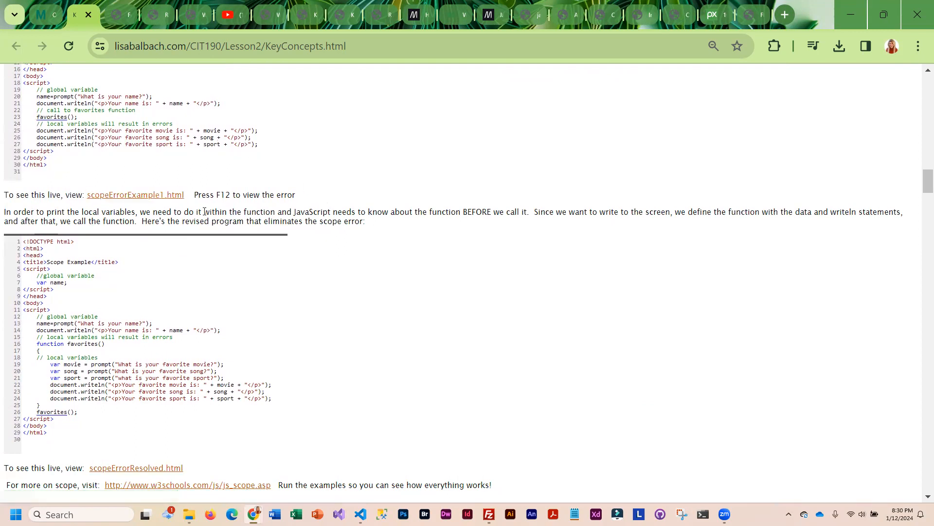
scroll("up", 3)
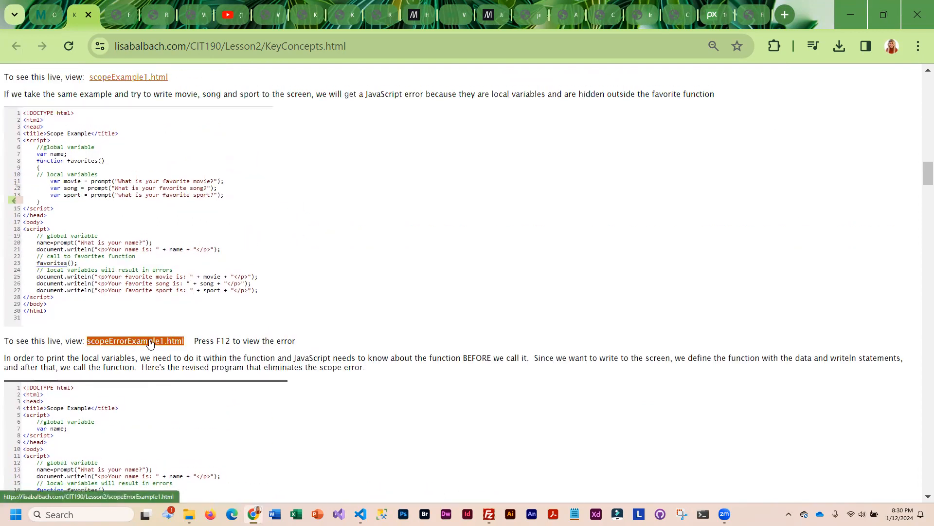
Run scopeErrorExample1.html, answering the name, movie, song ('Don') and sport prompts.
left_click(135, 340)
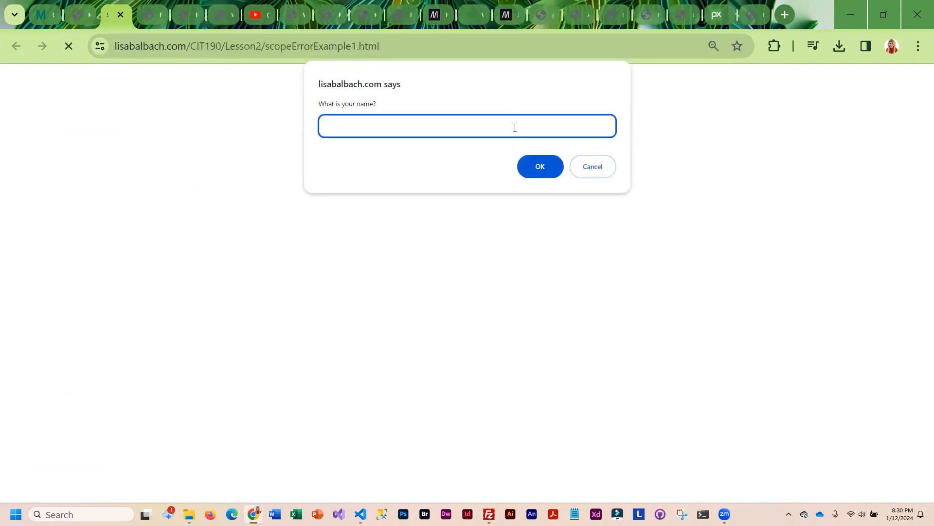
left_click(539, 167)
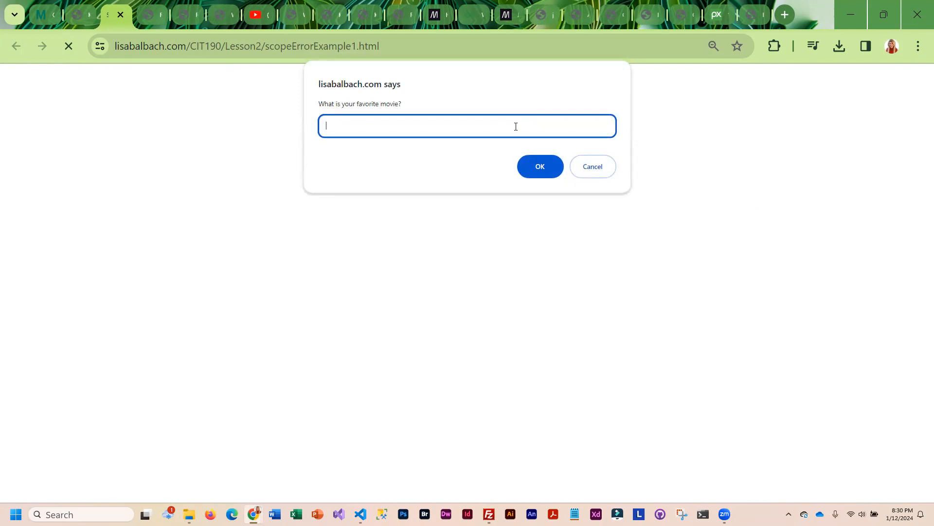
left_click(538, 167)
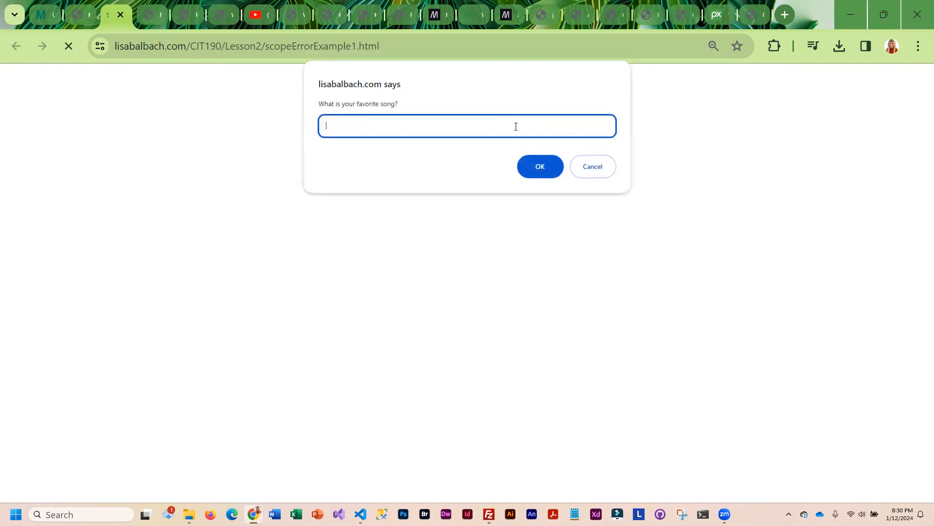
type("Don")
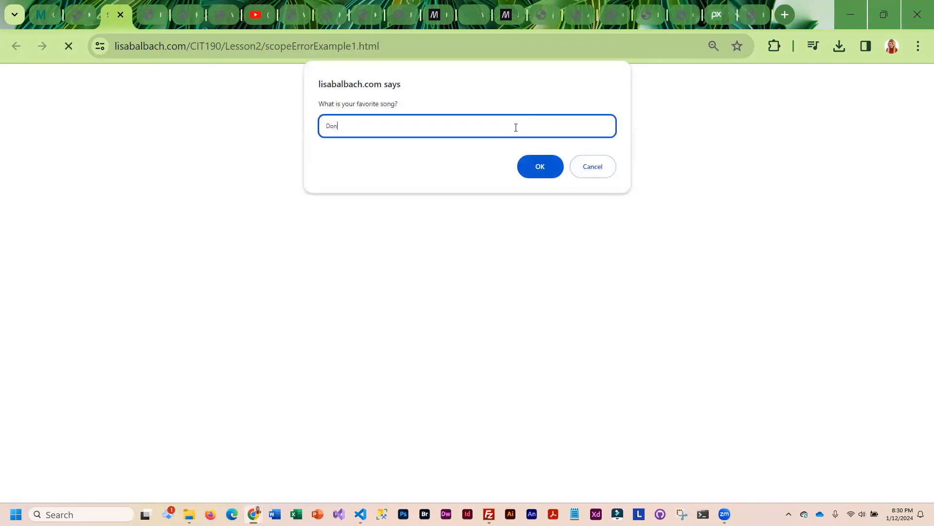
left_click(539, 166)
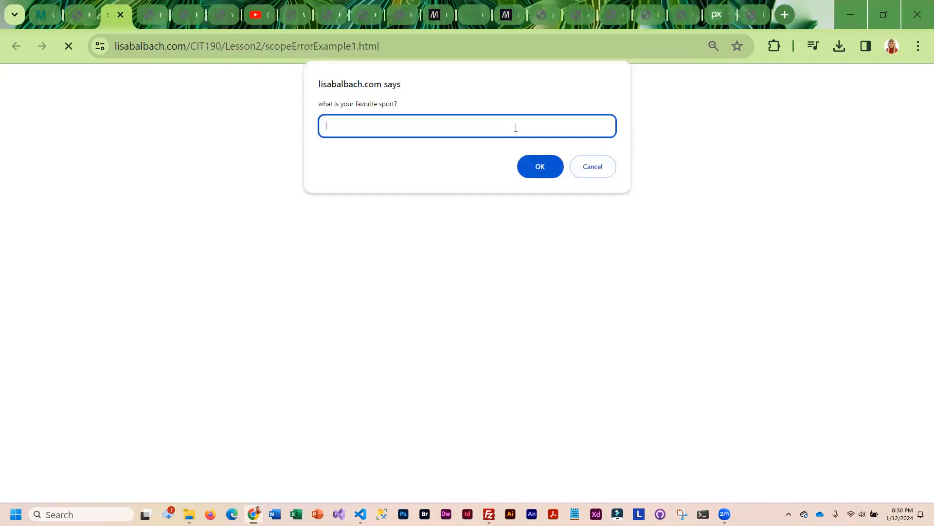
left_click(540, 167)
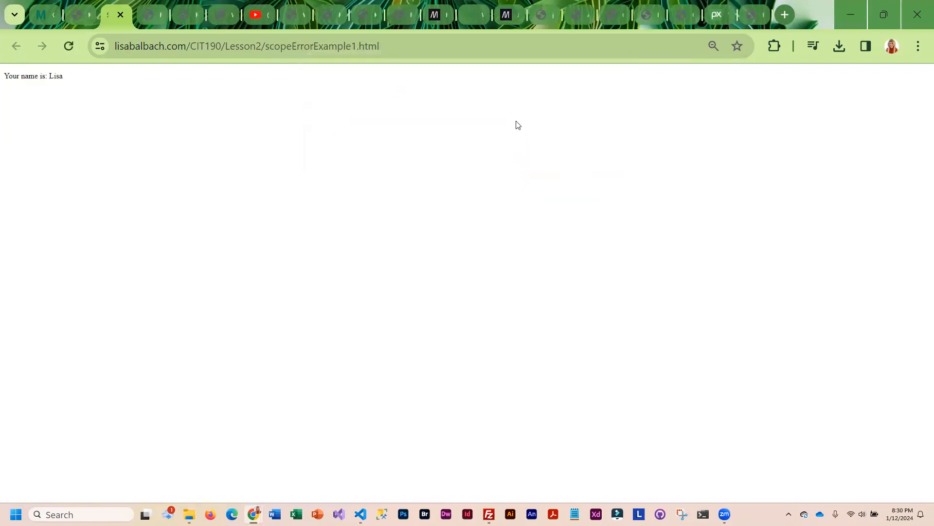
mouse_move(17, 92)
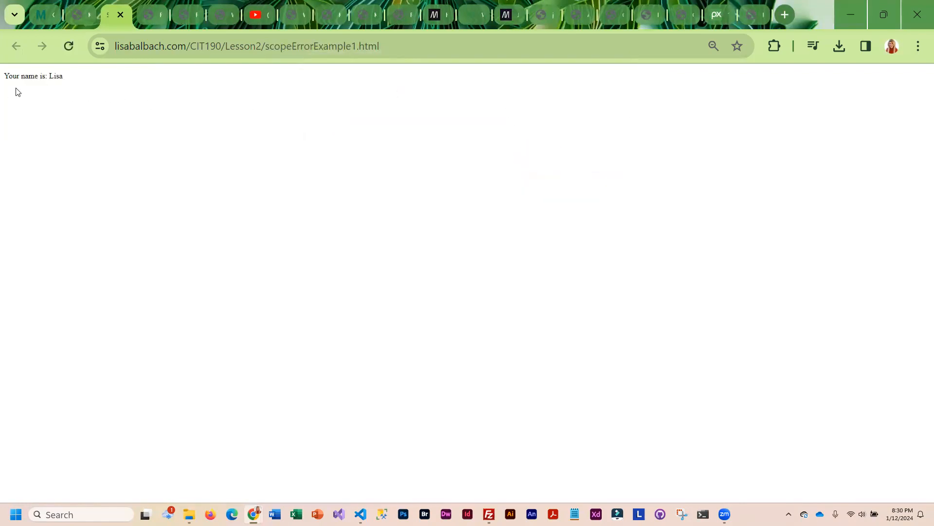
mouse_move(64, 90)
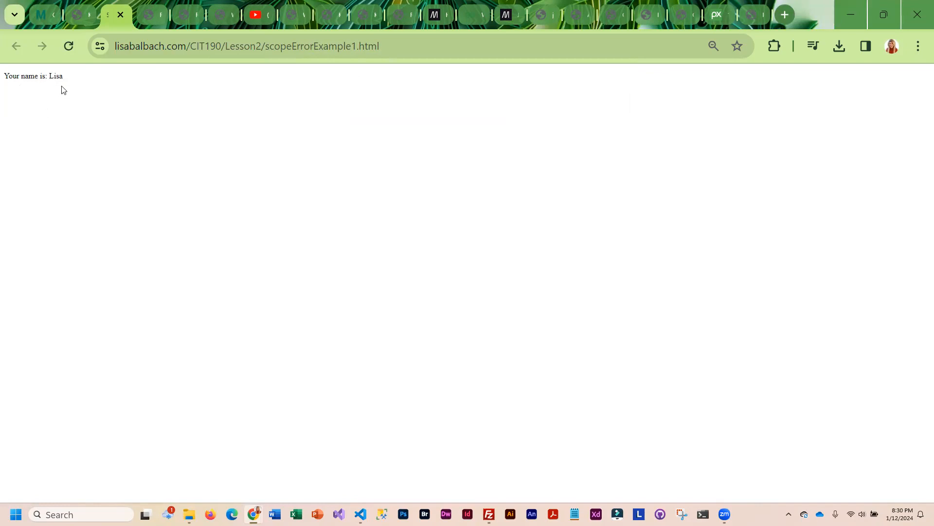
mouse_move(480, 143)
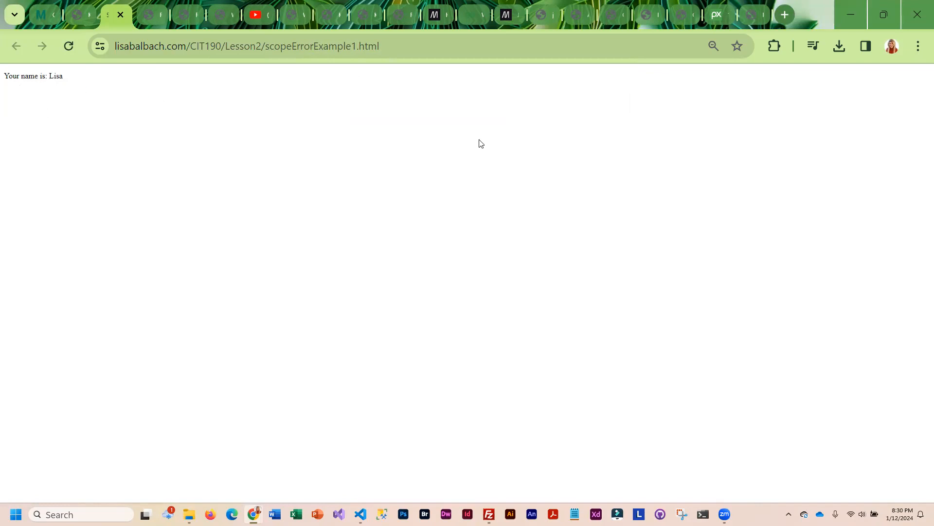
mouse_move(574, 151)
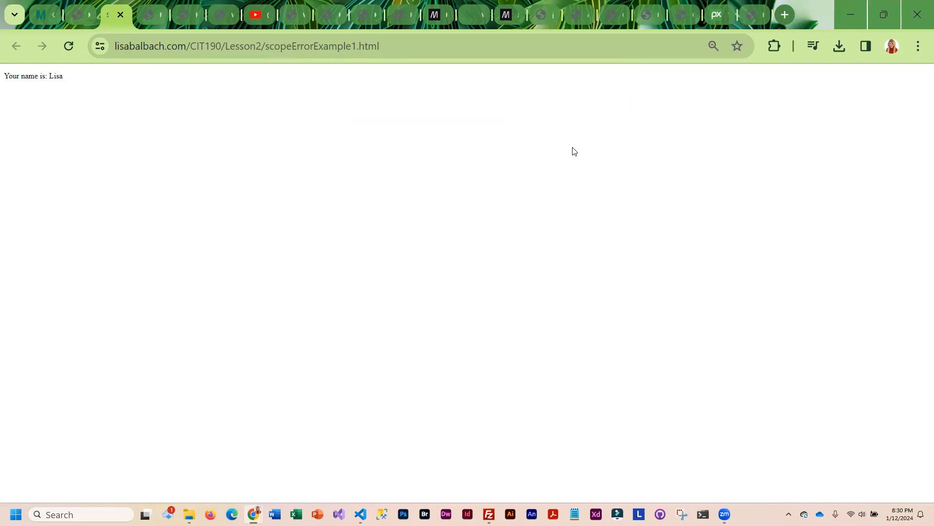
Open DevTools (F12) and show the Console's 'movie is not defined' ReferenceError at line 25.
key("F12")
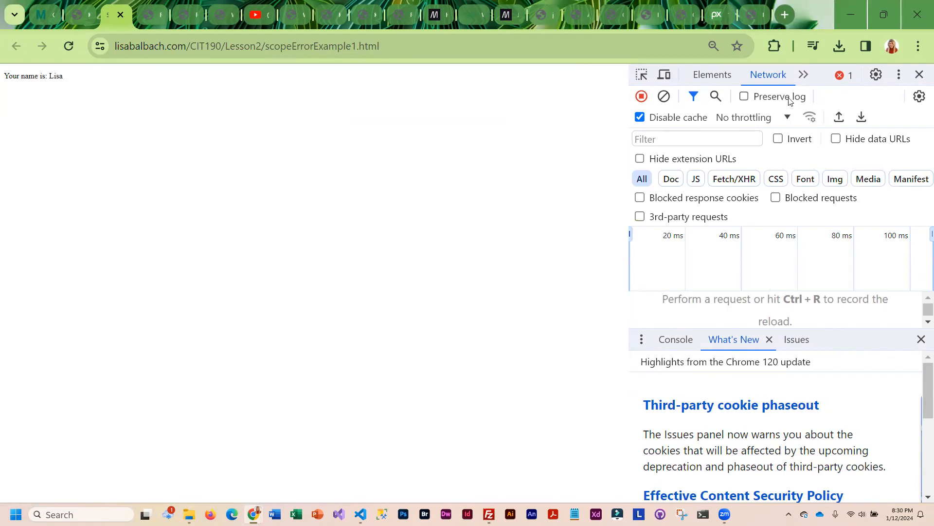
mouse_move(625, 93)
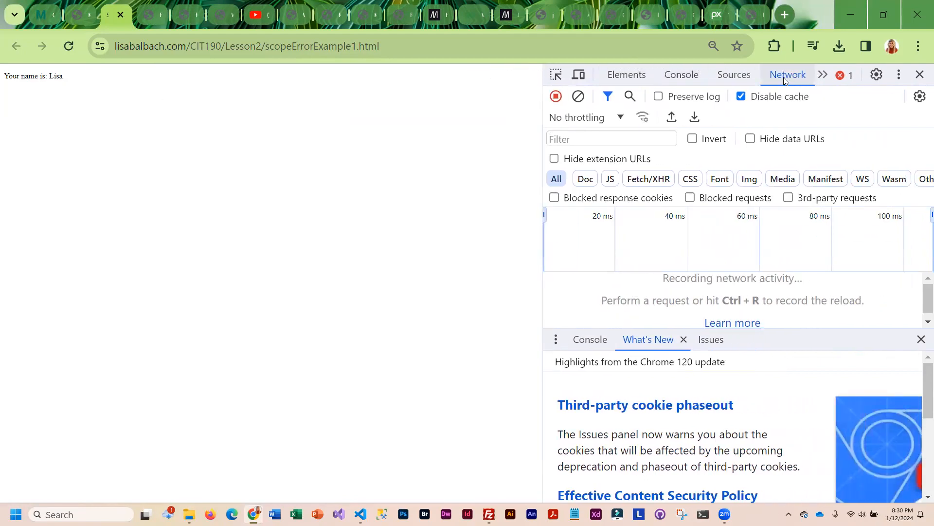
left_click(589, 338)
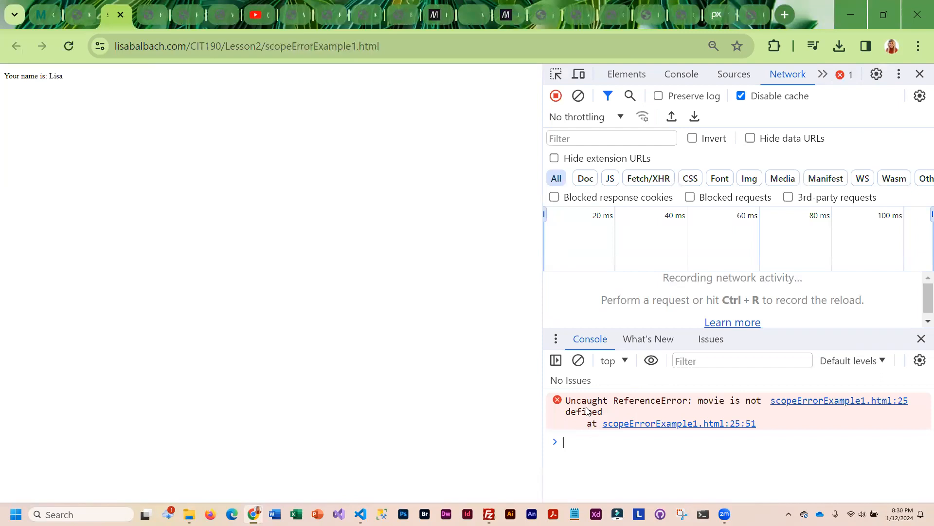
mouse_move(732, 404)
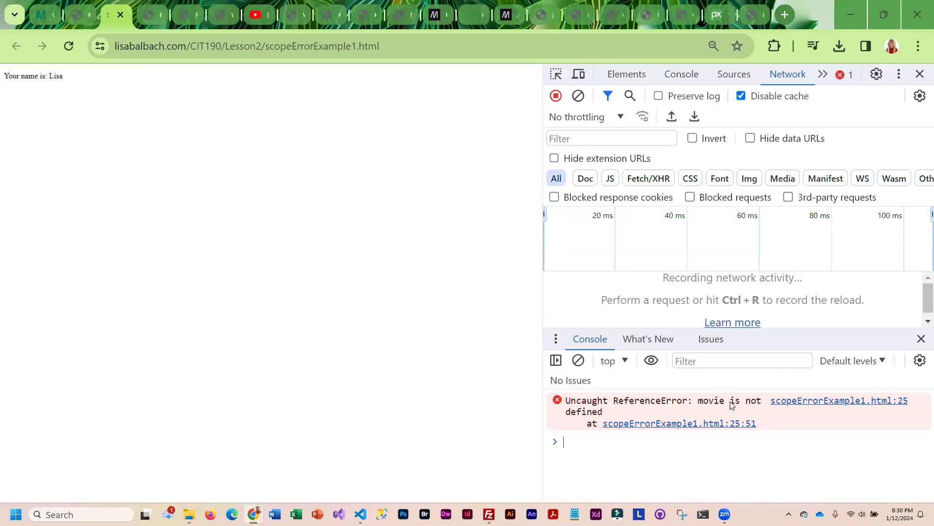
mouse_move(720, 406)
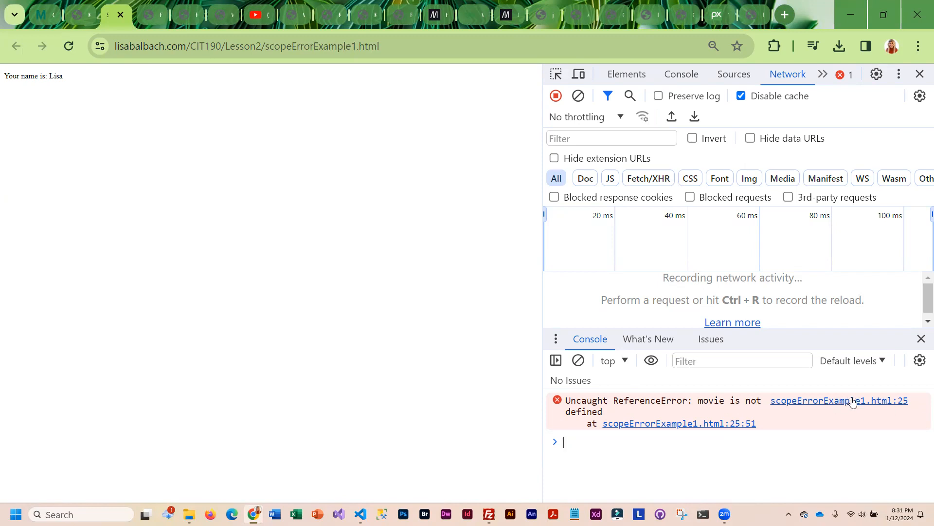
Jump to the erroring source line in scopeErrorExample1.html and highlight the global name declaration.
left_click(838, 400)
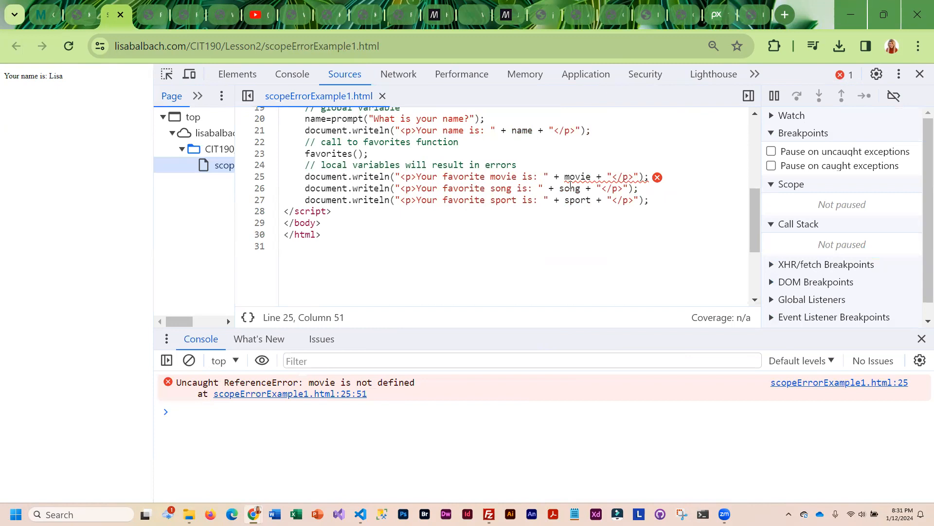
mouse_move(344, 212)
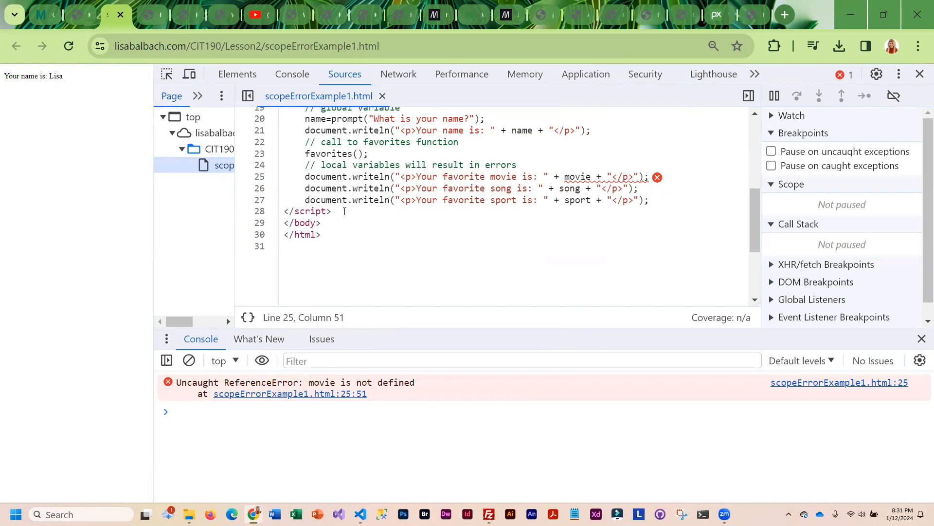
scroll("up", 3)
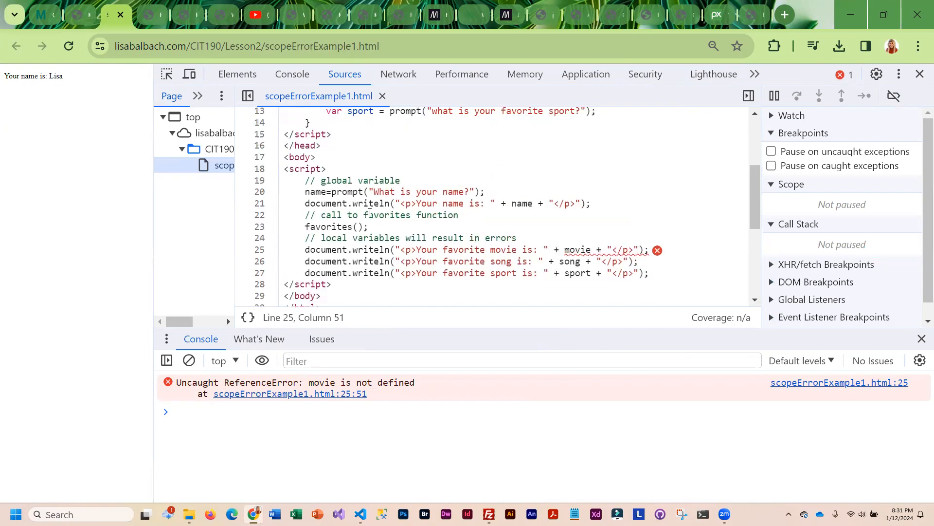
scroll("up", 3)
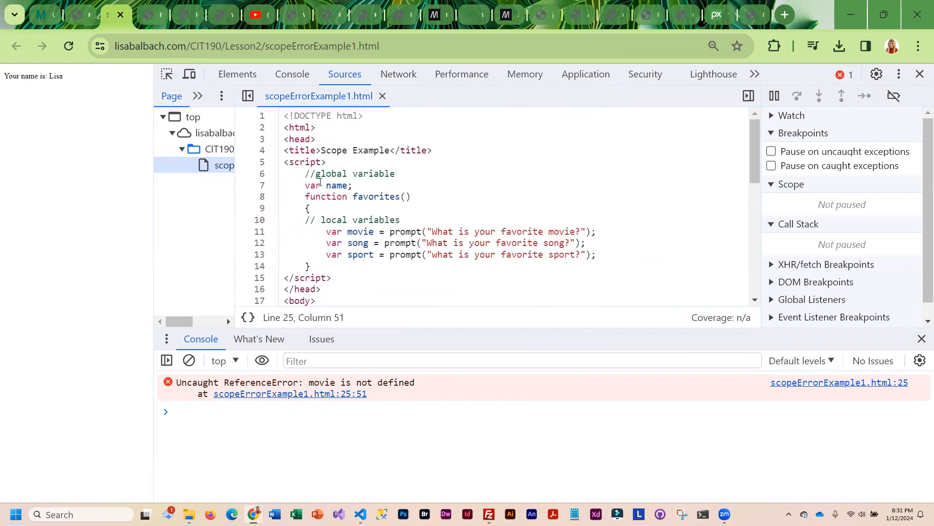
left_click(304, 184)
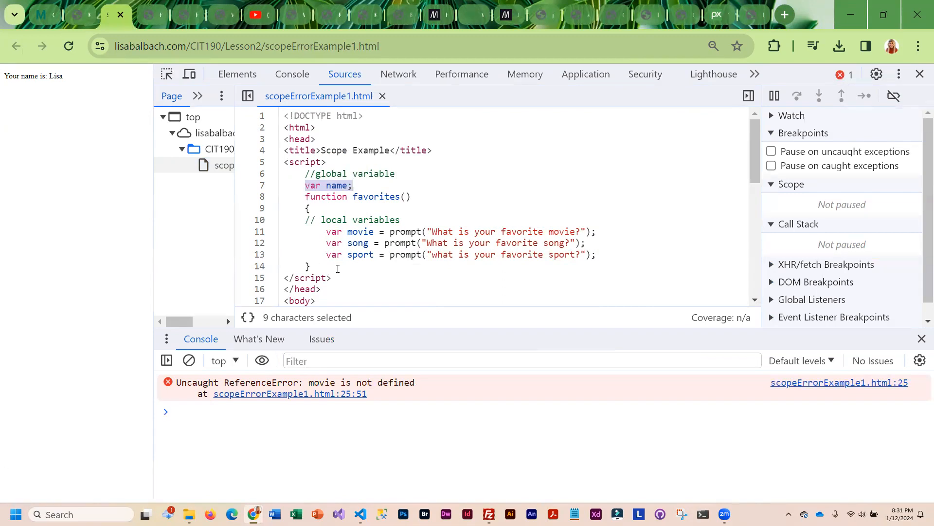
double_click(359, 231)
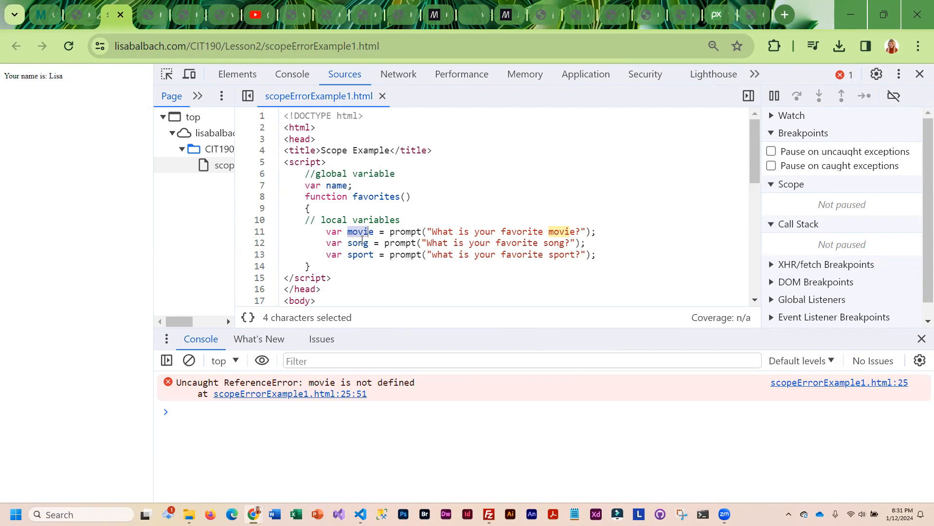
Pick out the local 'var movie' declaration inside the favorites function as the cause.
scroll("down", 3)
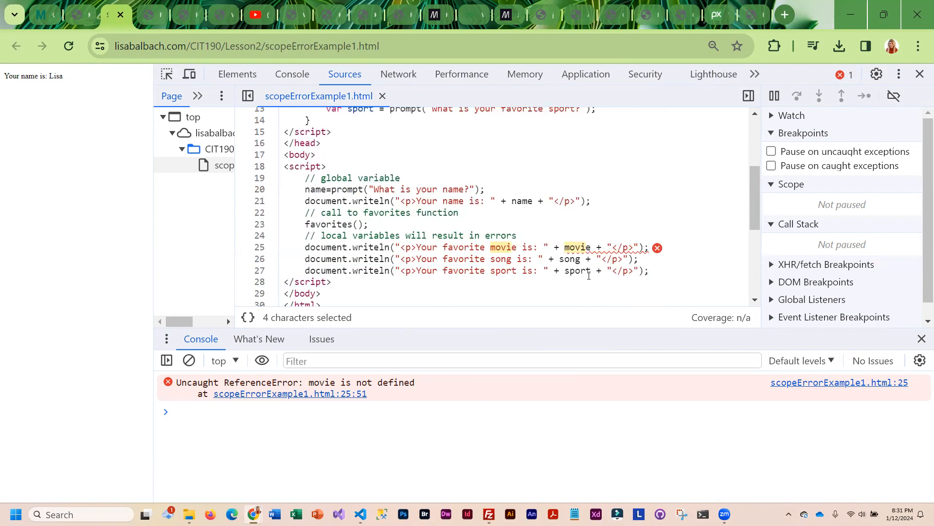
scroll("up", 3)
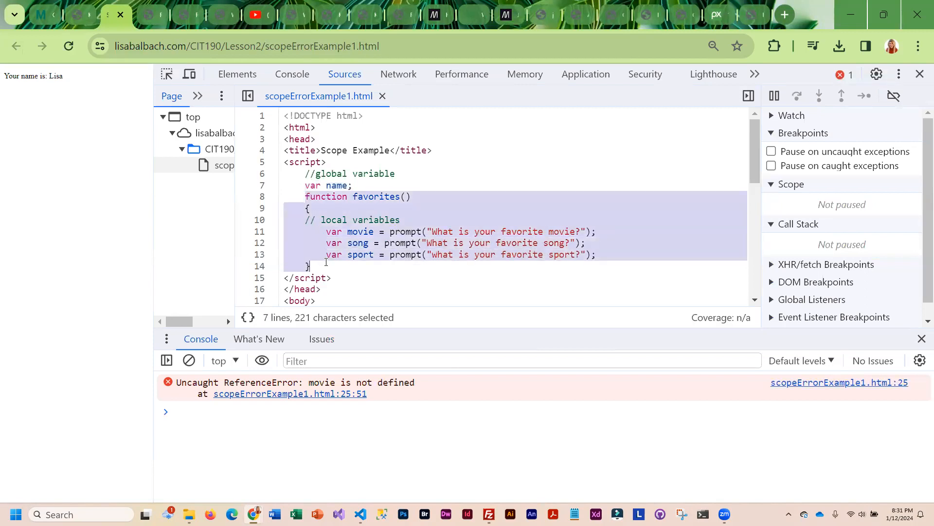
scroll("down", 3)
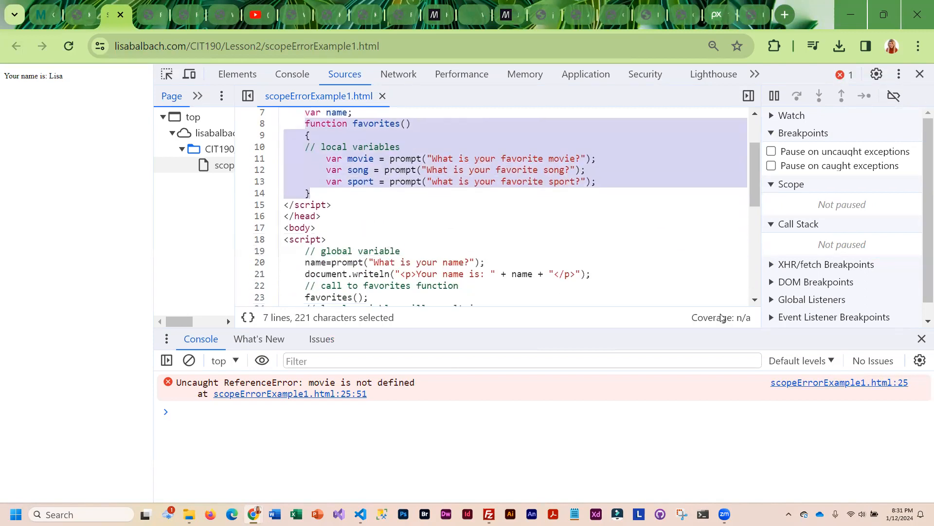
mouse_move(615, 410)
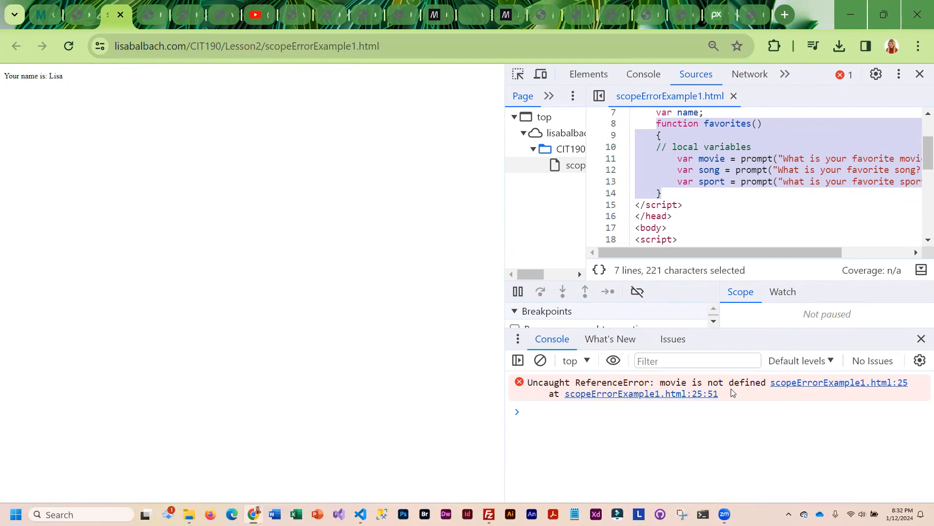
mouse_move(755, 388)
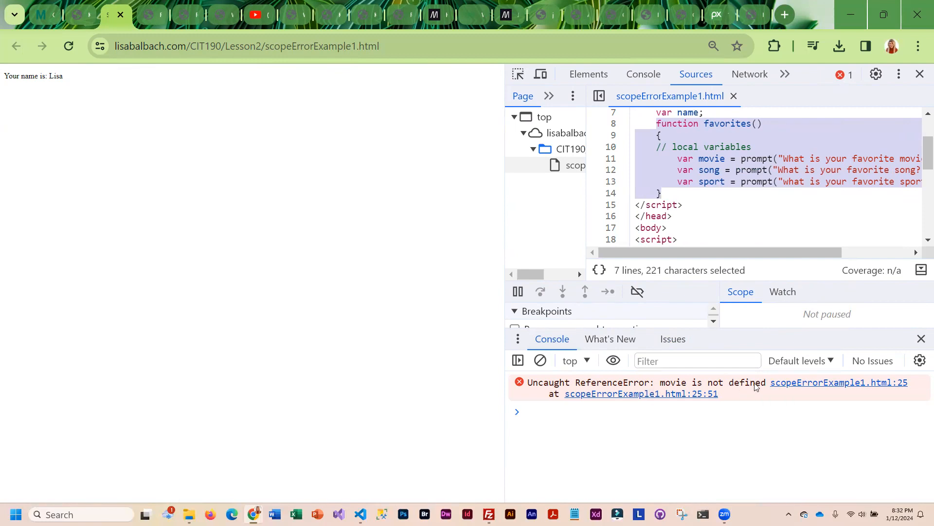
mouse_move(506, 243)
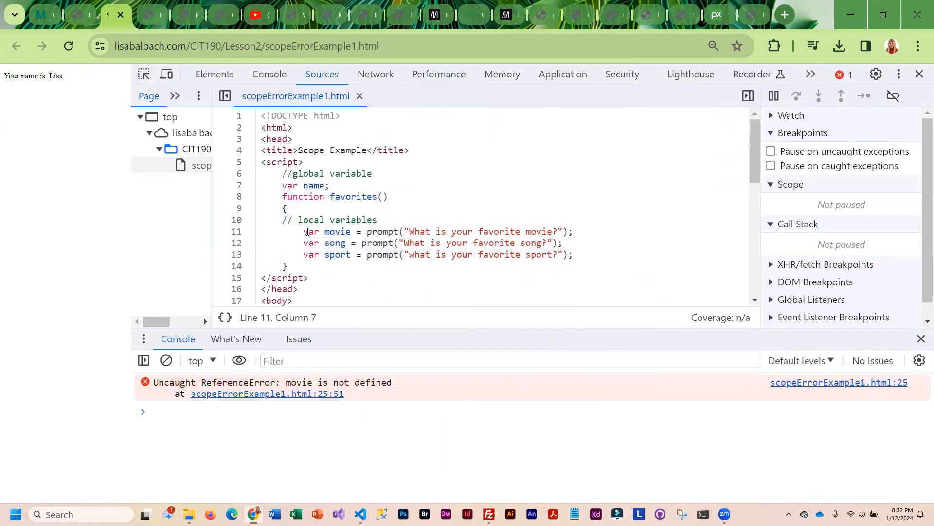
double_click(327, 232)
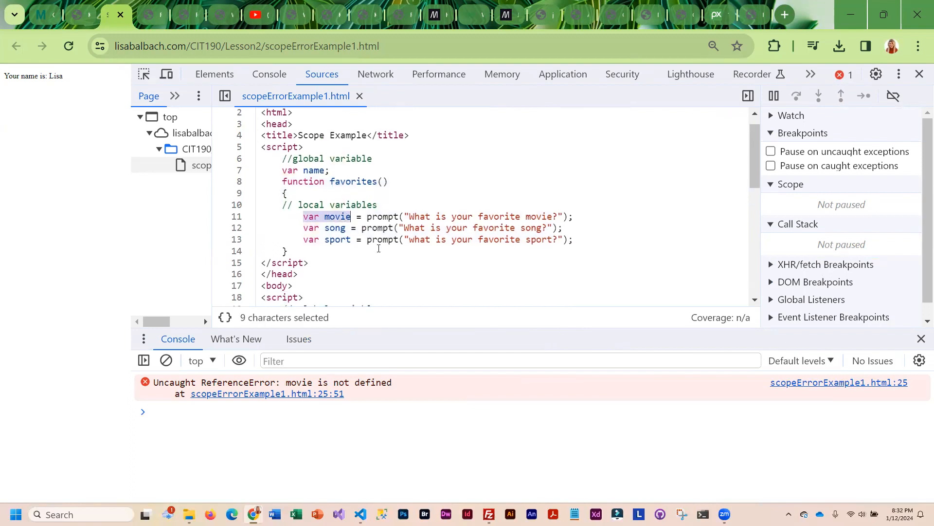
scroll("down", 3)
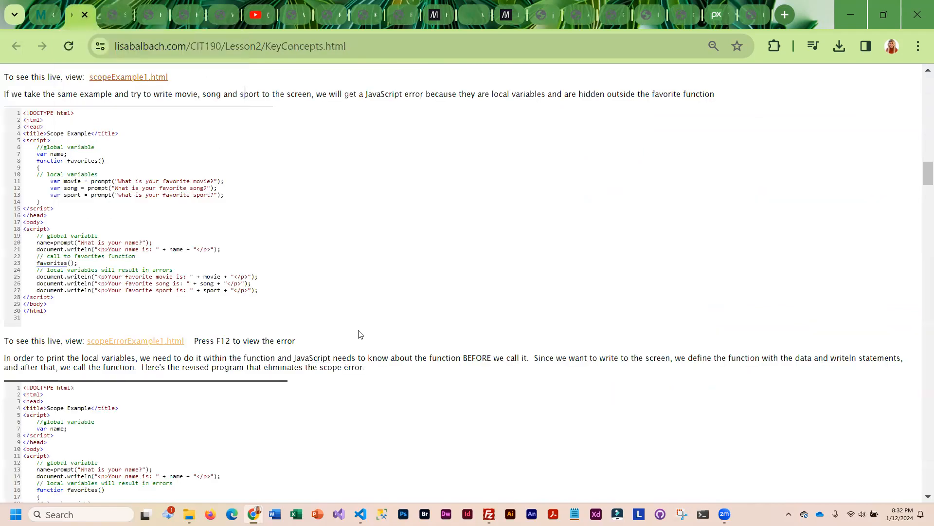
Scroll past the scope fix and naming collisions to the More on Objects and Methods section.
scroll("down", 3)
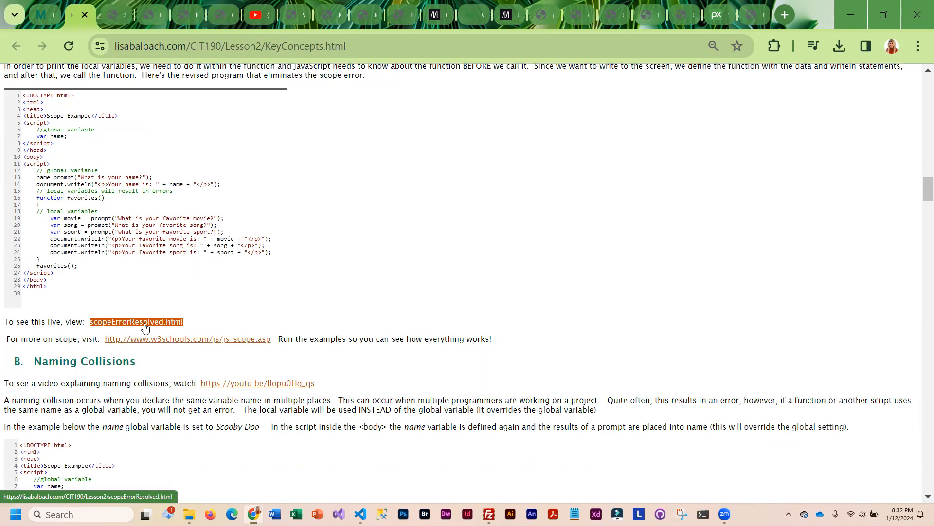
scroll("down", 3)
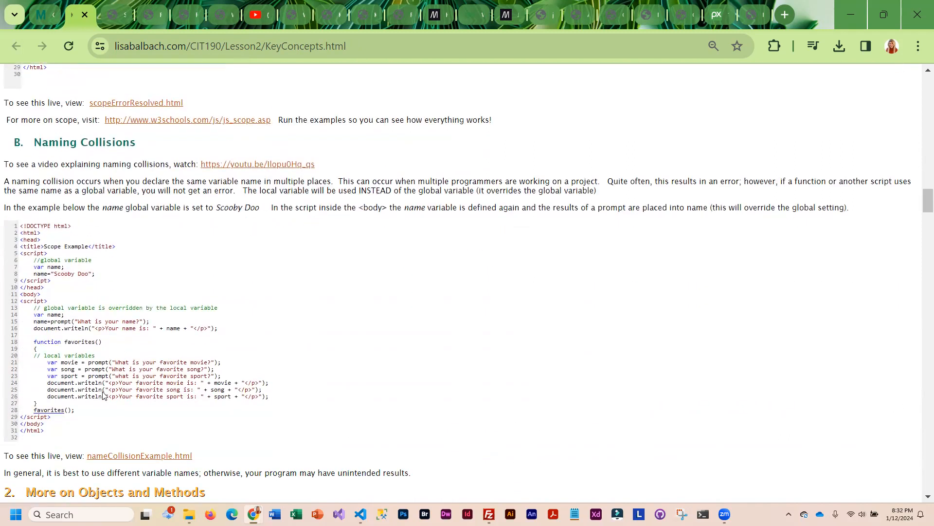
scroll("down", 3)
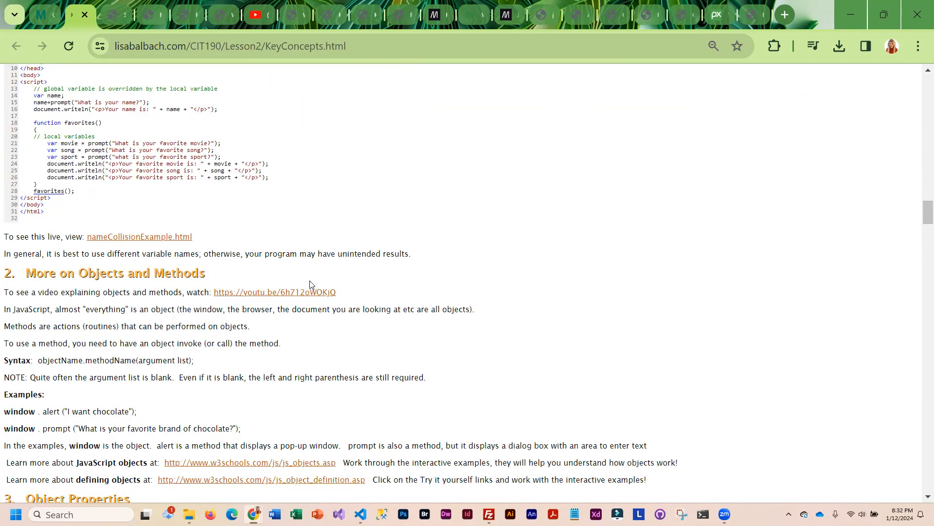
mouse_move(335, 213)
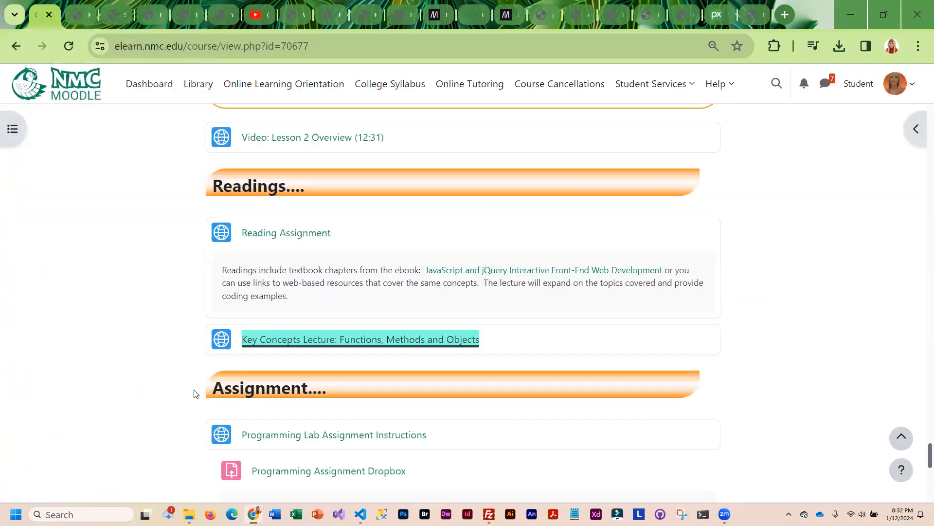
Open the Programming Lab Assignment Instructions from the Moodle Assignment section, showing Lab Assignment #2.
scroll("down", 3)
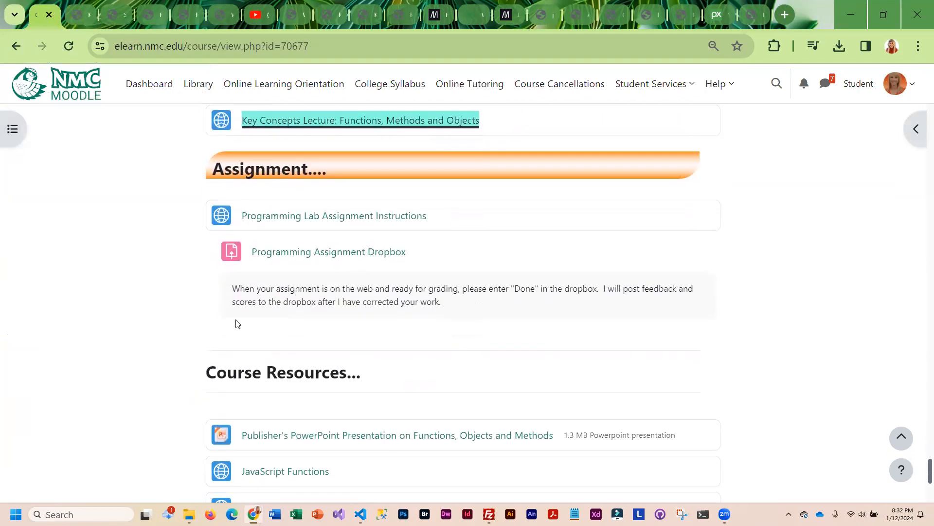
mouse_move(334, 216)
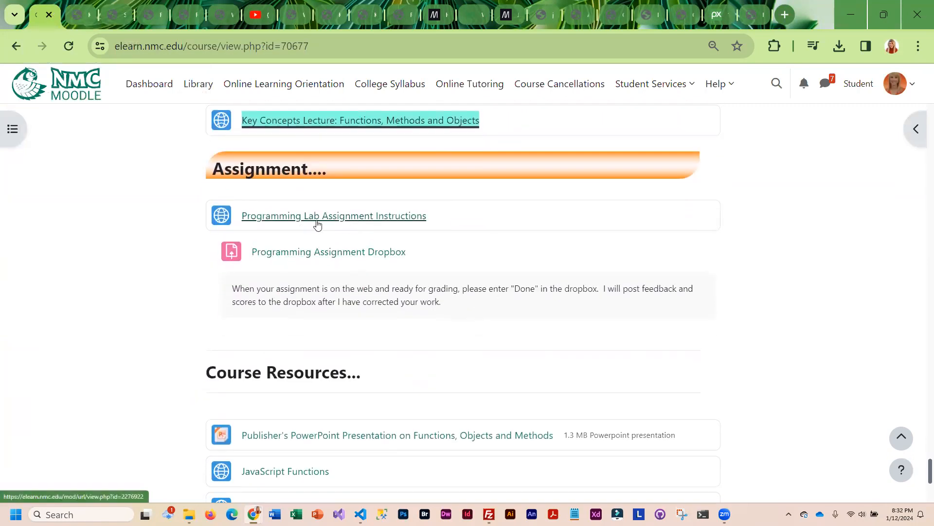
left_click(334, 216)
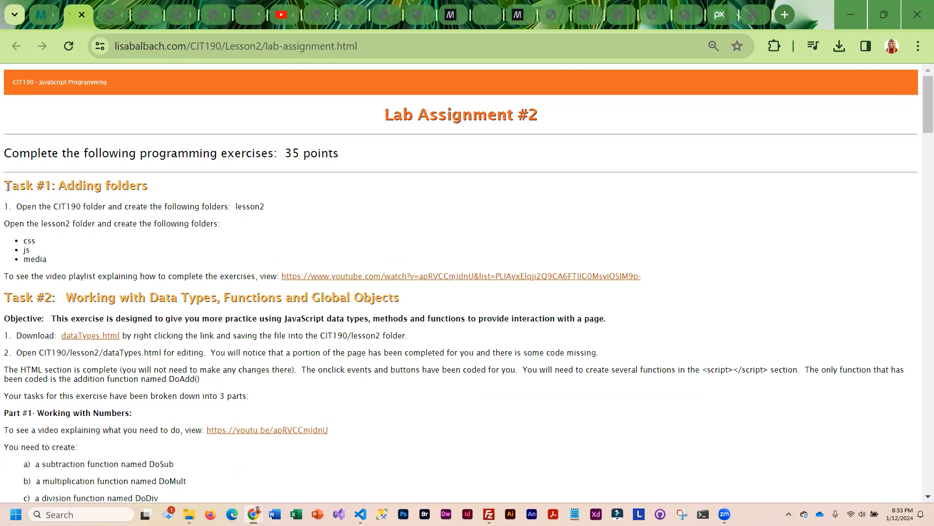
Scroll from the Task #1: Adding folders heading down through Task #2 to Task #3, Working with Objects & Methods.
double_click(76, 185)
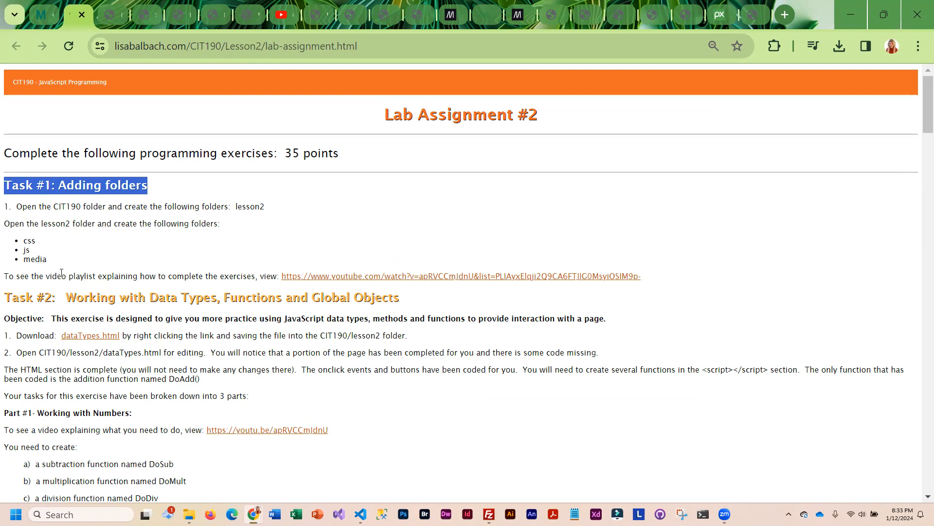
mouse_move(349, 273)
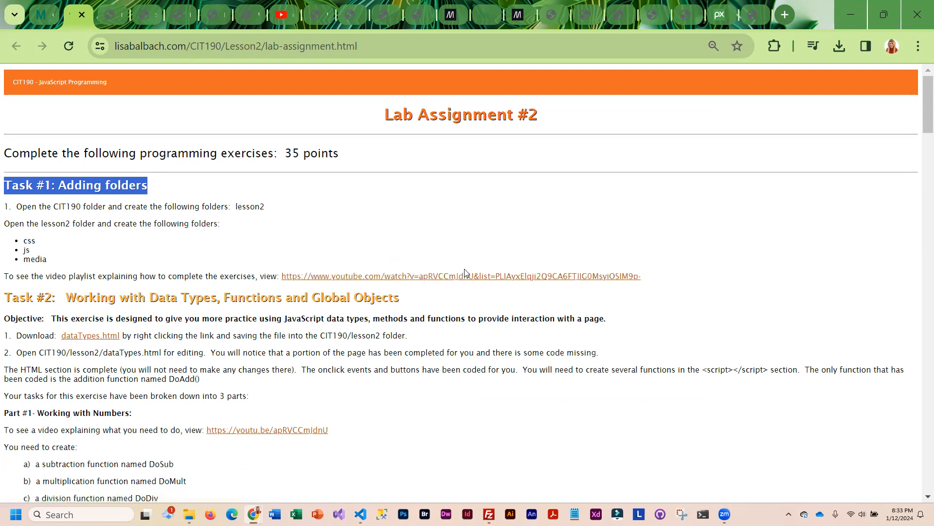
mouse_move(152, 309)
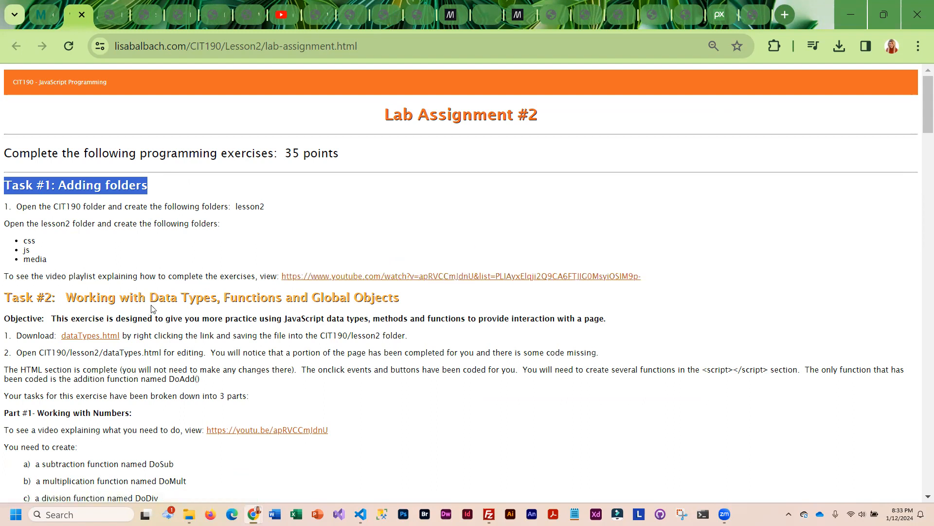
scroll("down", 3)
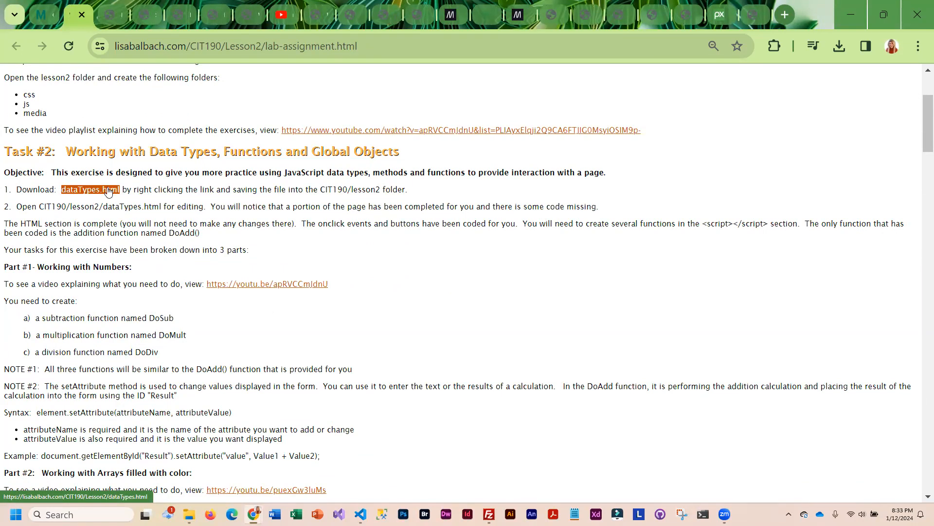
scroll("down", 3)
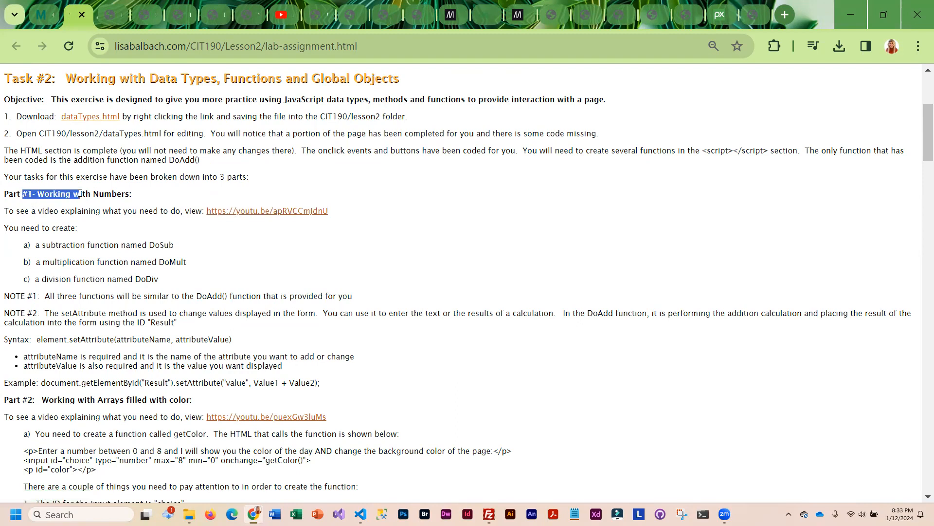
scroll("down", 3)
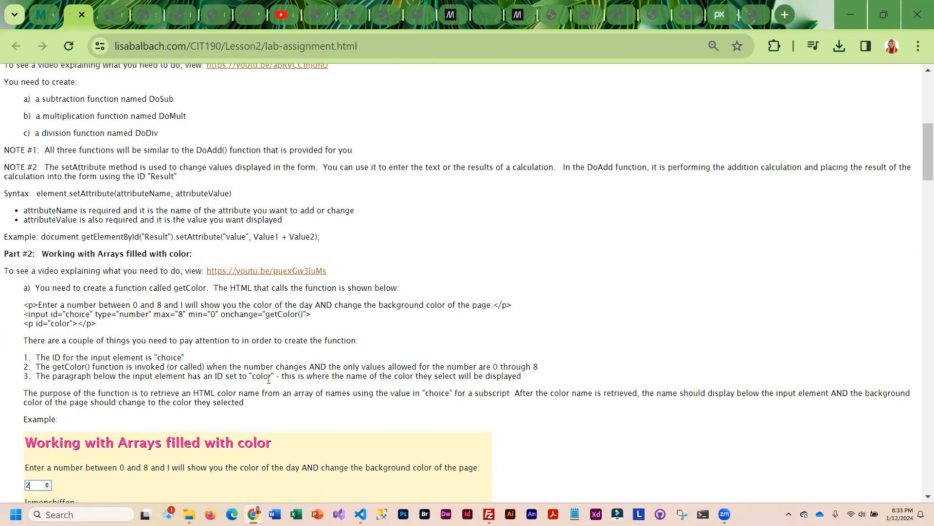
scroll("down", 3)
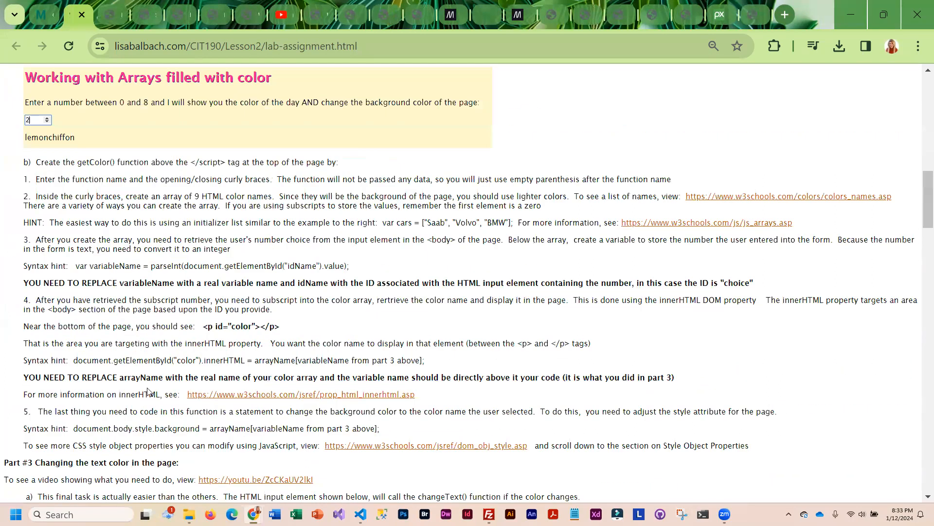
scroll("down", 3)
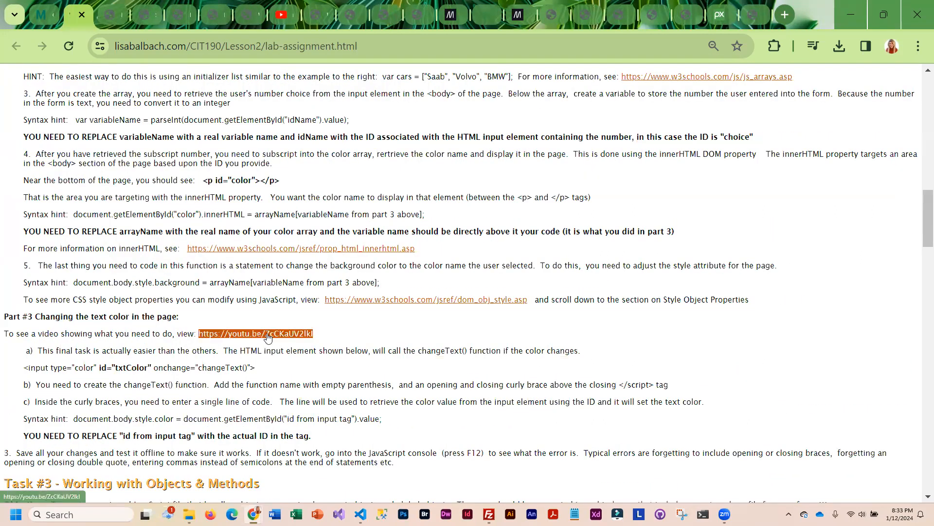
scroll("down", 3)
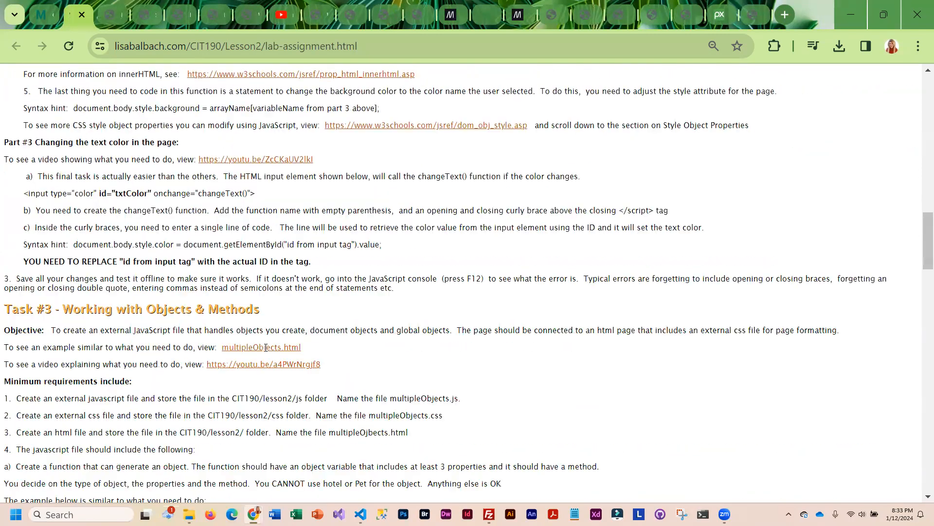
scroll("down", 3)
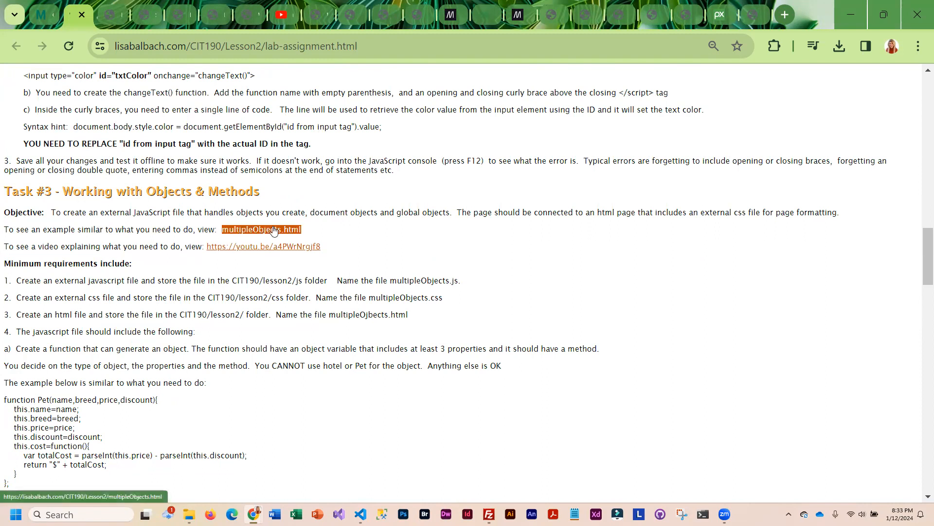
Answer the multipleObjects.html prompts with the pet name, breed Maltese, price 1500.00 and discount to show Deal #1.
left_click(260, 229)
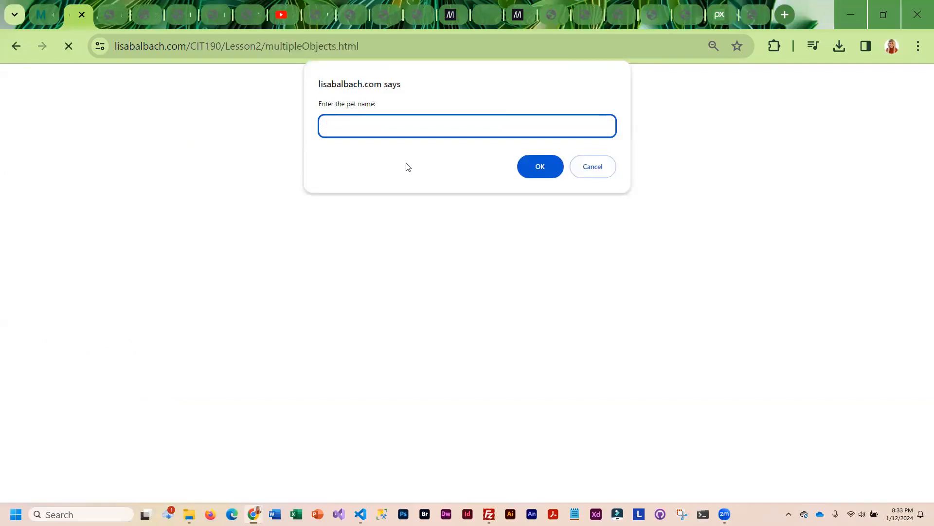
left_click(538, 166)
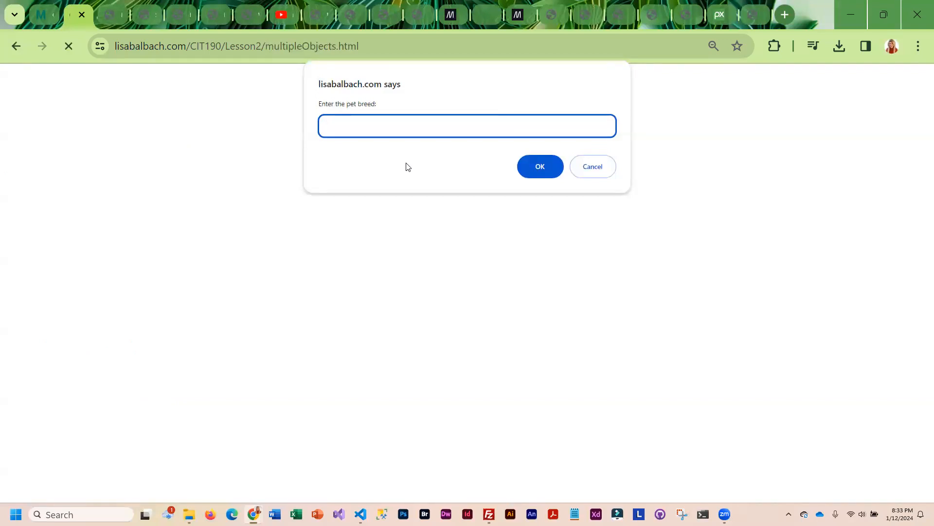
type("Maltese")
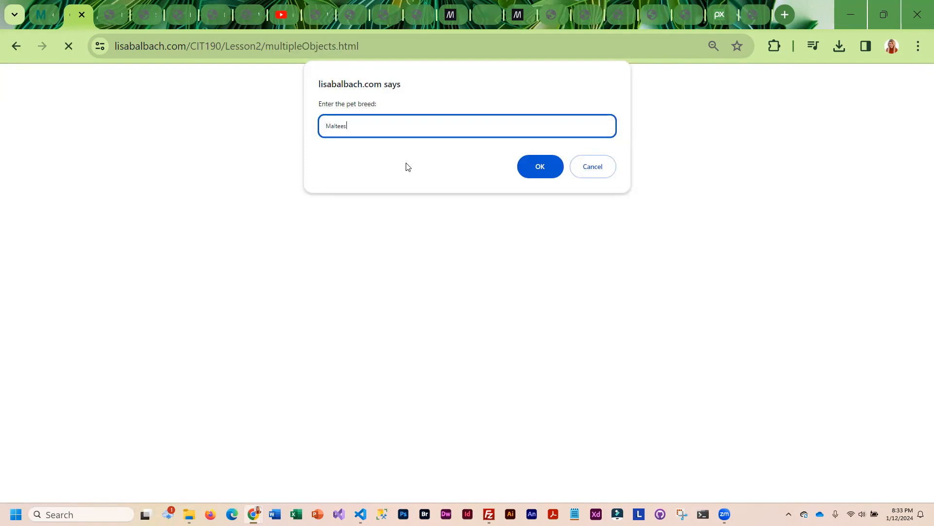
left_click(539, 167)
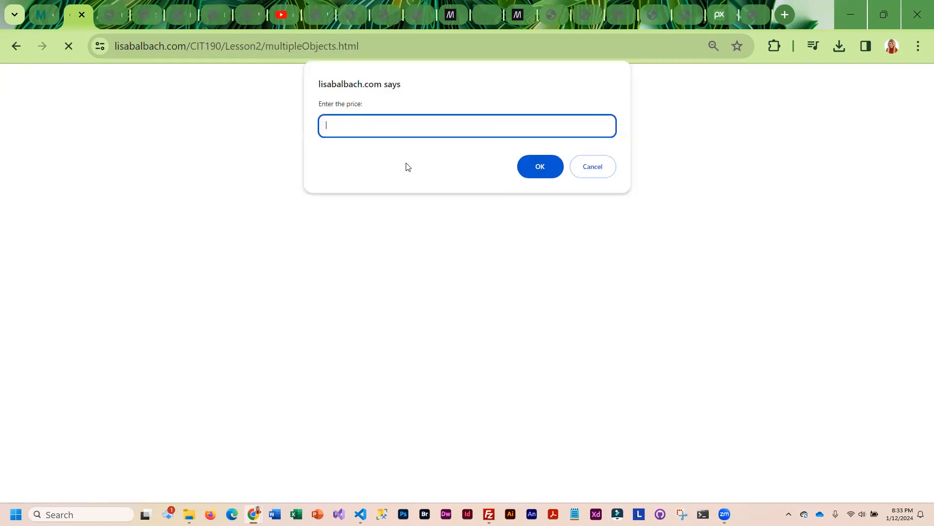
mouse_move(406, 147)
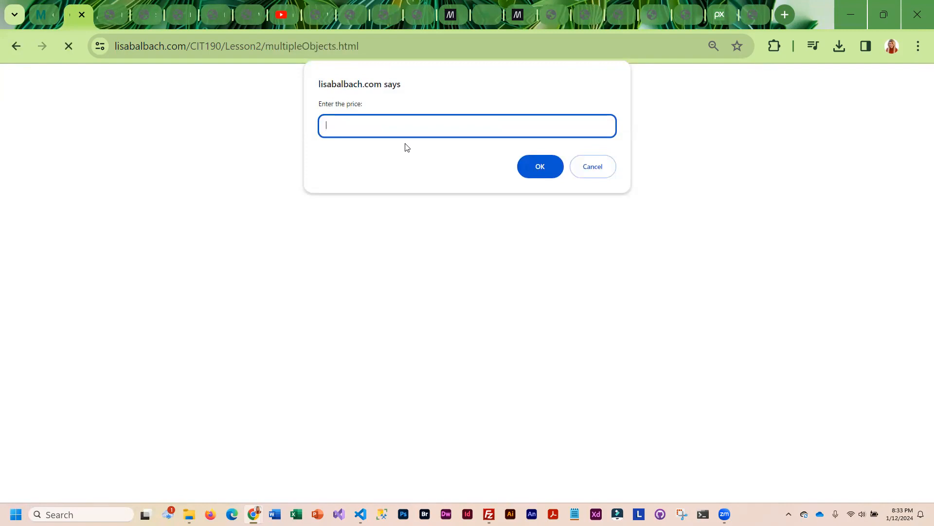
type("1500.00")
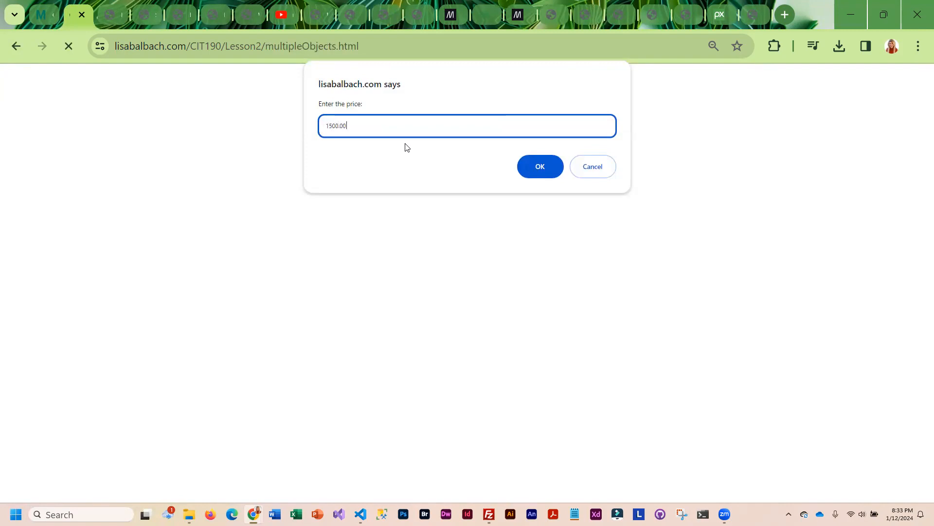
left_click(540, 167)
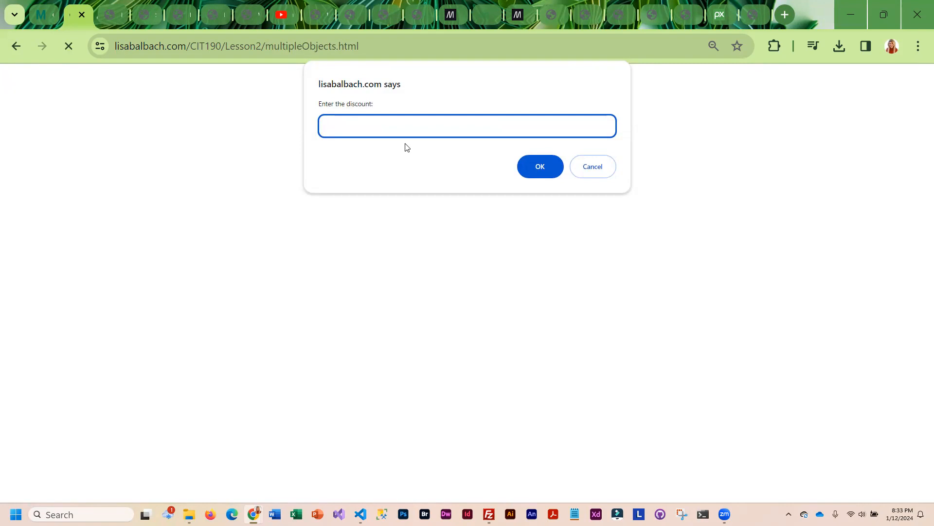
left_click(538, 166)
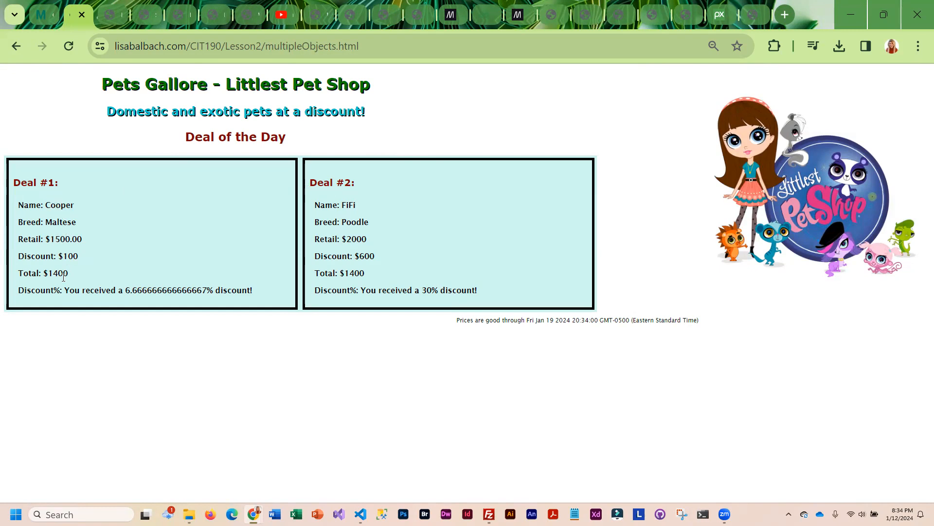
mouse_move(84, 214)
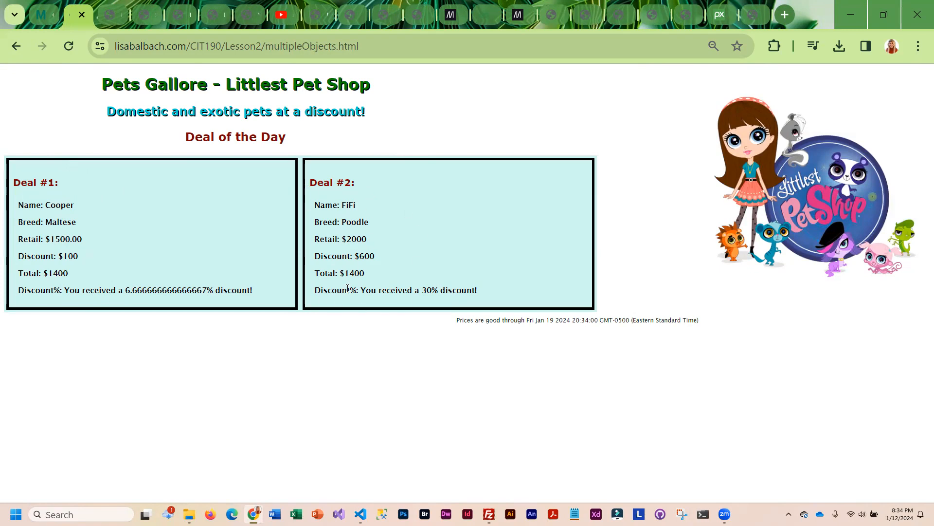
mouse_move(376, 137)
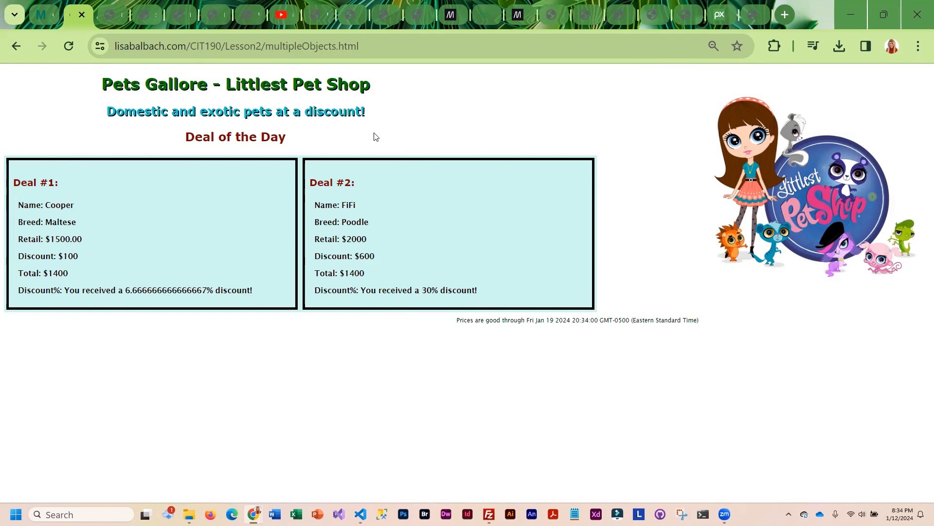
mouse_move(83, 229)
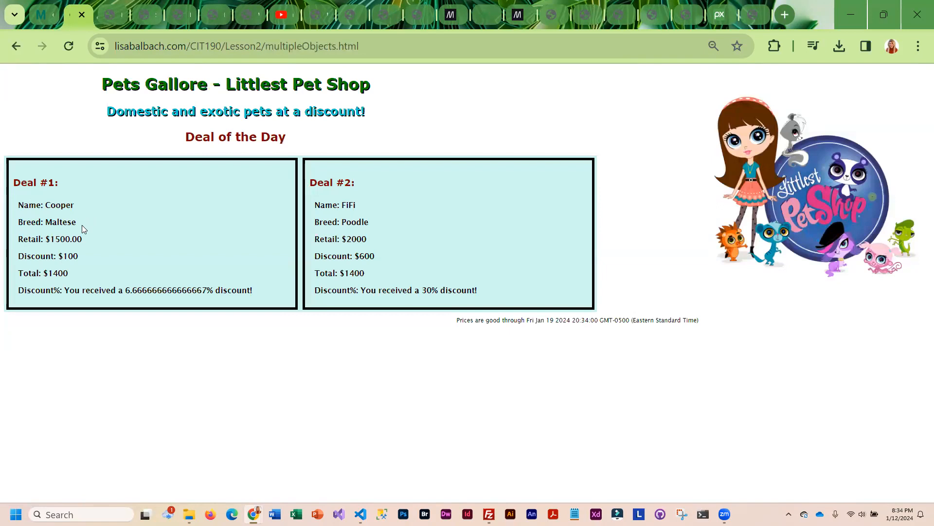
mouse_move(185, 227)
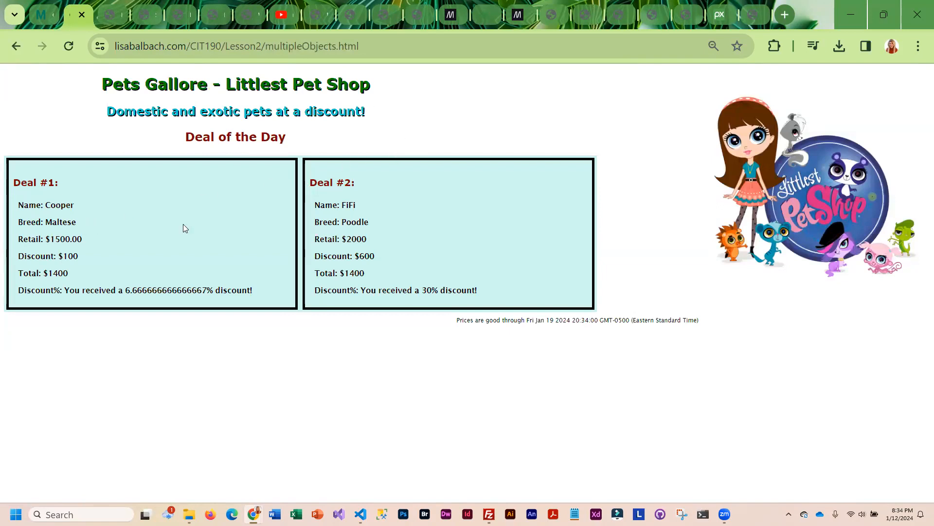
mouse_move(164, 258)
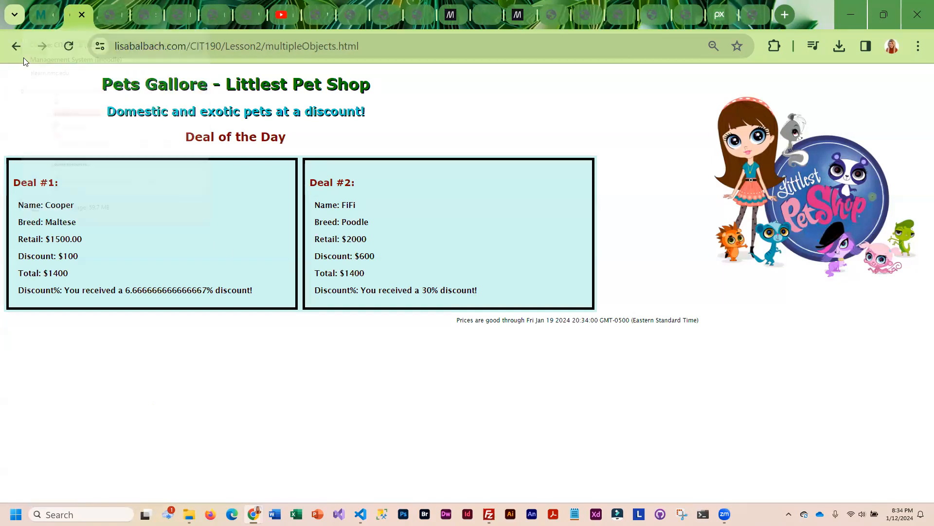
Return to lab-assignment.html and scroll through Task #4 to the grading table's multipleObjects.css item.
left_click(16, 46)
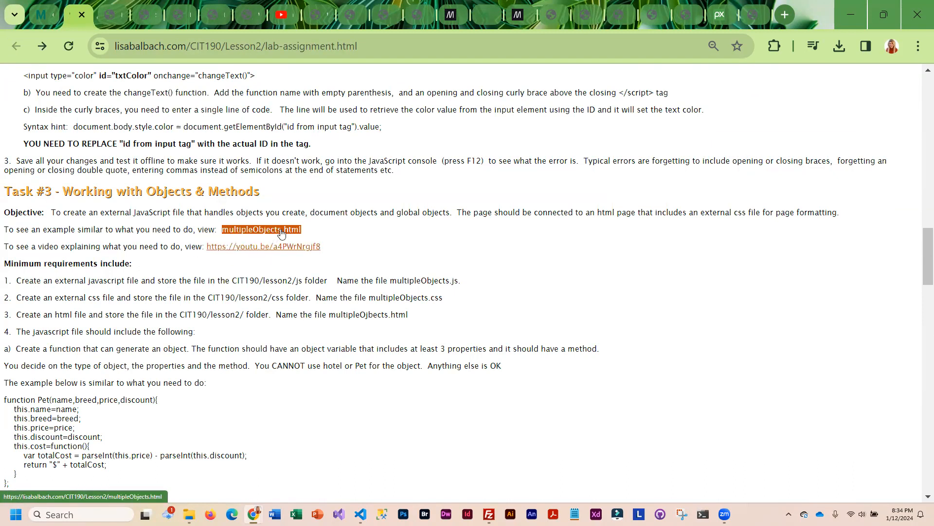
scroll("down", 3)
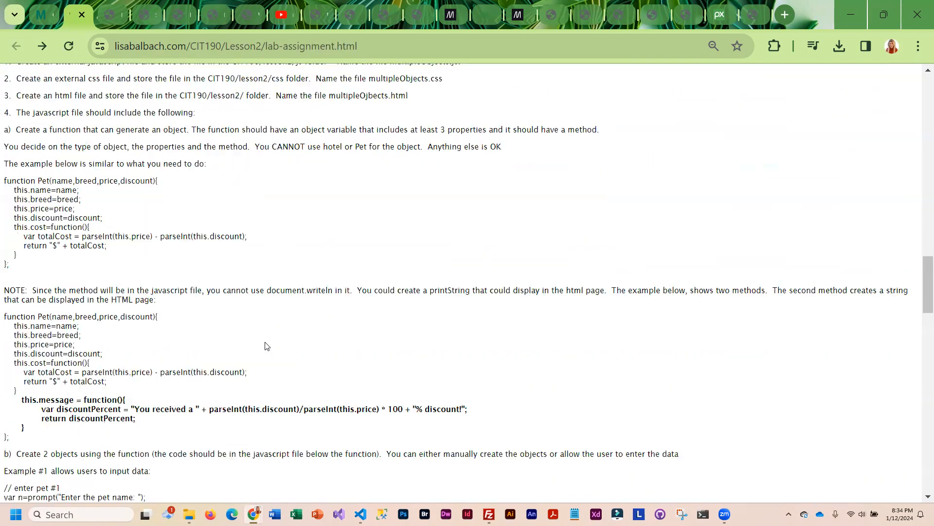
scroll("down", 3)
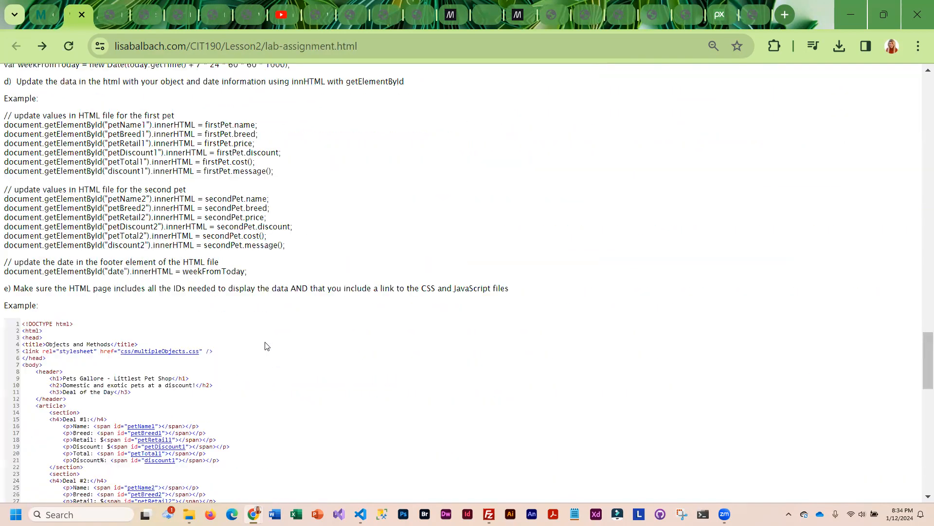
scroll("down", 3)
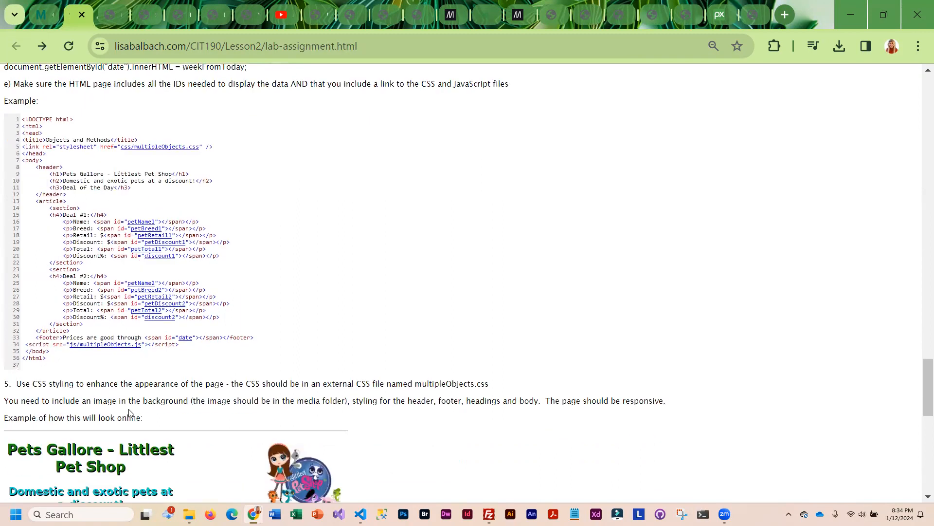
scroll("down", 3)
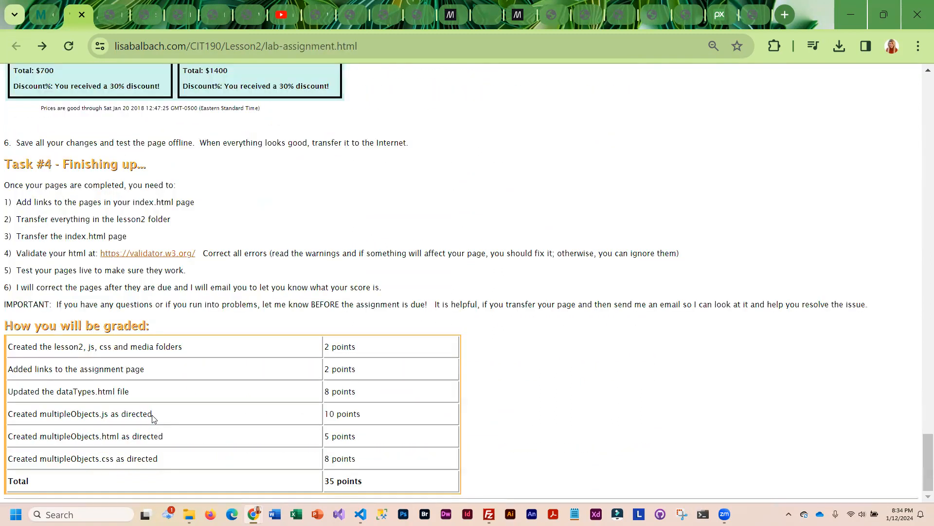
mouse_move(82, 211)
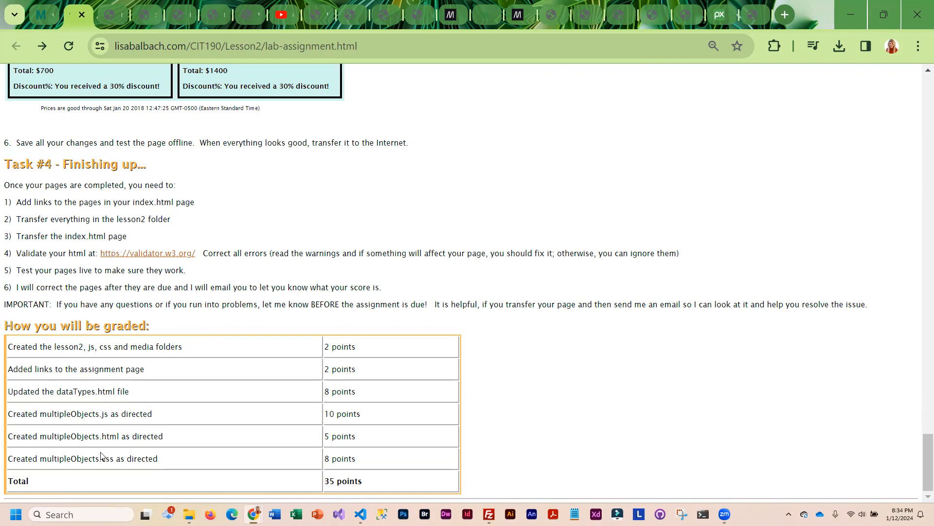
mouse_move(53, 373)
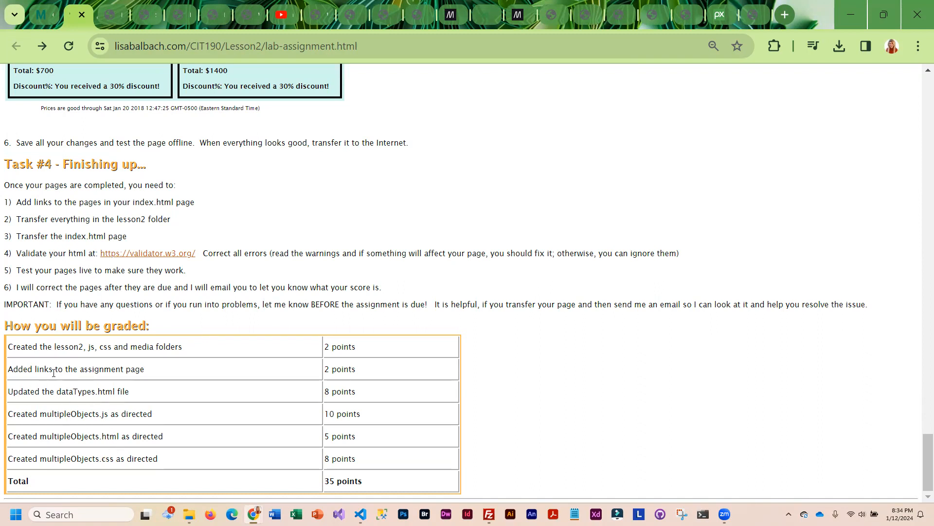
mouse_move(110, 376)
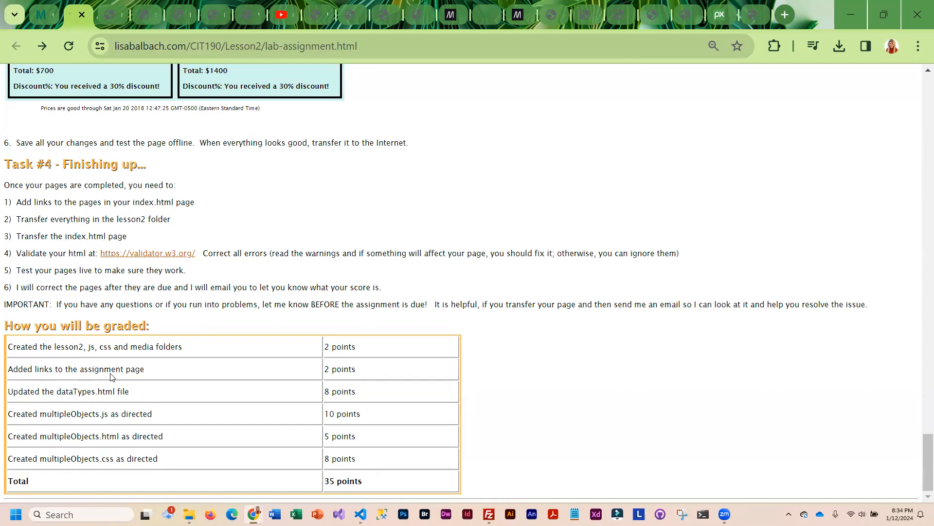
mouse_move(205, 363)
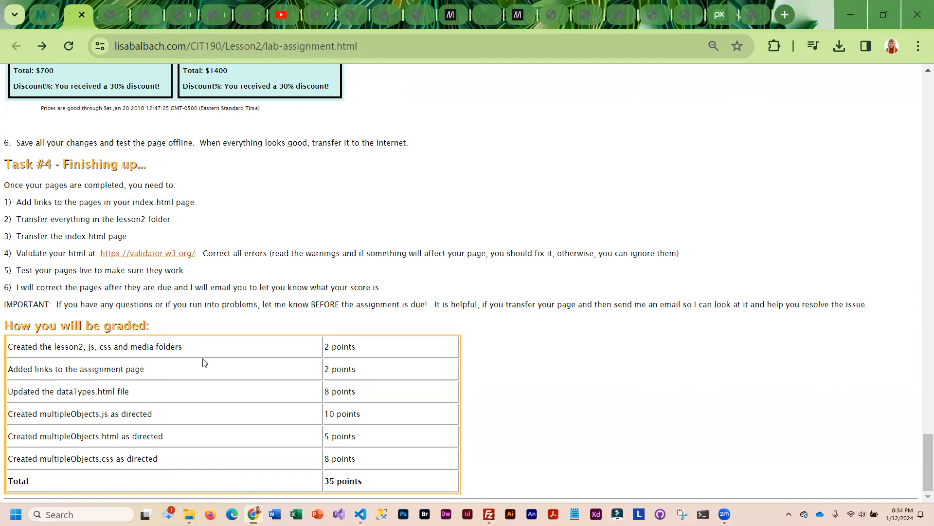
mouse_move(134, 402)
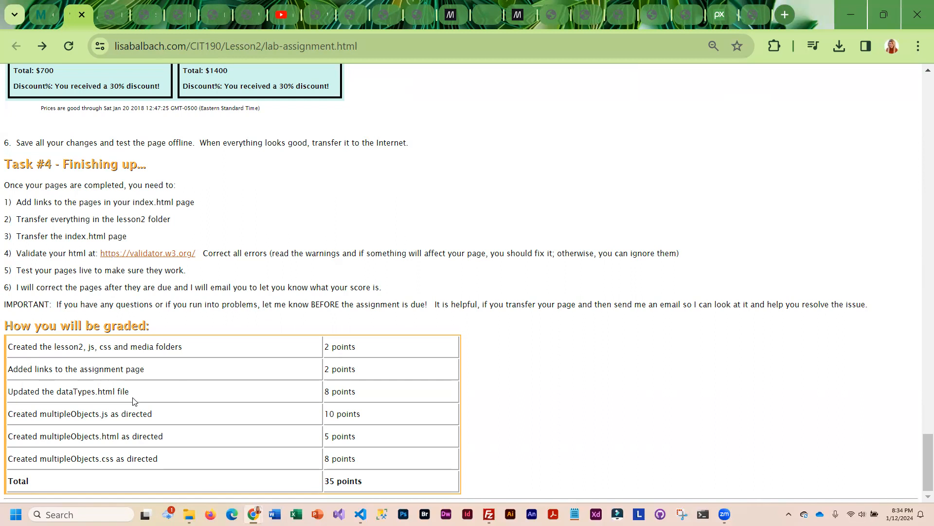
mouse_move(48, 410)
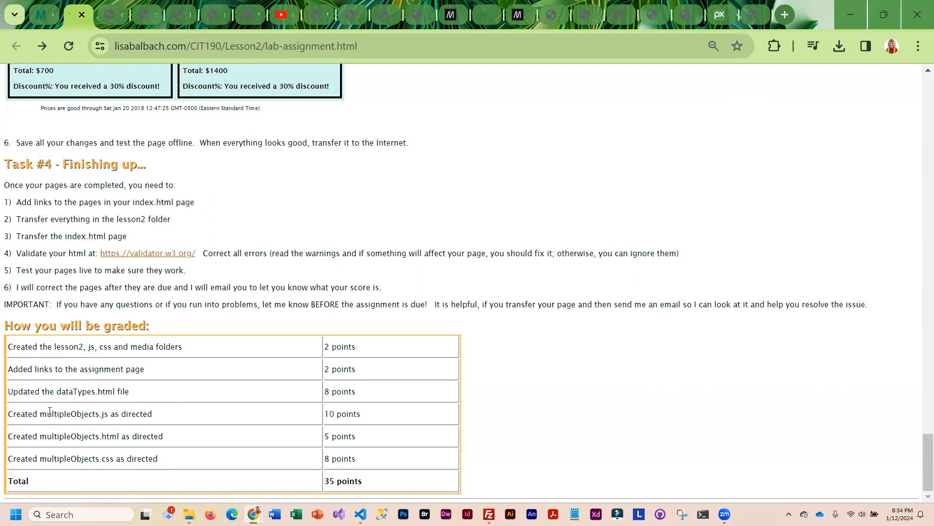
double_click(71, 413)
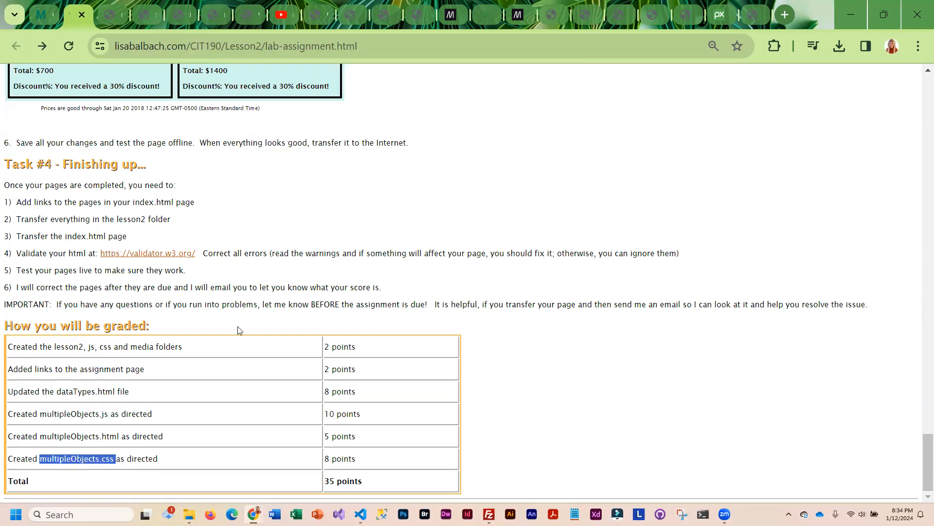
Scroll back up to Task #3's objective and its example link.
scroll("up", 3)
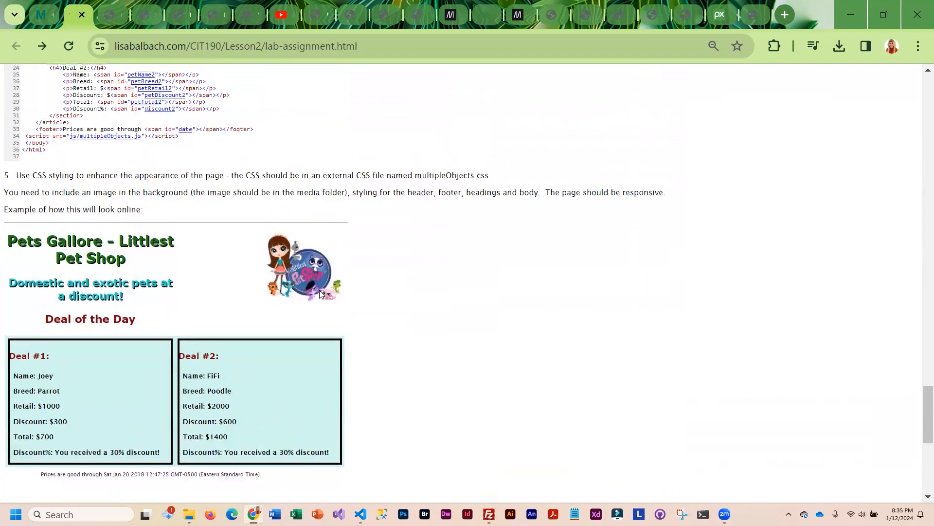
scroll("up", 3)
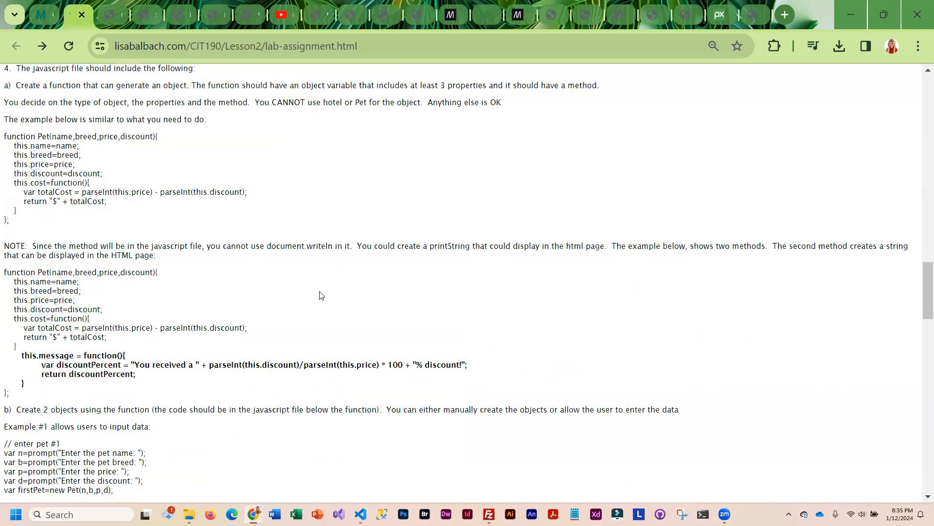
scroll("up", 3)
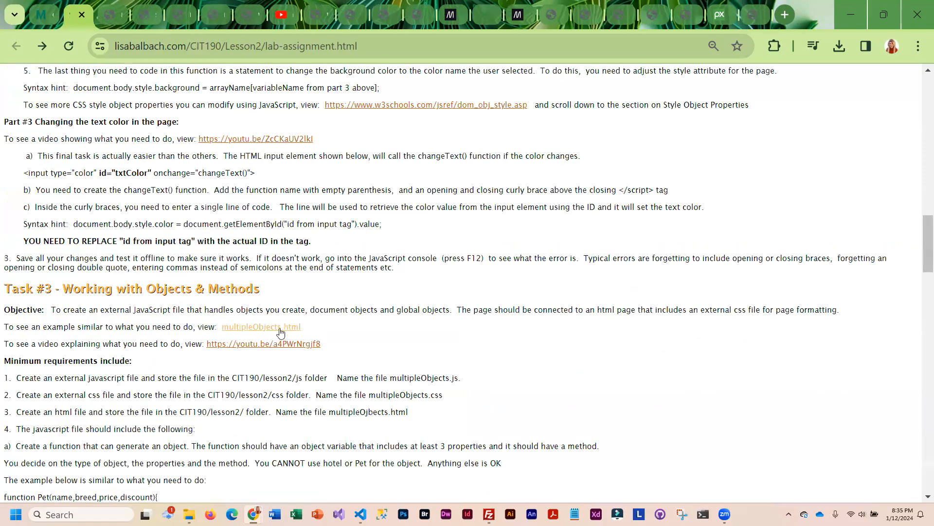
Answer the multipleObjects.html prompts with Spike, Great Dane, price and discount to show the $2000, $400-off deal.
left_click(260, 327)
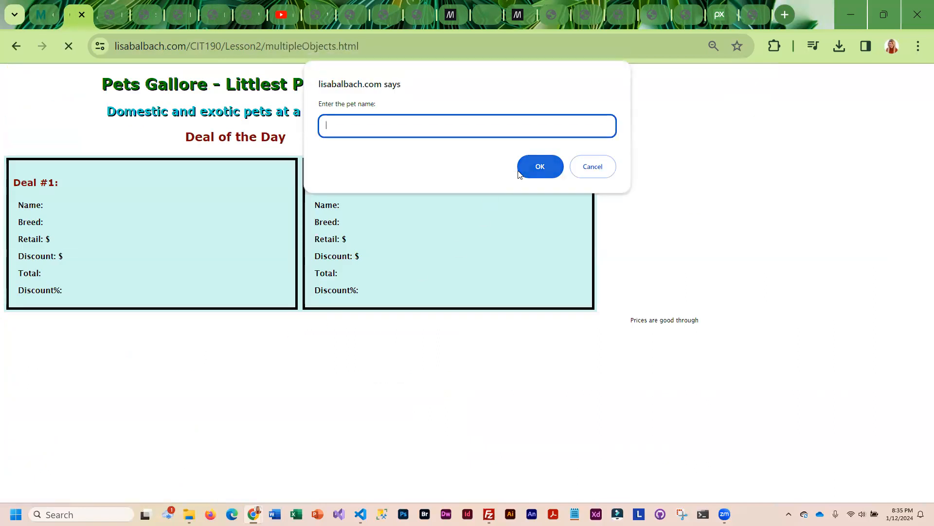
type("s")
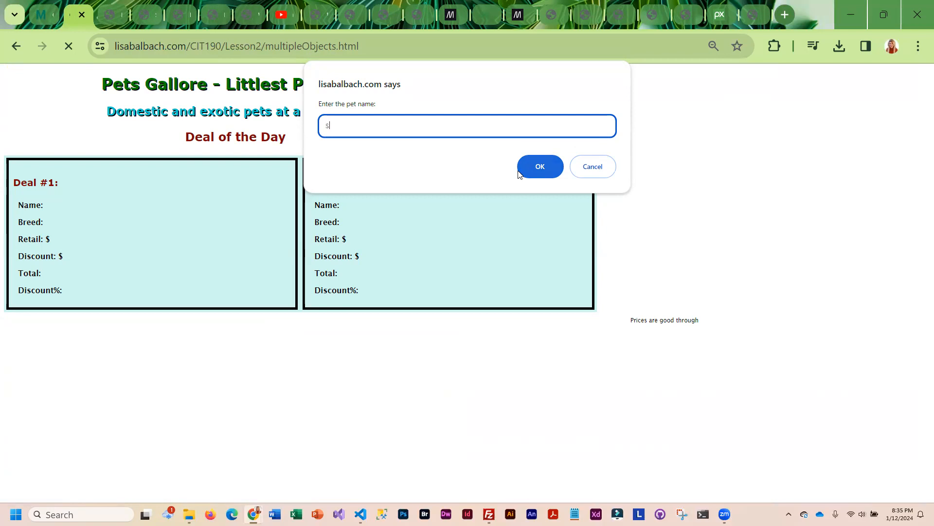
left_click(539, 166)
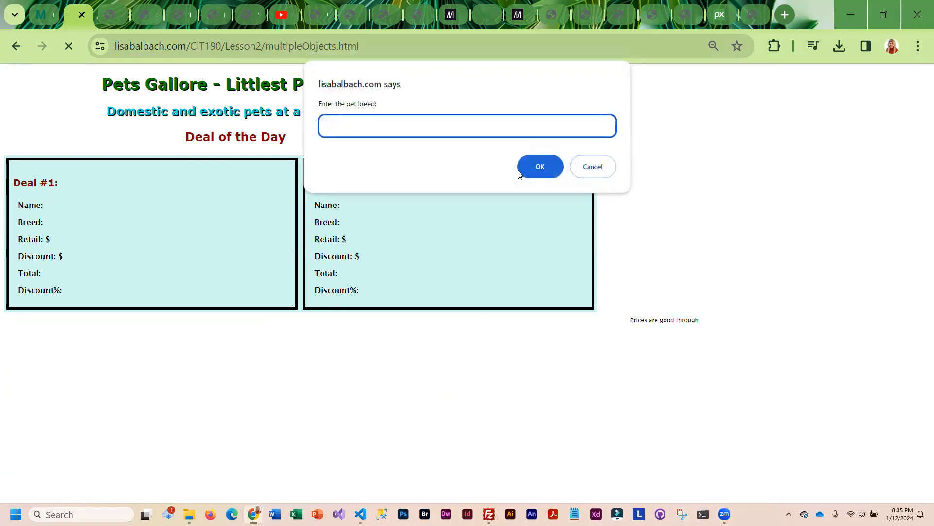
type("Great")
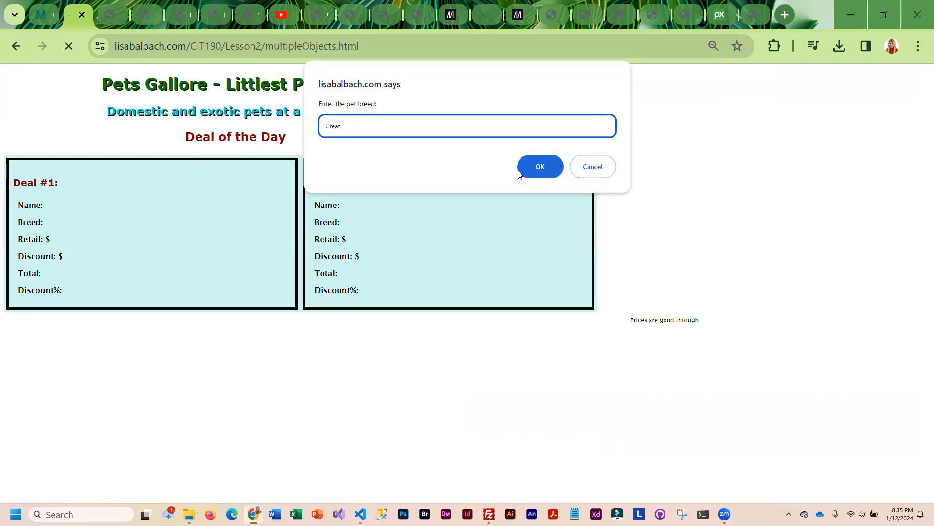
left_click(539, 167)
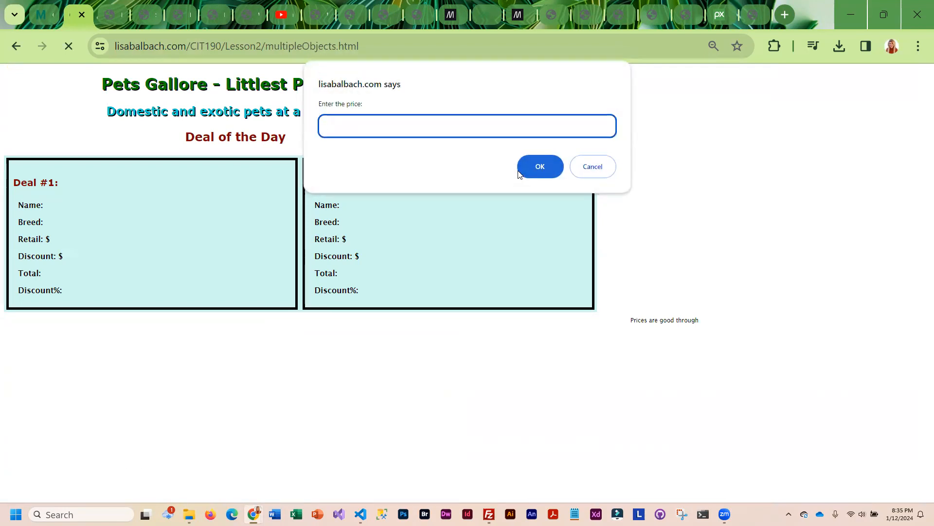
left_click(539, 166)
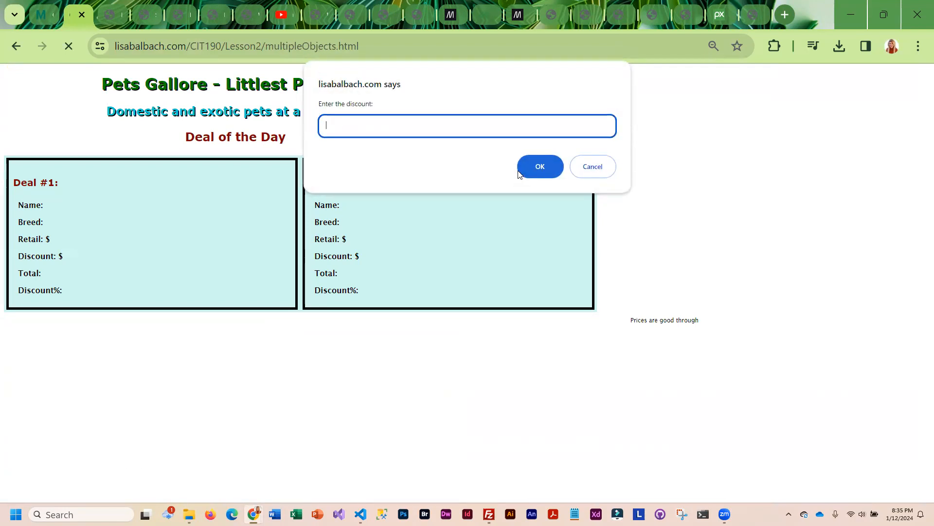
left_click(539, 167)
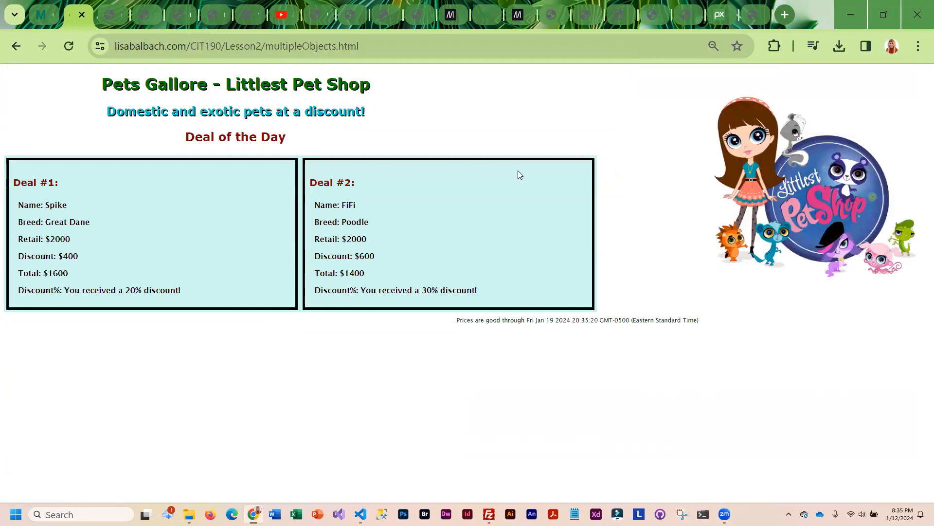
right_click(519, 174)
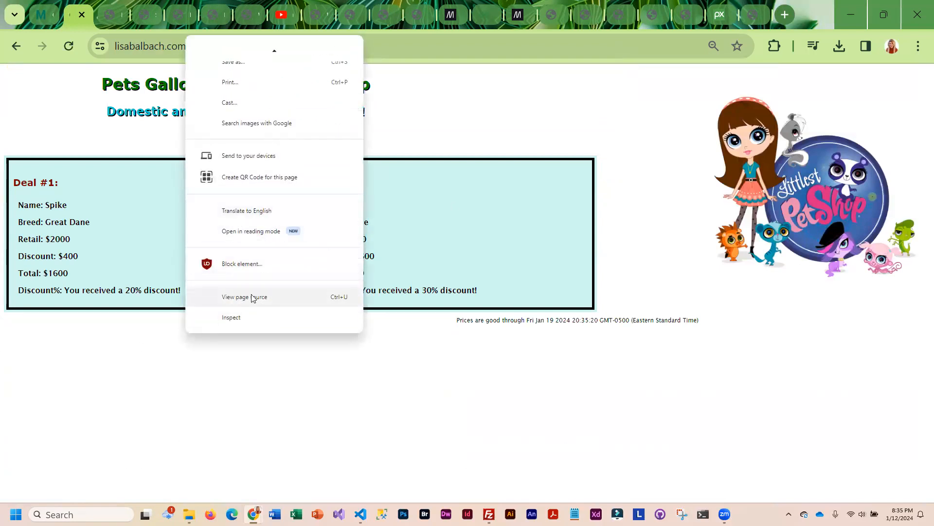
left_click(244, 297)
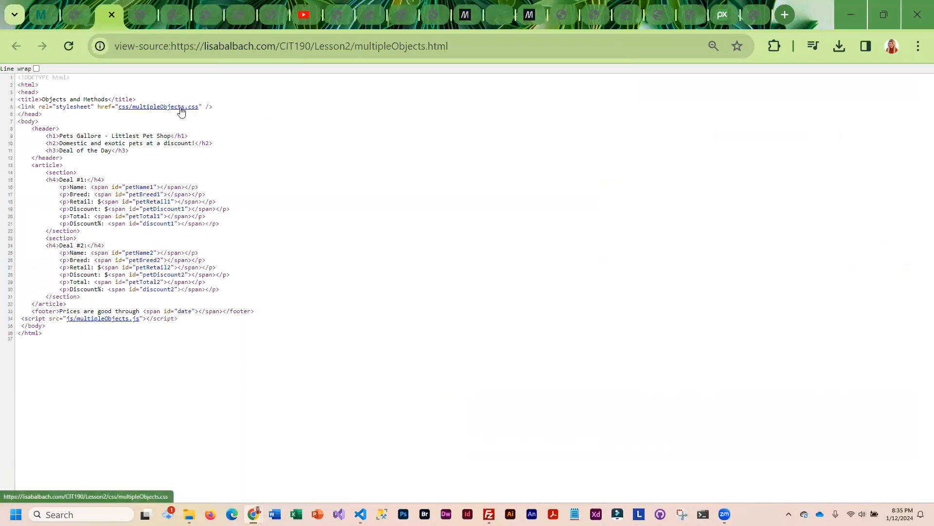
mouse_move(107, 322)
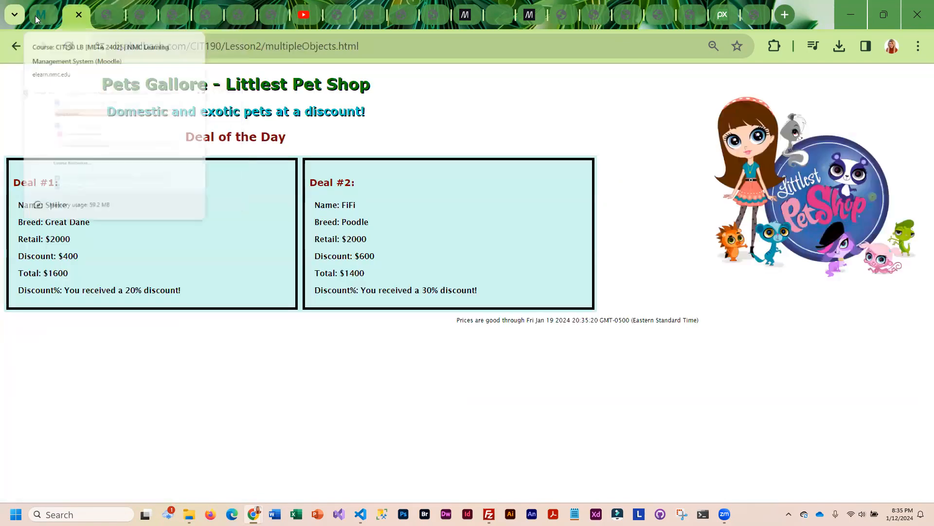
Return to lab-assignment.html and scroll to step 5's Pets Gallore CSS styling example.
left_click(16, 47)
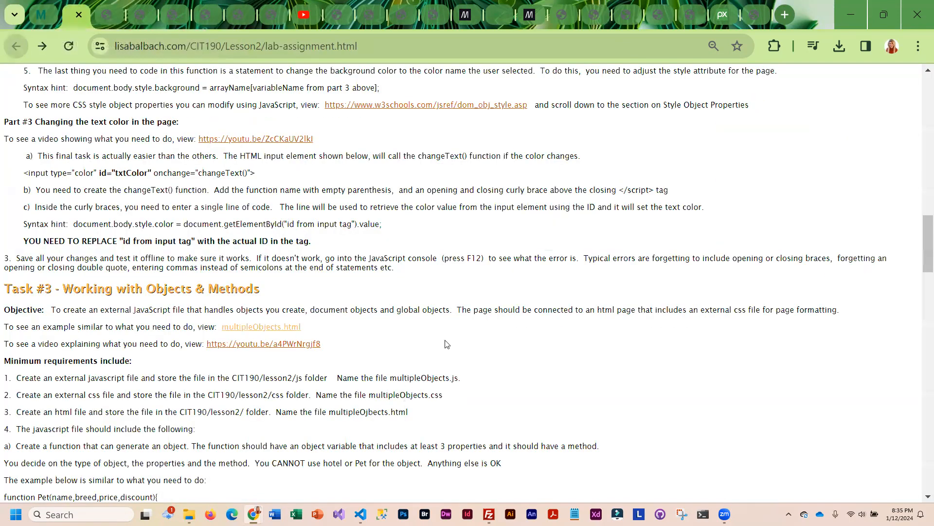
scroll("down", 3)
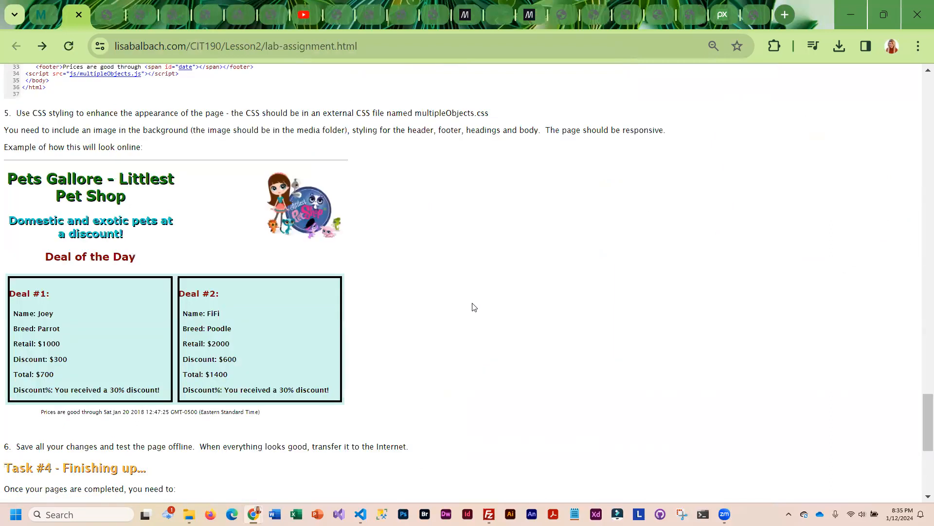
scroll("down", 3)
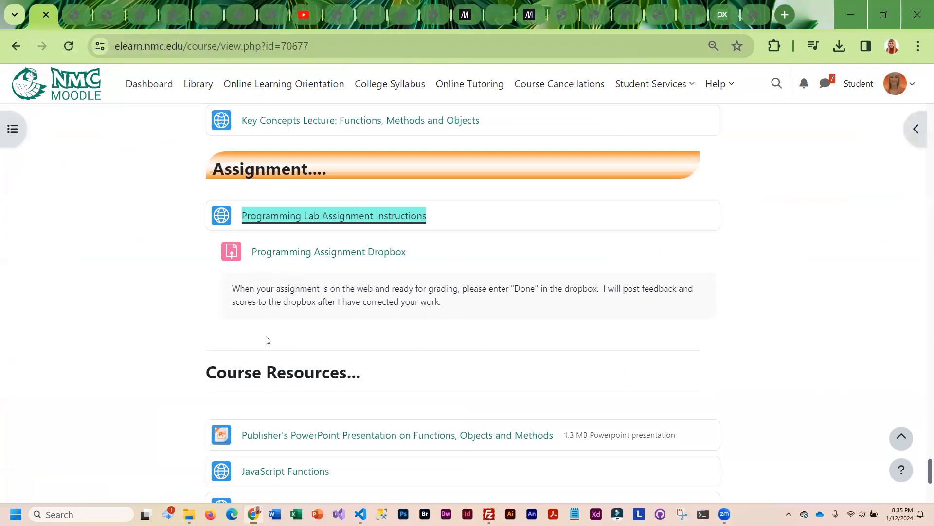
Scroll the course page past Course Resources and open the Programming Assignment Dropbox showing no submissions.
scroll("down", 3)
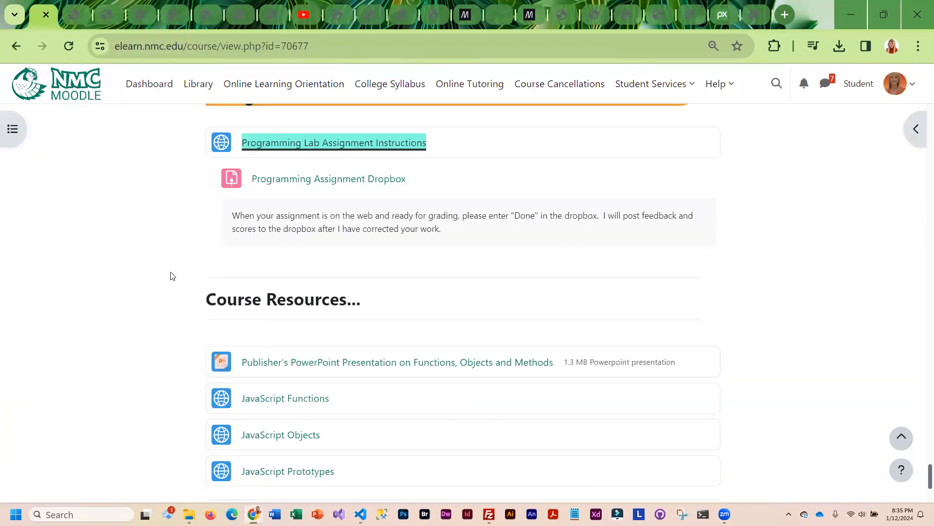
scroll("down", 3)
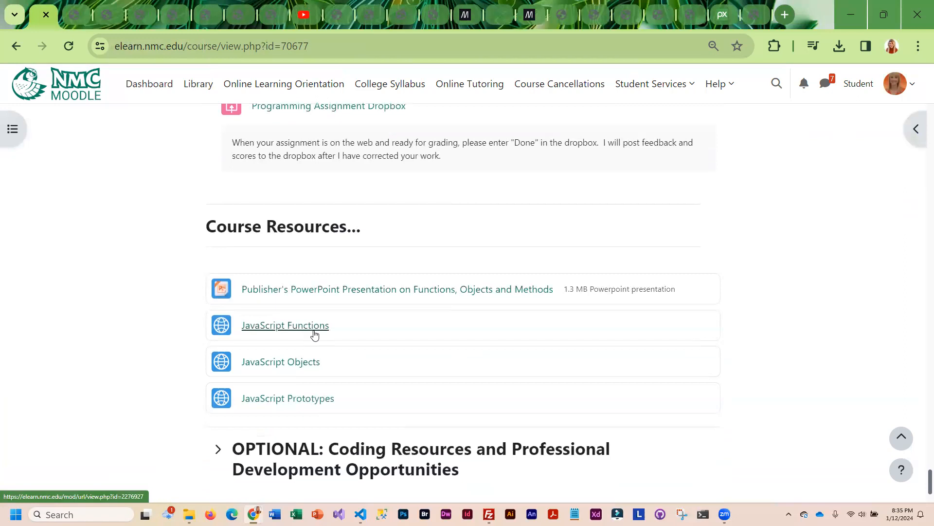
mouse_move(301, 395)
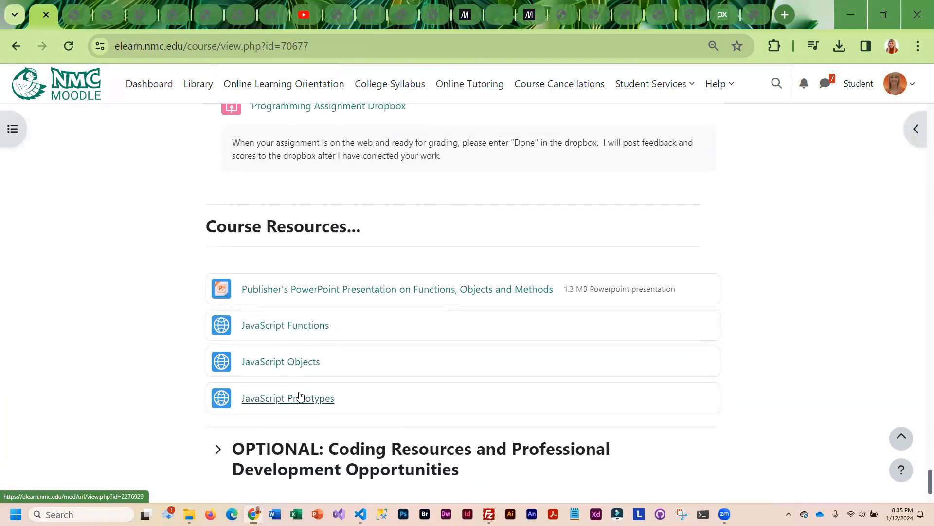
mouse_move(373, 289)
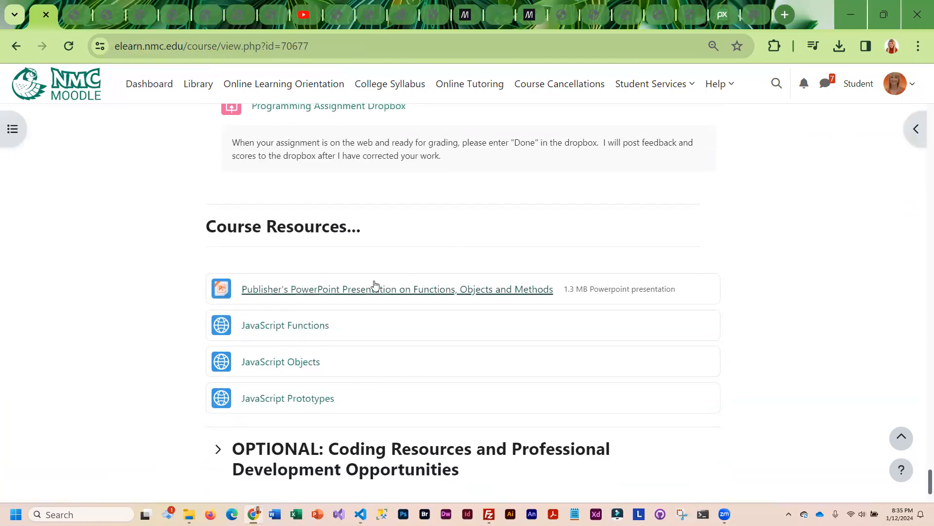
mouse_move(375, 289)
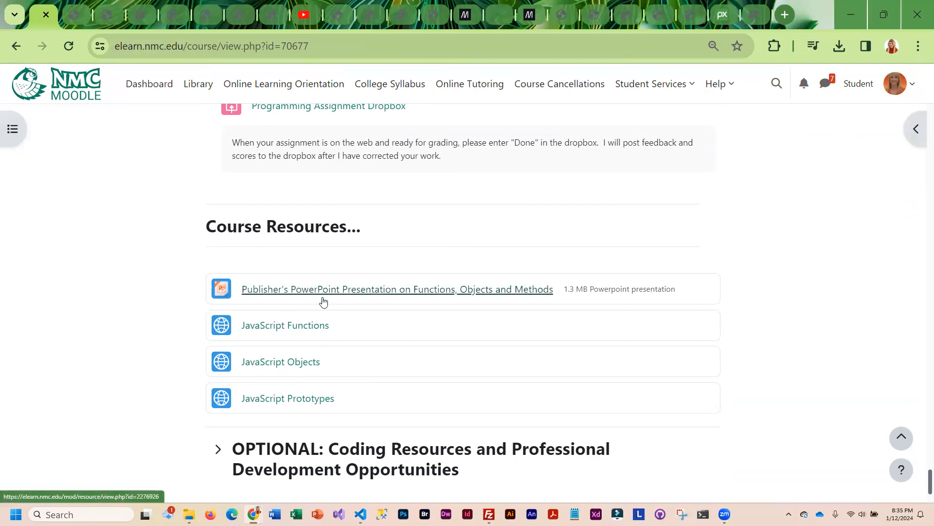
scroll("up", 3)
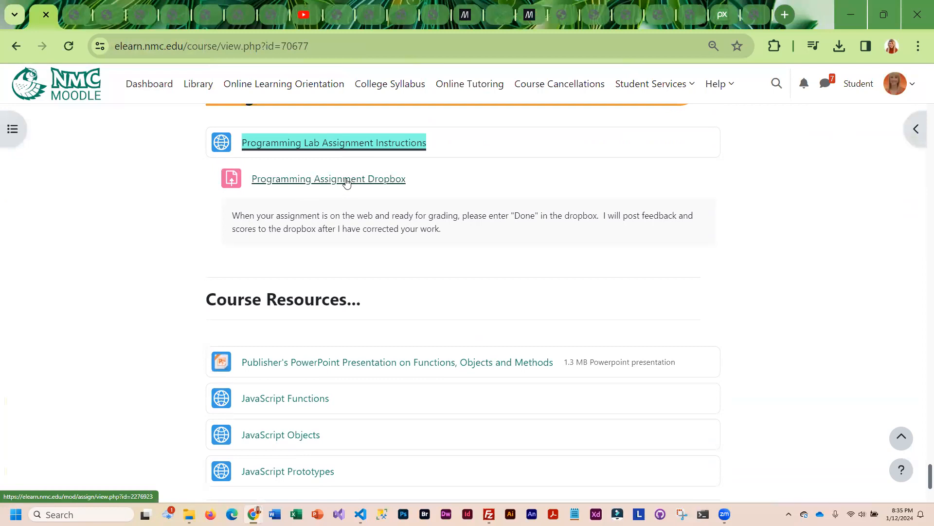
left_click(328, 178)
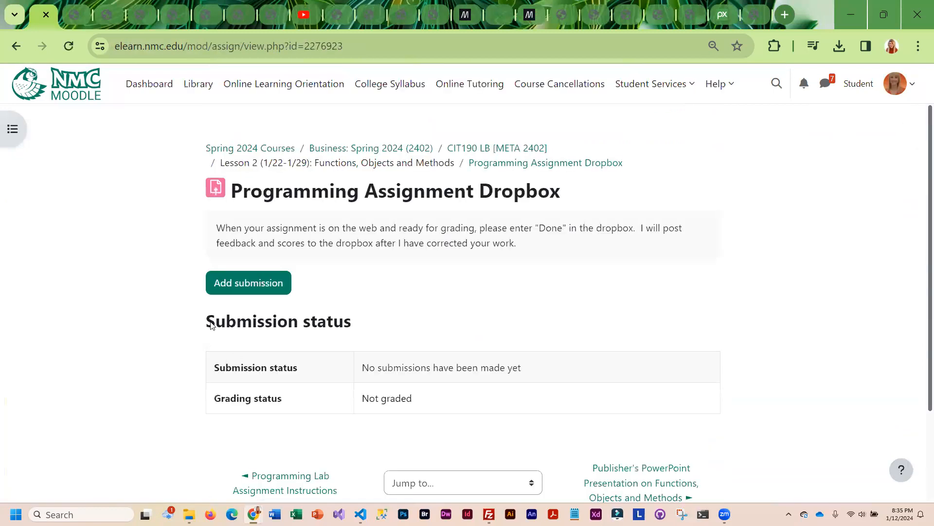
mouse_move(248, 282)
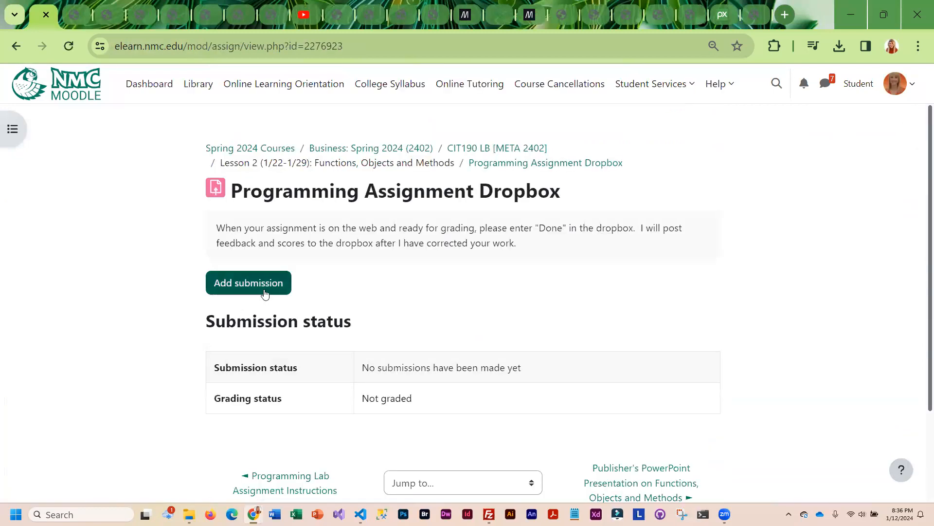
mouse_move(6, 44)
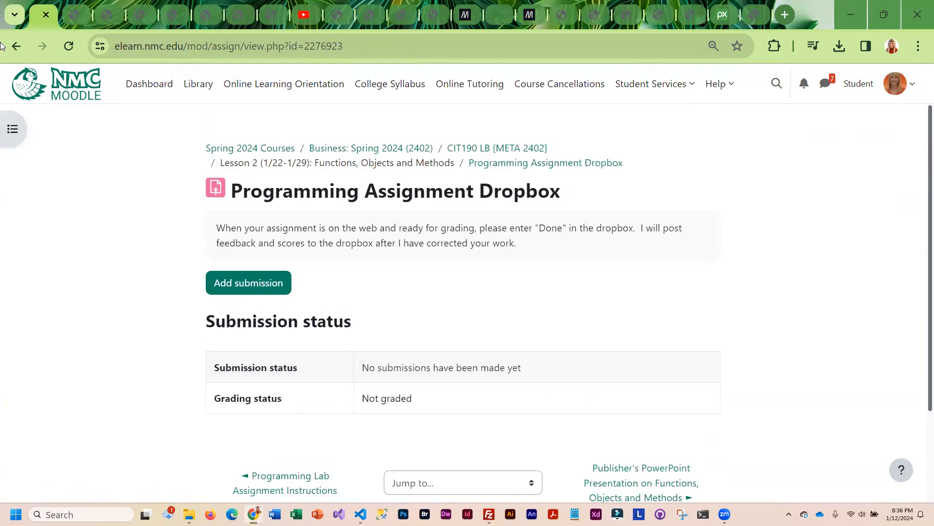
Go back to the CIT190 course page and collapse the START HERE orientation section.
left_click(497, 148)
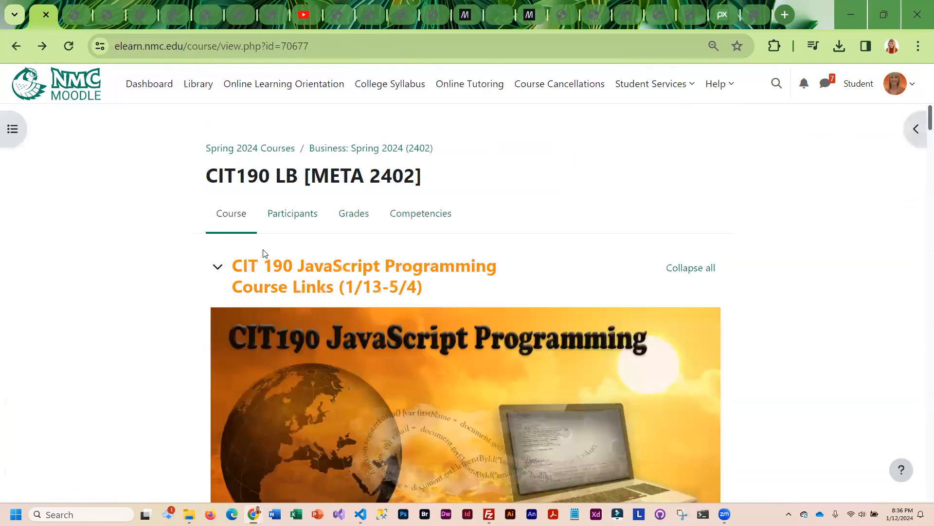
scroll("down", 3)
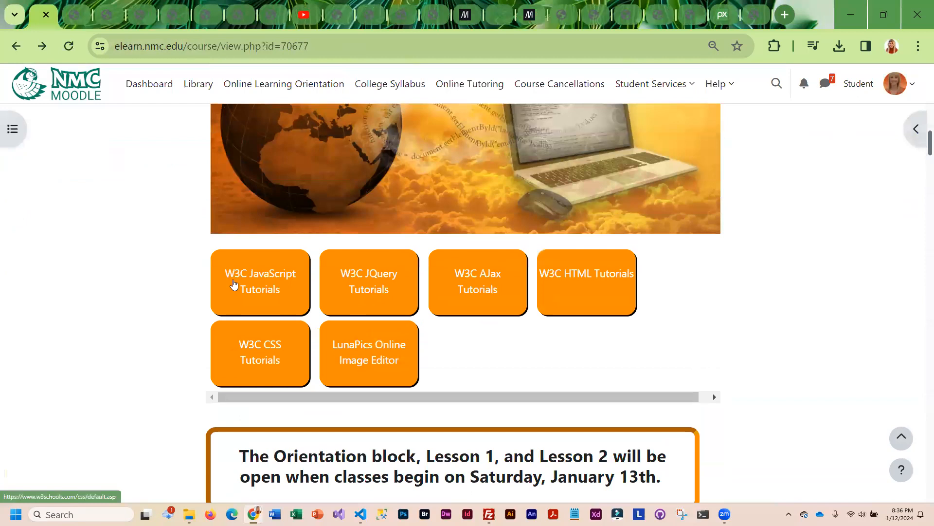
scroll("down", 3)
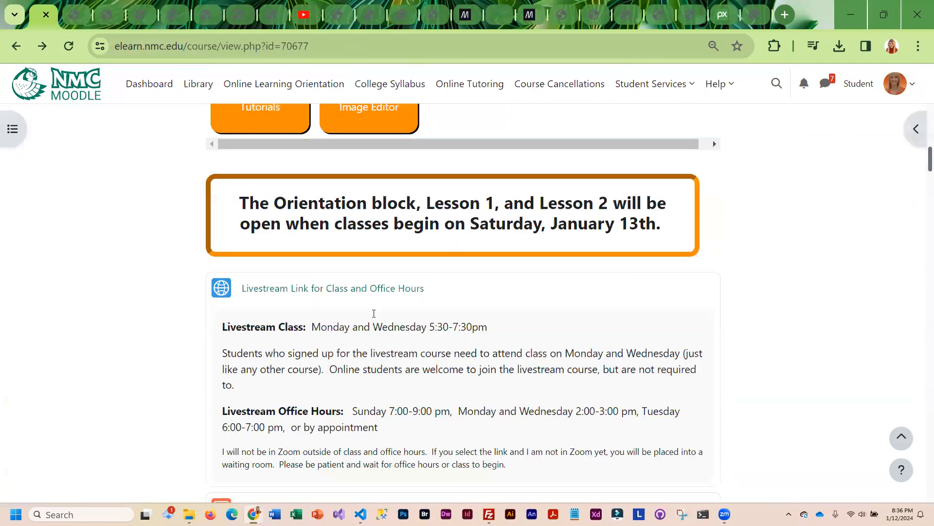
scroll("down", 3)
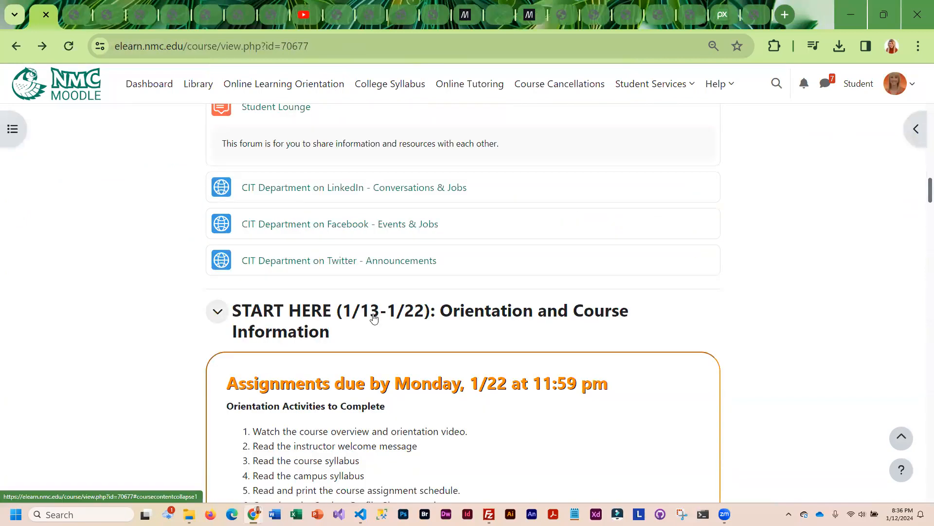
left_click(217, 310)
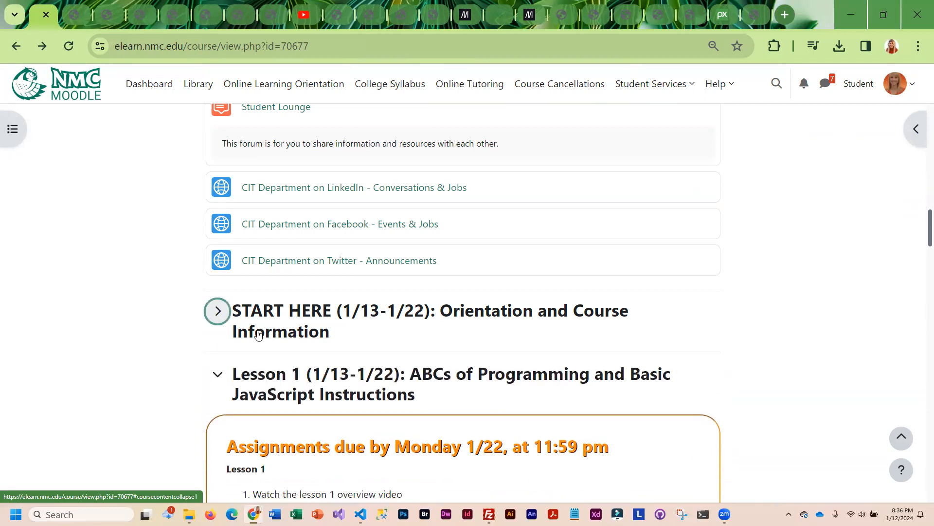
Scroll through Lesson 1 down to Lesson 2's due-date notice and readings.
scroll("down", 3)
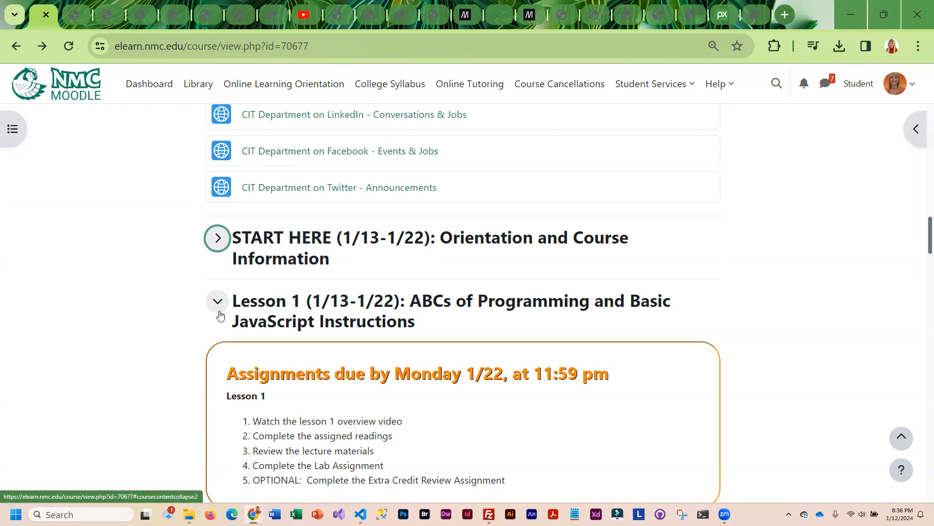
scroll("down", 3)
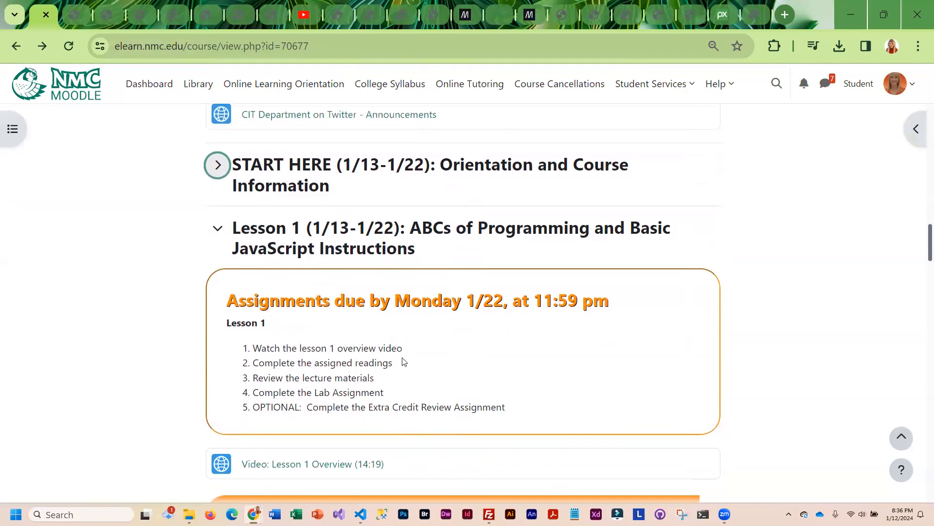
mouse_move(429, 386)
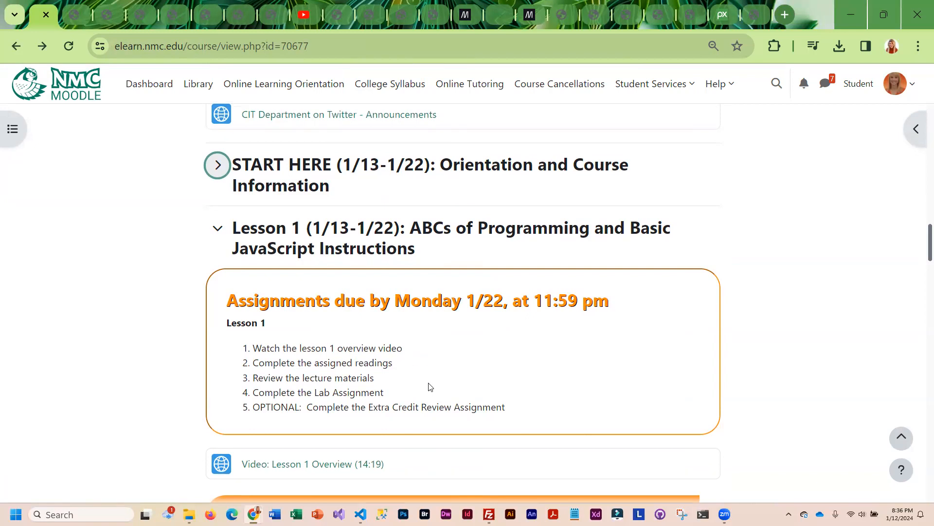
scroll("down", 3)
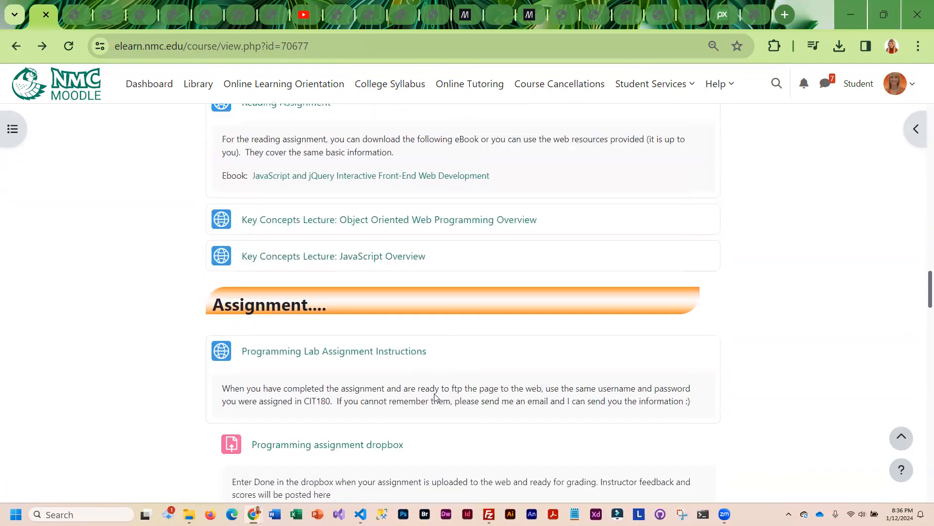
scroll("down", 3)
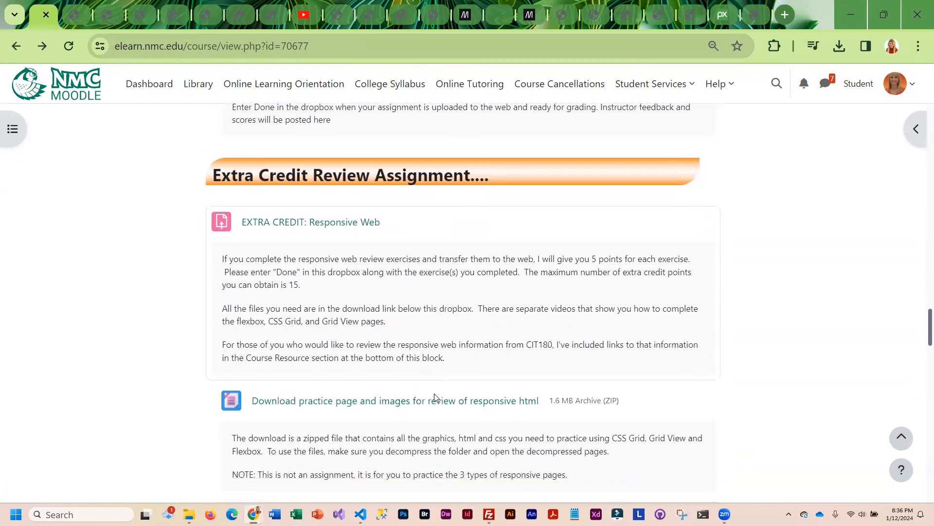
scroll("down", 3)
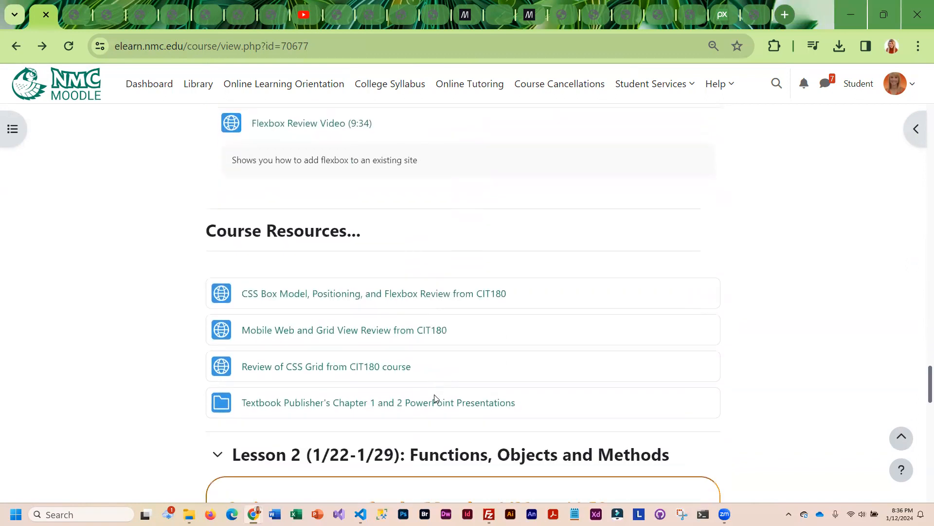
scroll("down", 3)
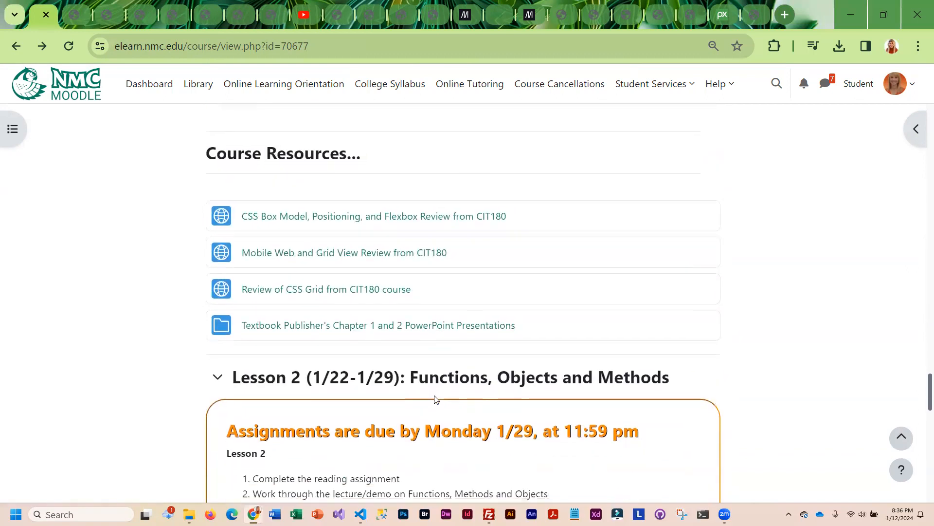
scroll("down", 3)
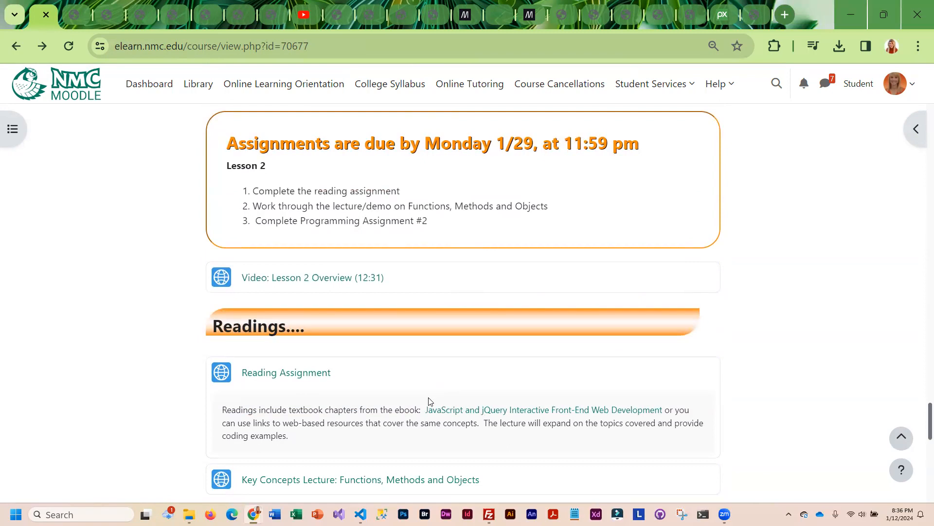
scroll("down", 3)
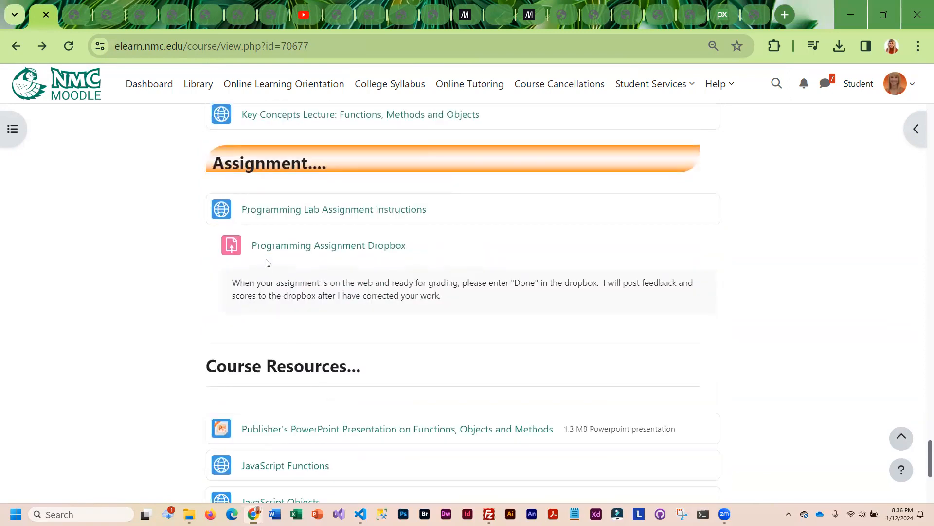
mouse_move(328, 245)
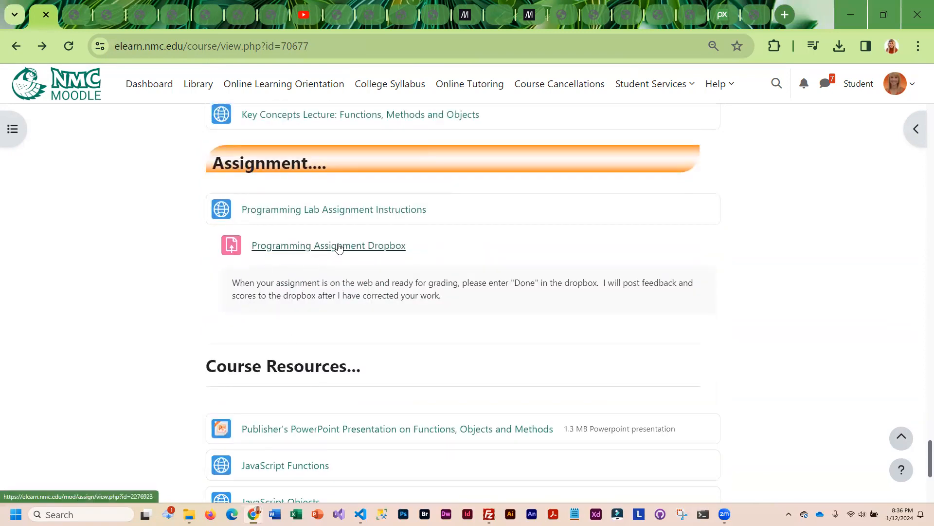
mouse_move(330, 248)
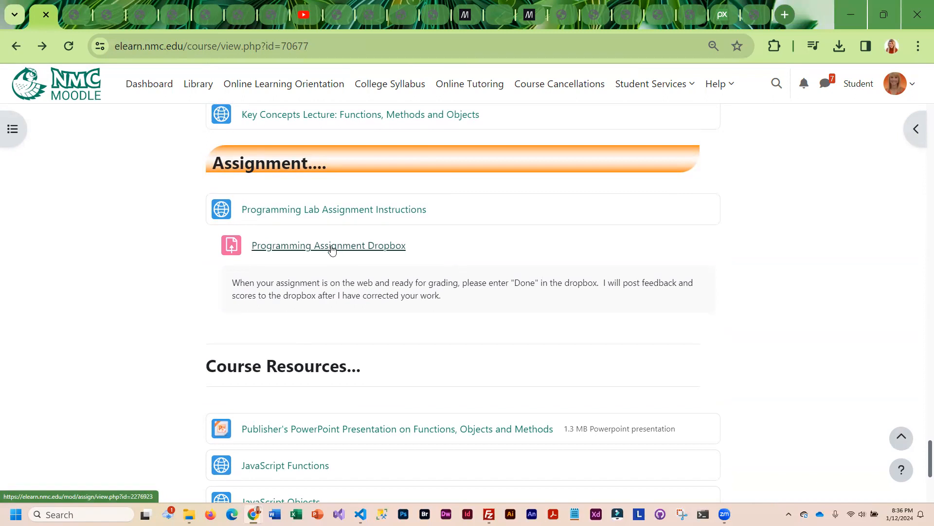
mouse_move(312, 251)
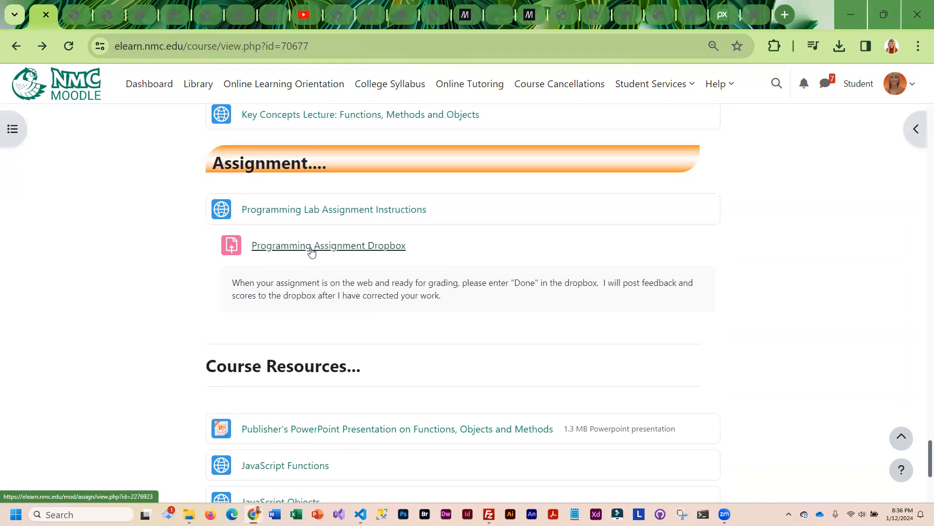
mouse_move(149, 299)
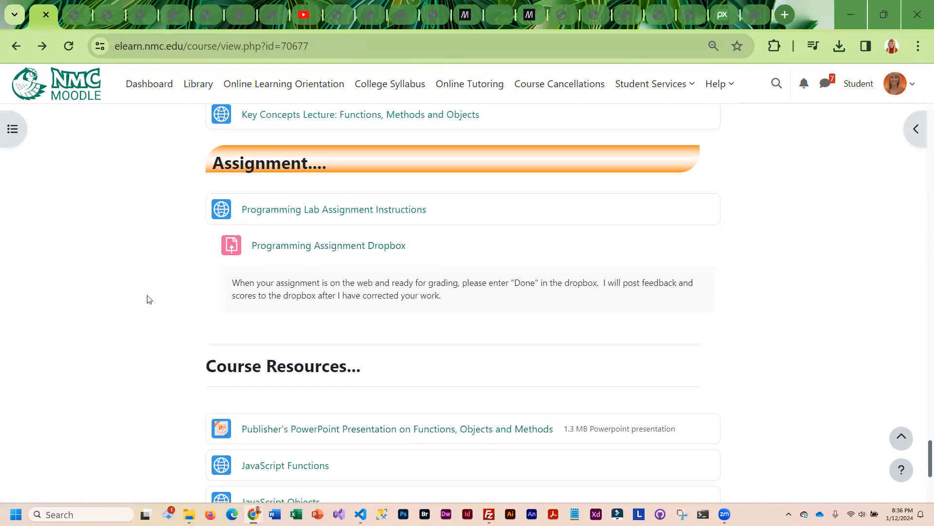
mouse_move(328, 245)
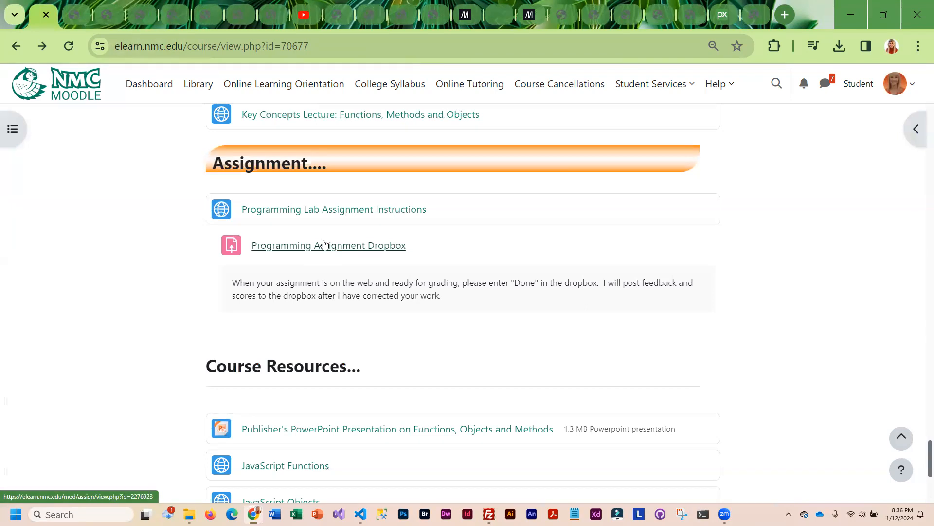
mouse_move(300, 267)
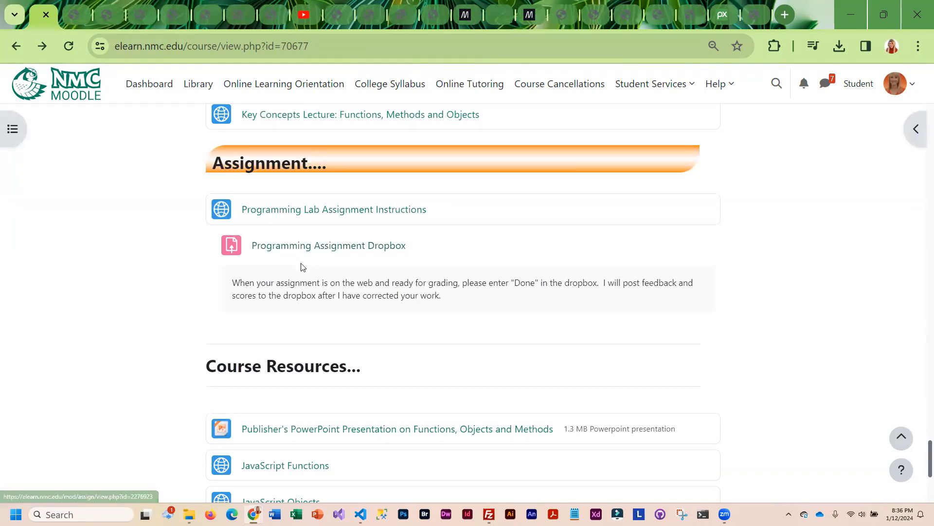